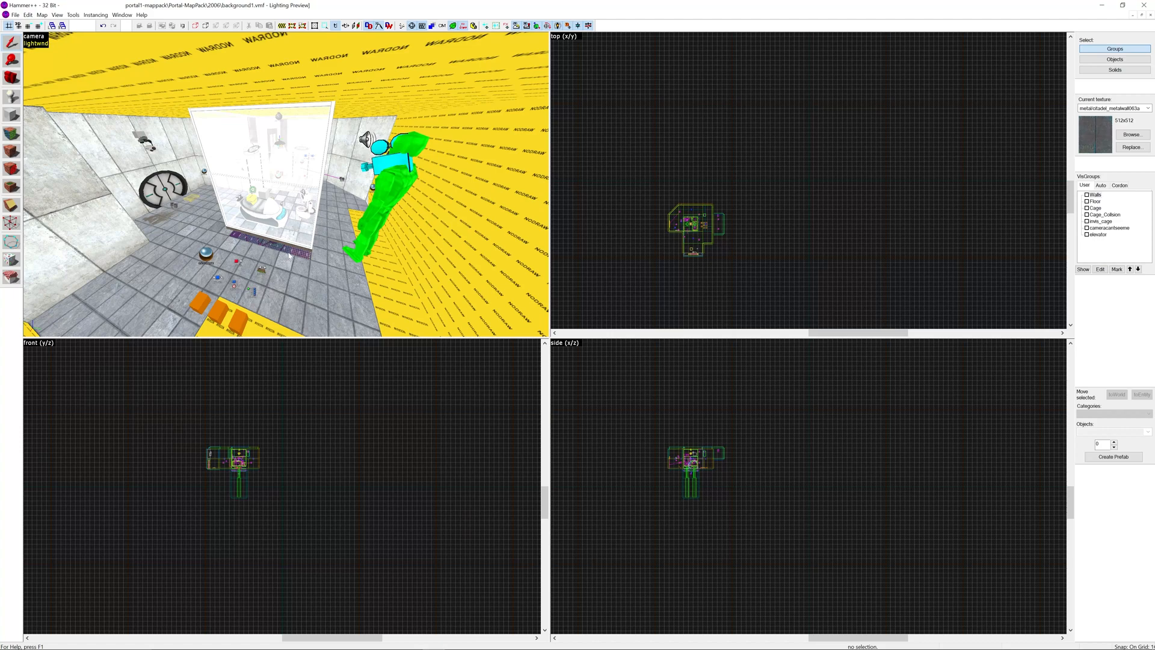
{"action": "mouse_move", "coordinate": [327, 254]}
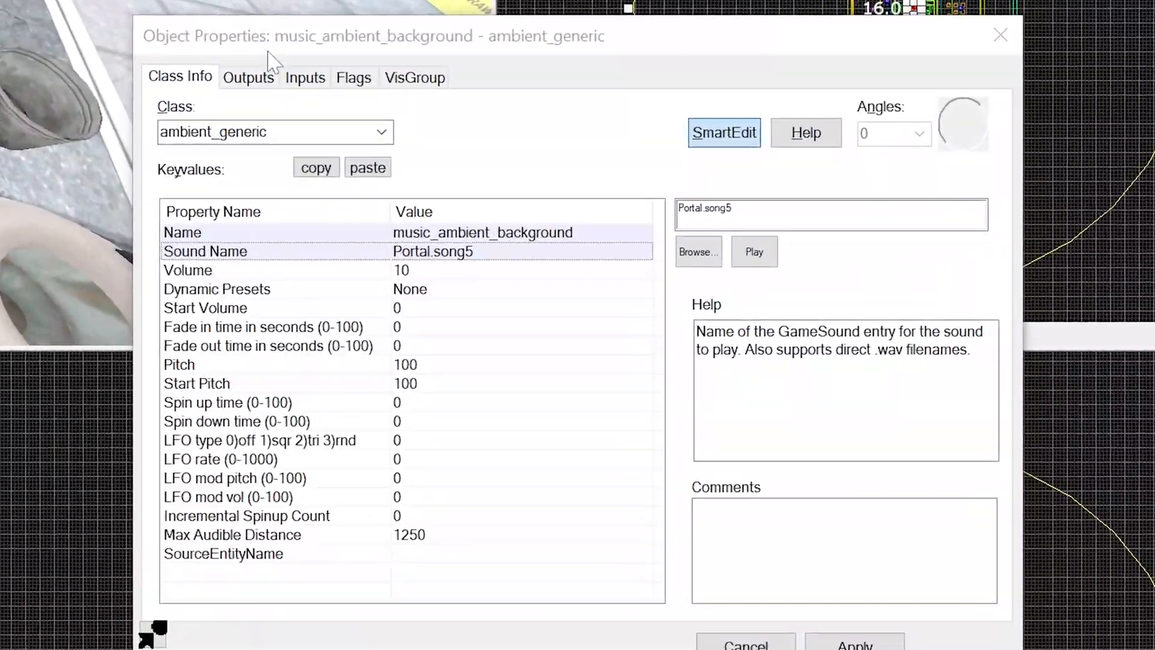
Review the music entity's Name, its PlaySound input from logic_auto, and its Play everywhere and Start Silent flags
{"action": "left_click", "coordinate": [180, 232]}
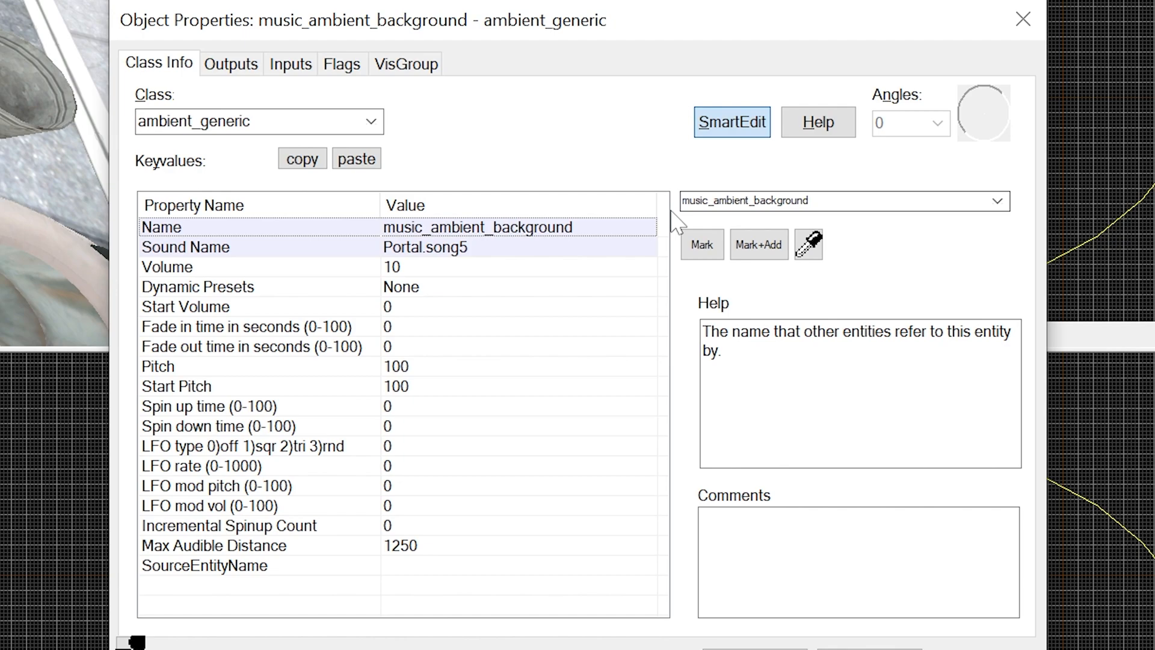
{"action": "mouse_move", "coordinate": [753, 219]}
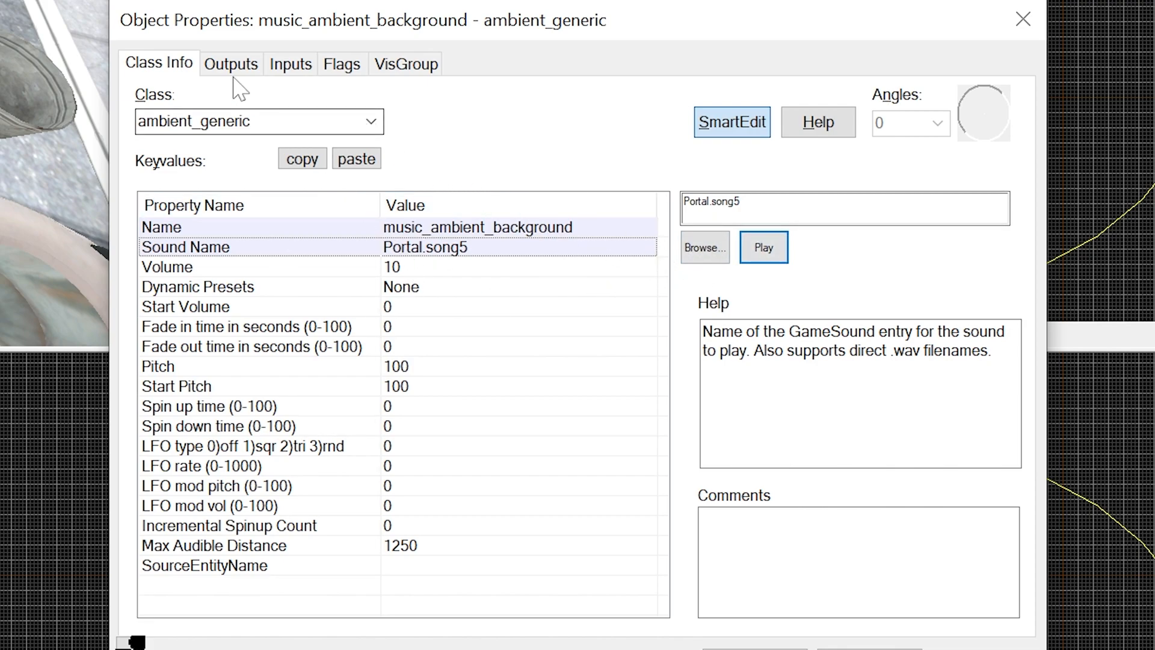
{"action": "left_click", "coordinate": [290, 63]}
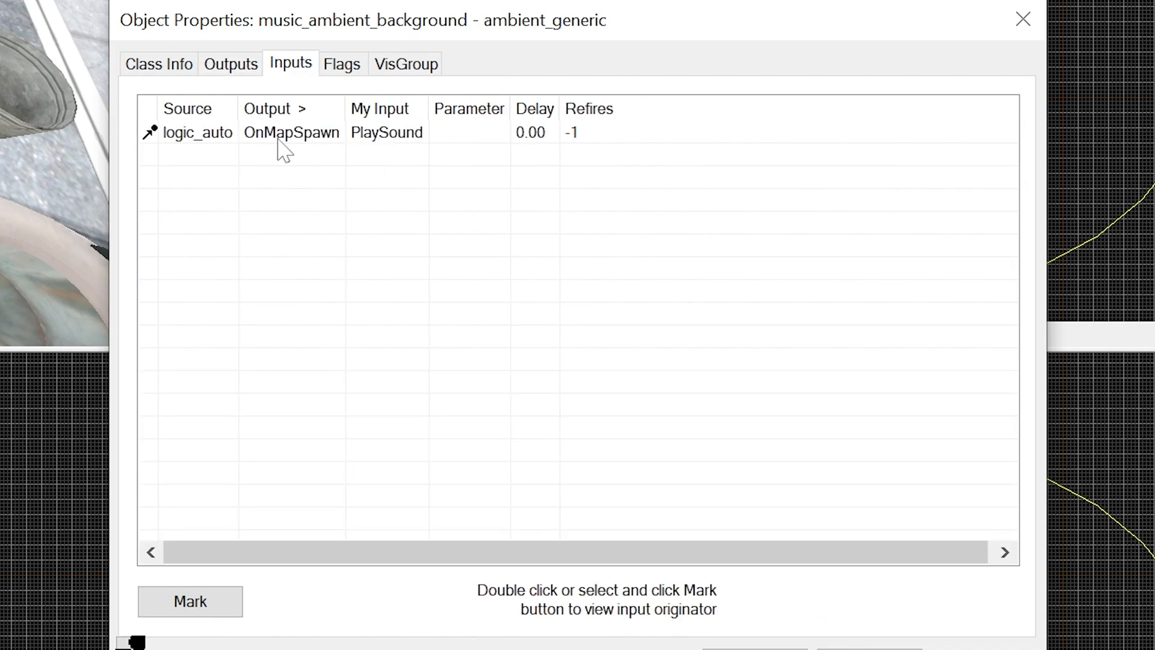
{"action": "mouse_move", "coordinate": [363, 144]}
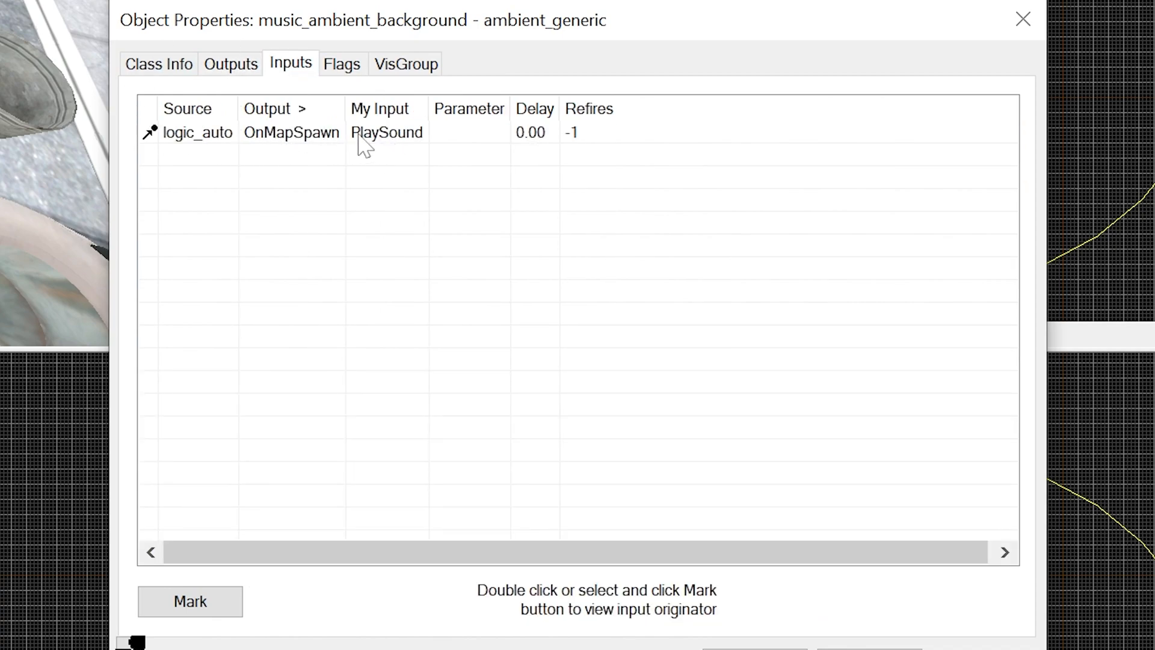
{"action": "mouse_move", "coordinate": [347, 88]}
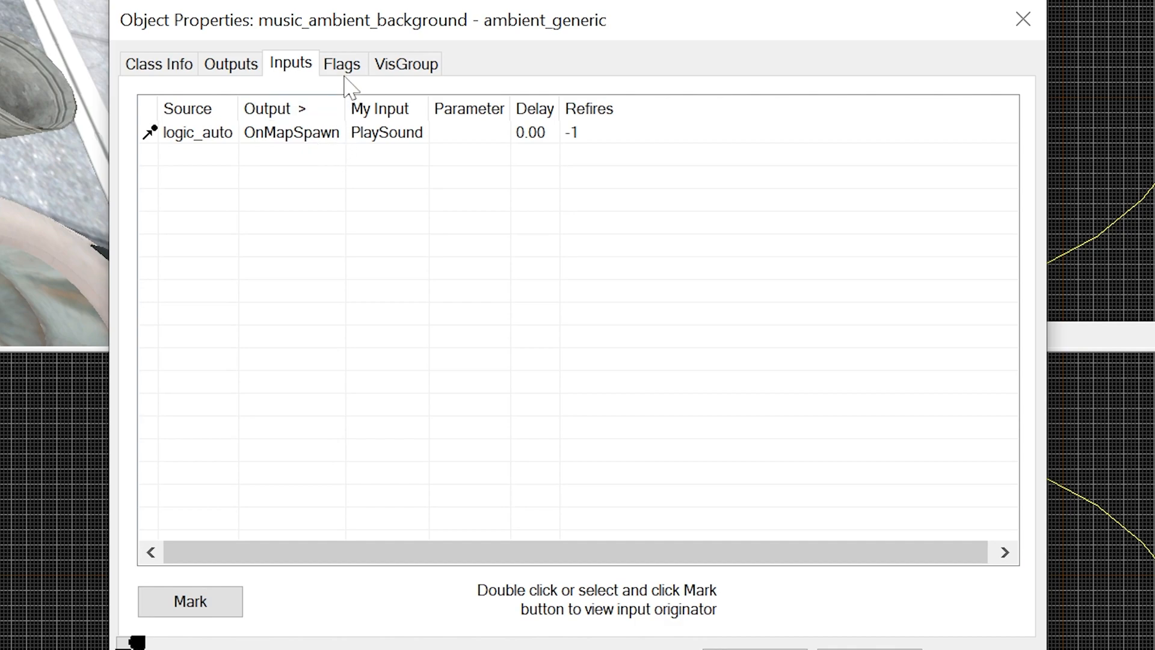
{"action": "left_click", "coordinate": [341, 64]}
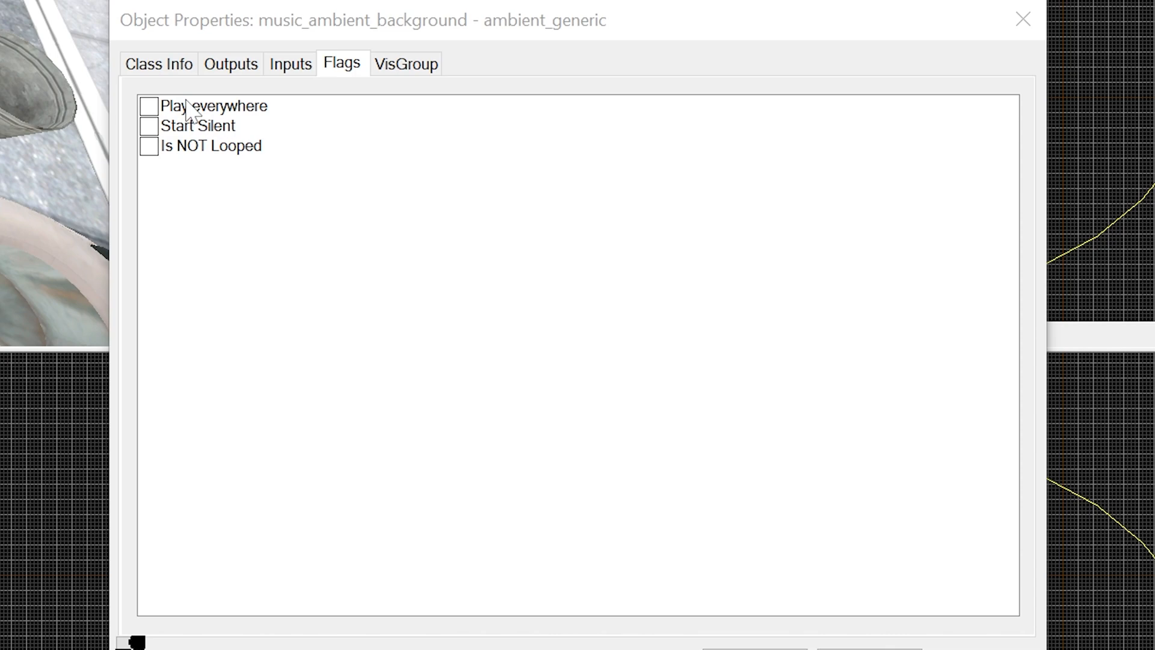
{"action": "left_click", "coordinate": [214, 106]}
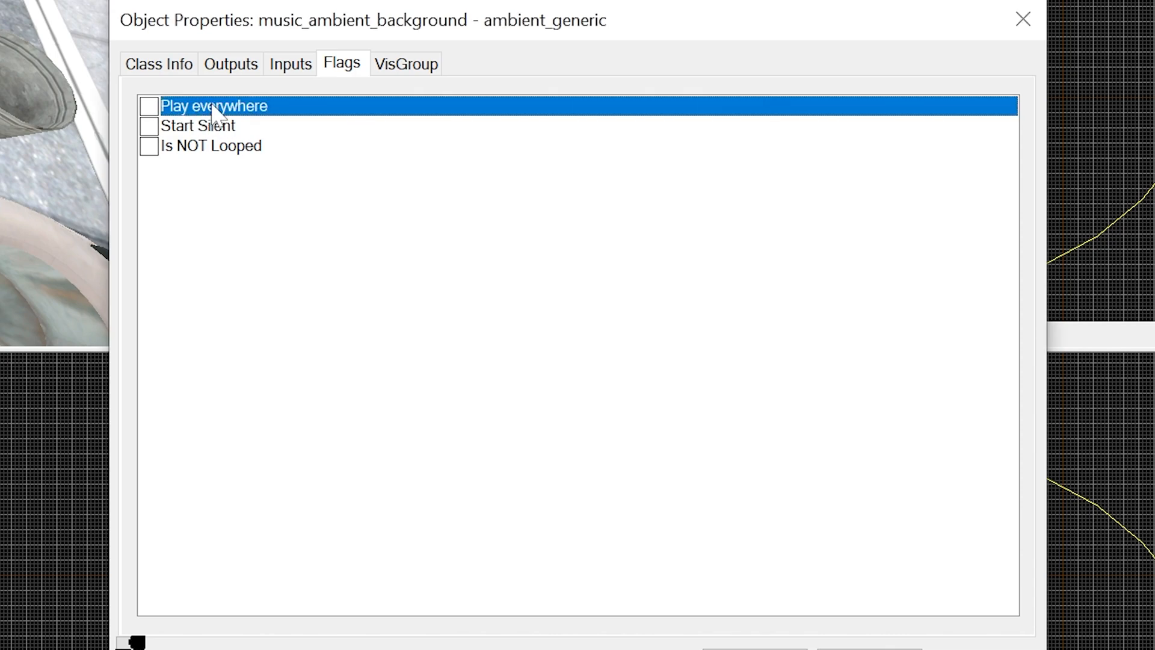
{"action": "mouse_move", "coordinate": [225, 123]}
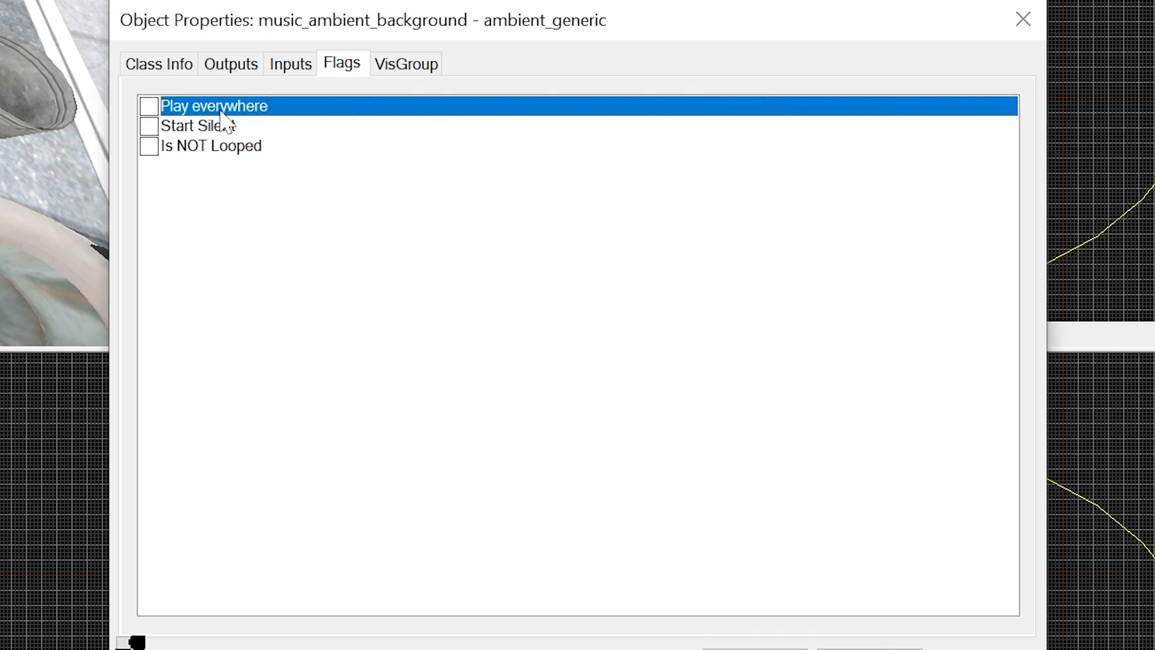
{"action": "left_click", "coordinate": [148, 106]}
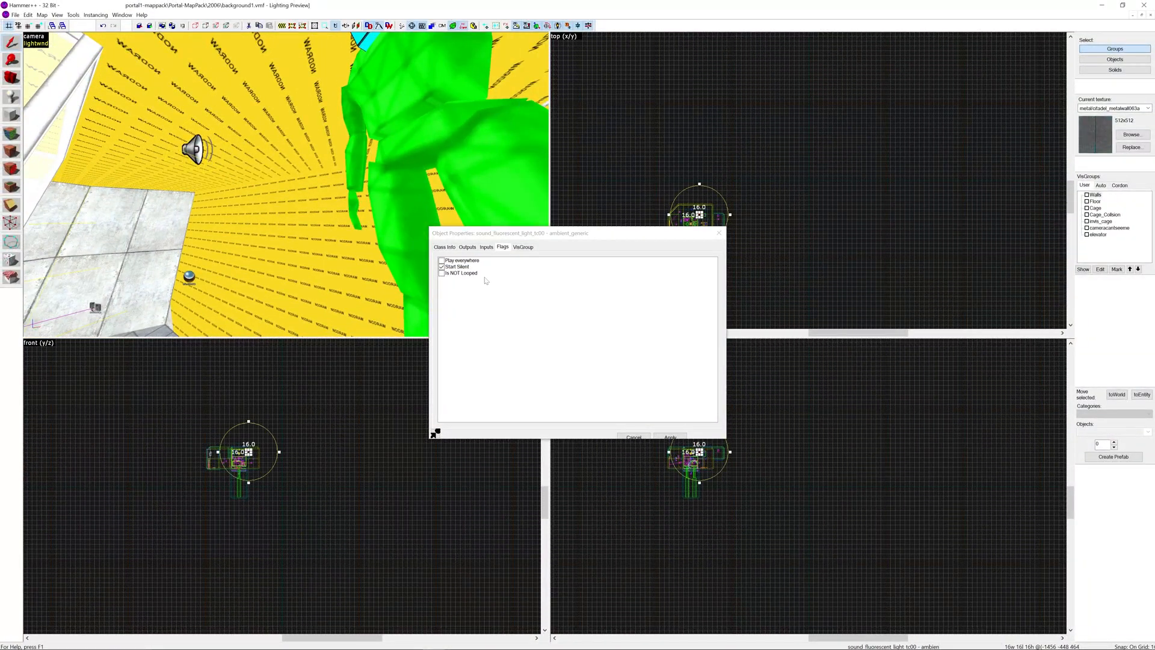
Inspect the fluorescent light hum sound entity's properties and close the dialog
{"action": "left_click", "coordinate": [444, 246]}
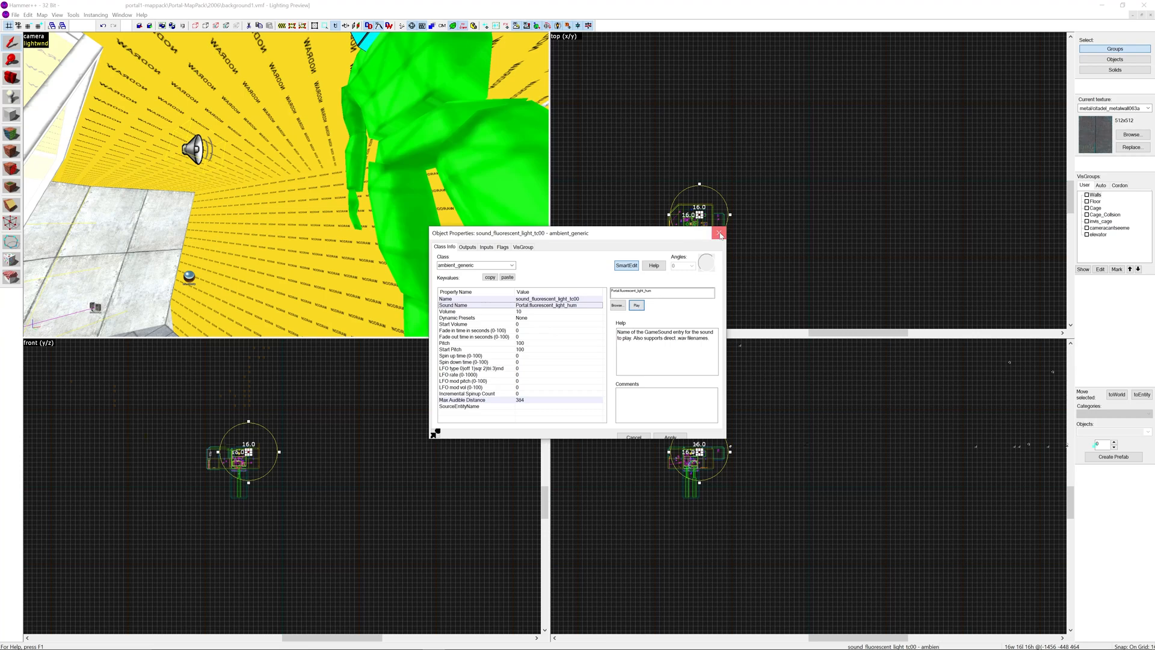
{"action": "left_click", "coordinate": [719, 232]}
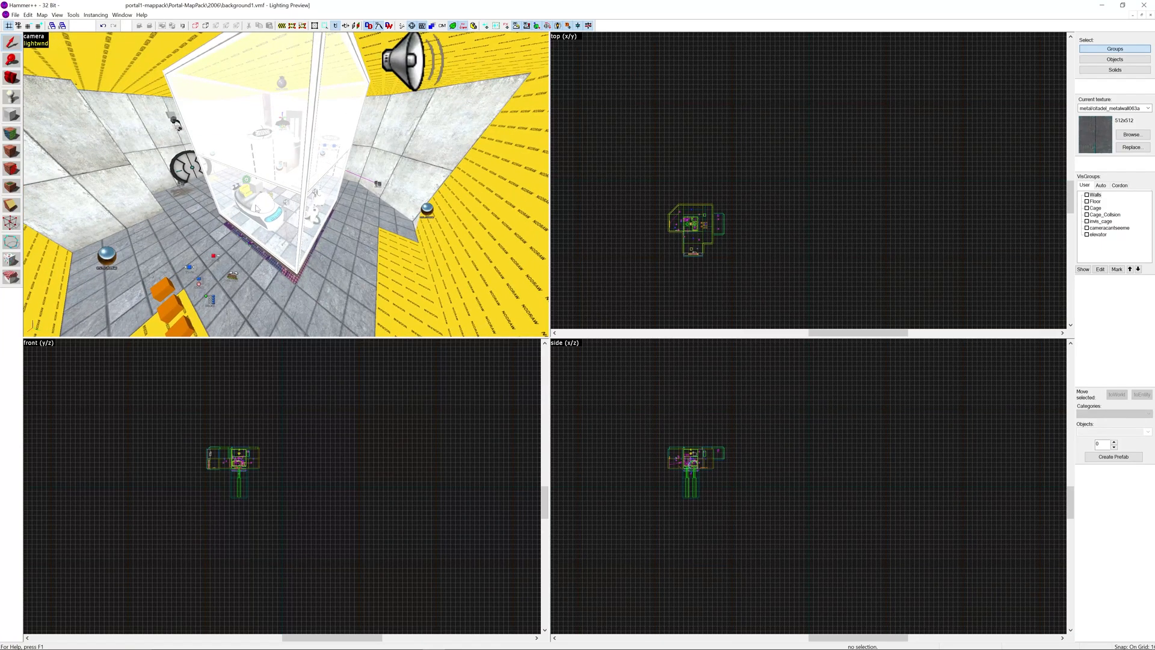
{"action": "mouse_move", "coordinate": [300, 205]}
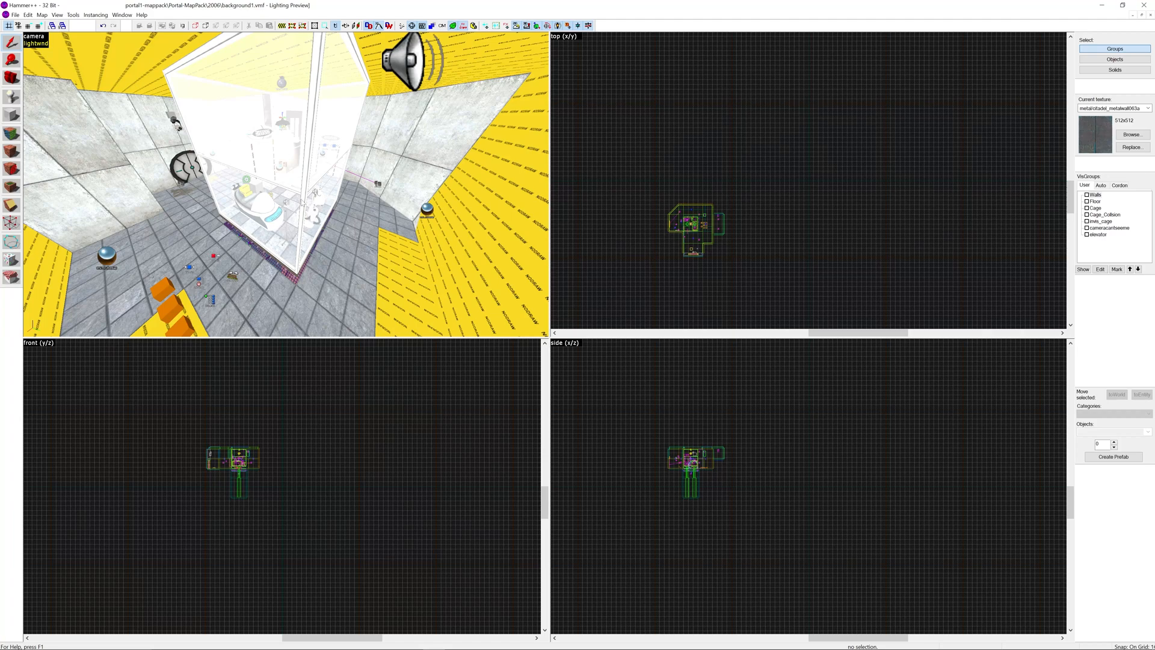
{"action": "mouse_move", "coordinate": [278, 134]}
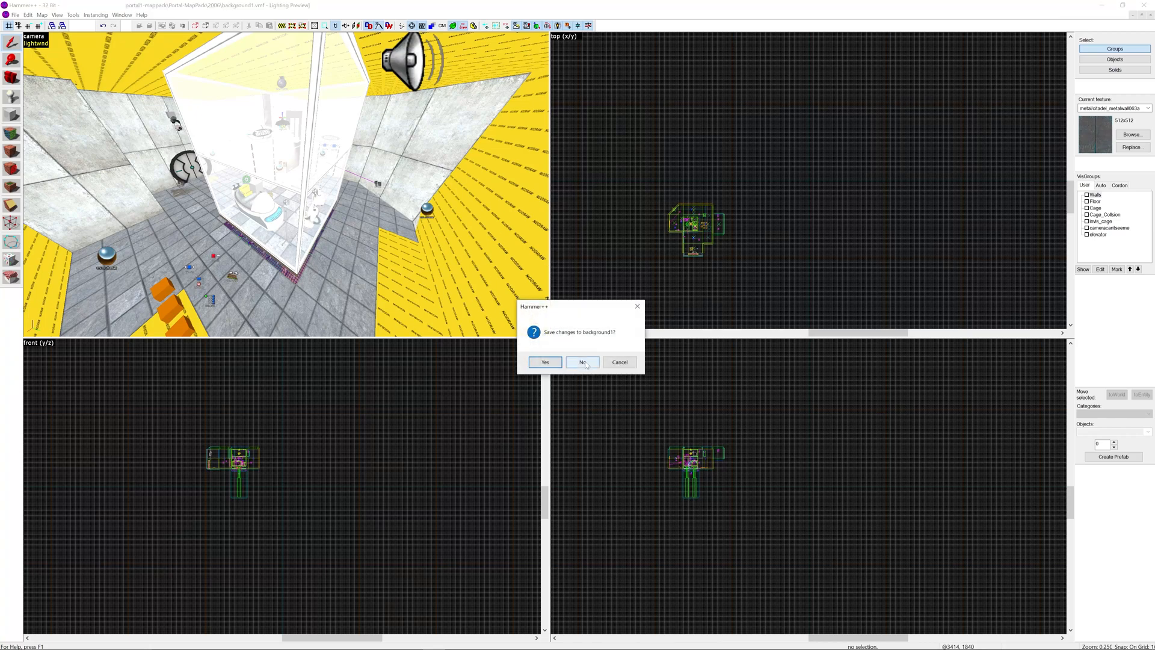
Discard the map changes, then open hl2_misc_dir.vpk from Source SDK Base 2013 Singleplayer\hl2 in GCFScape
{"action": "left_click", "coordinate": [583, 362]}
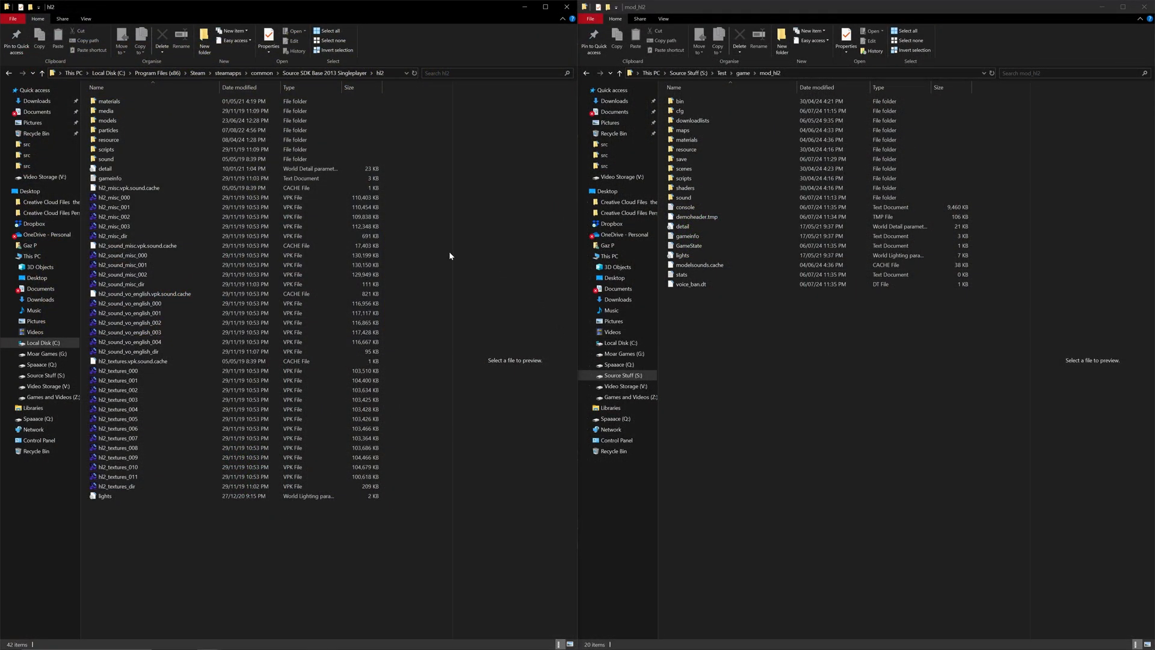
{"action": "left_click", "coordinate": [129, 304]}
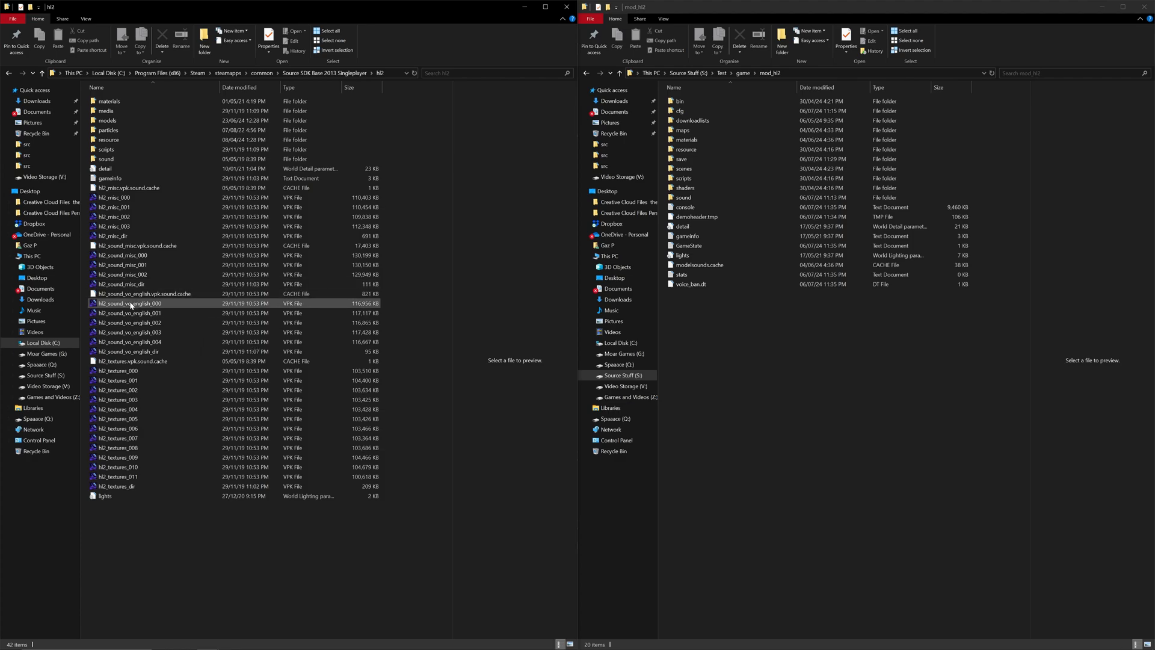
{"action": "left_click", "coordinate": [118, 235]}
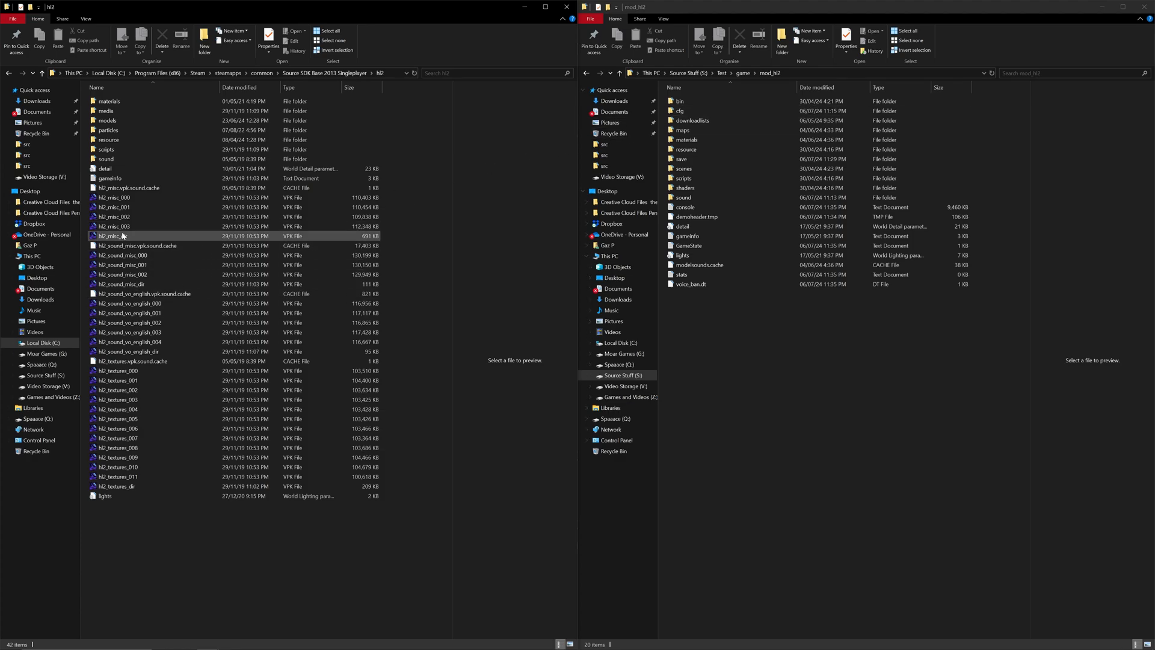
{"action": "left_click", "coordinate": [109, 130]}
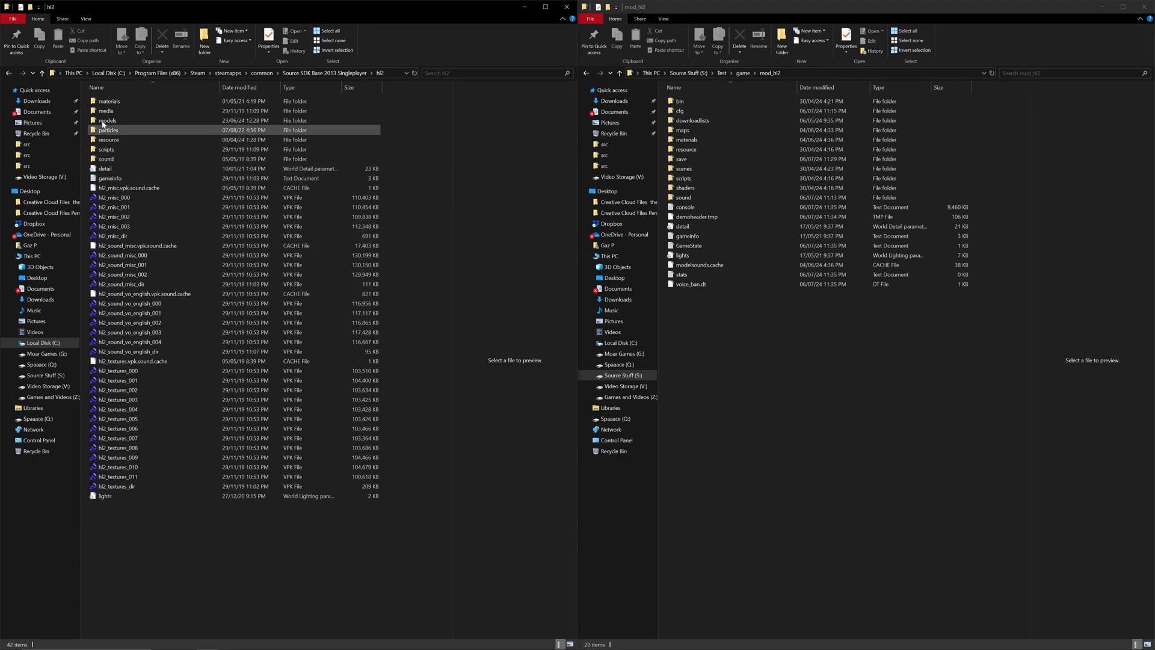
{"action": "mouse_move", "coordinate": [107, 130]}
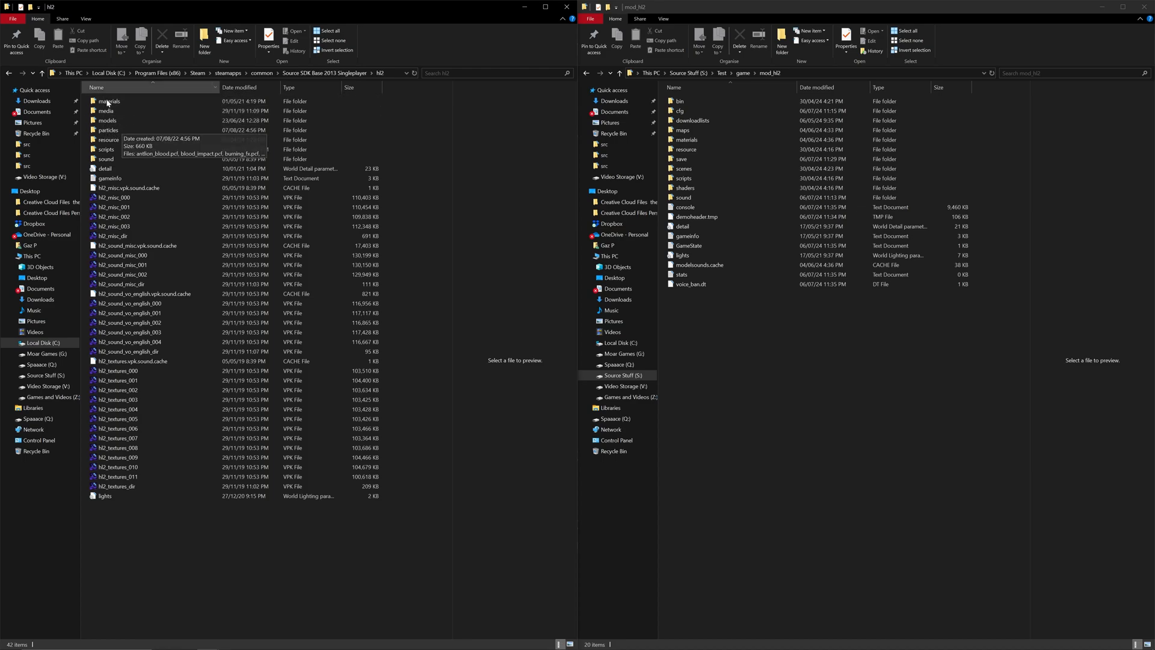
{"action": "left_click", "coordinate": [114, 235]}
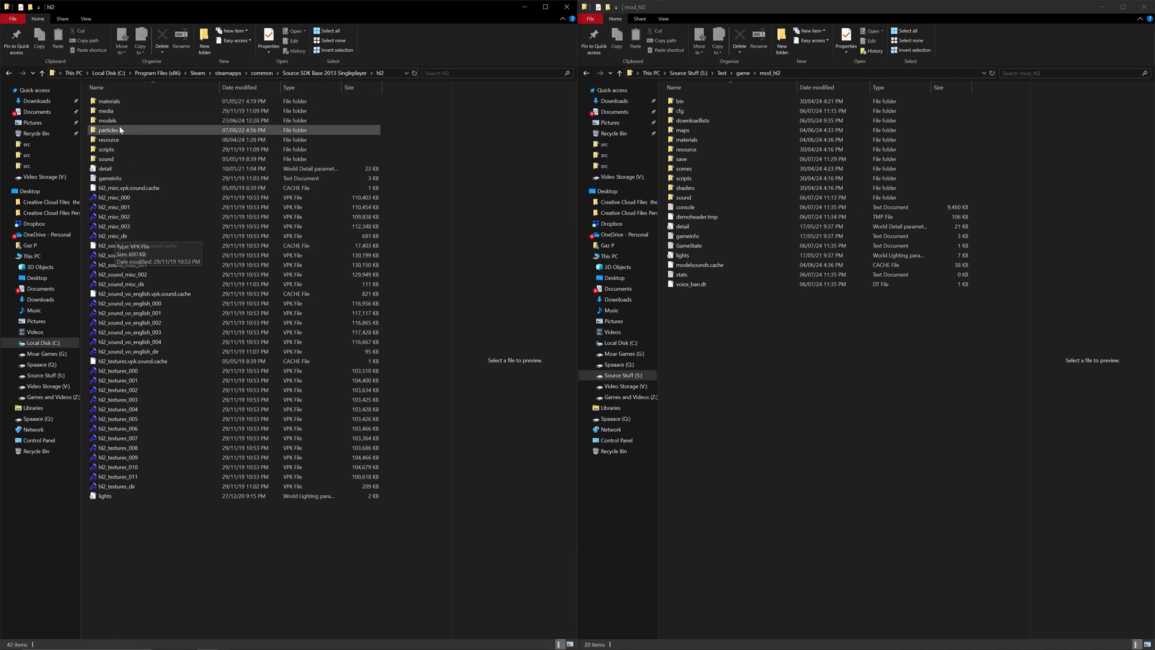
{"action": "left_click", "coordinate": [113, 236]}
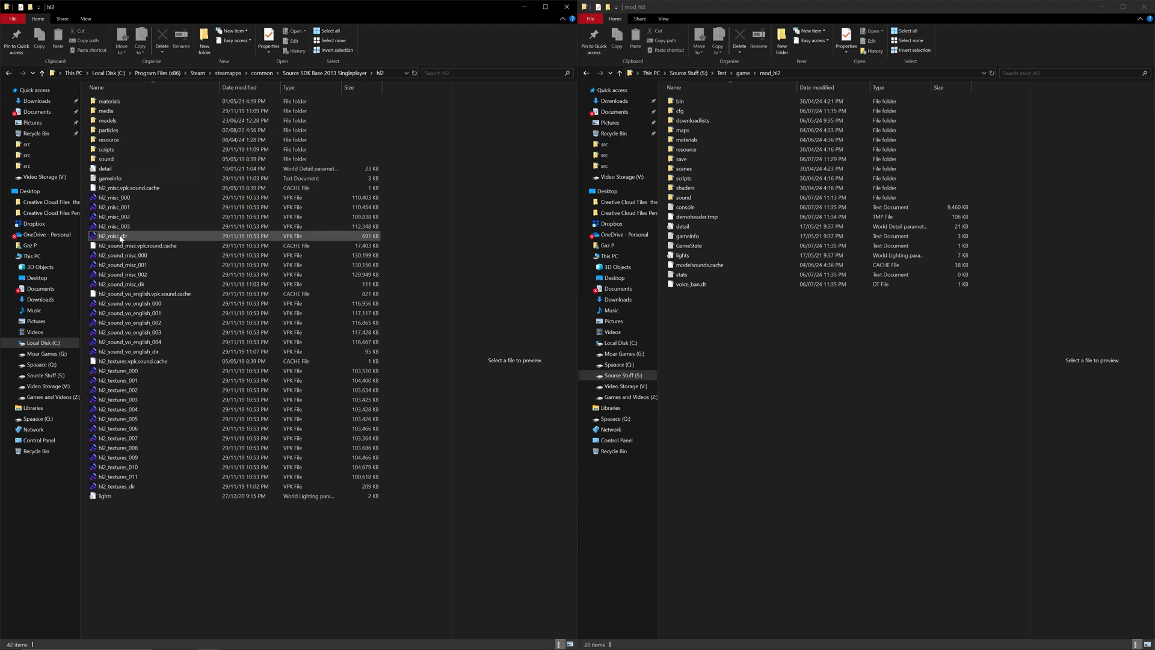
{"action": "left_click", "coordinate": [114, 236]}
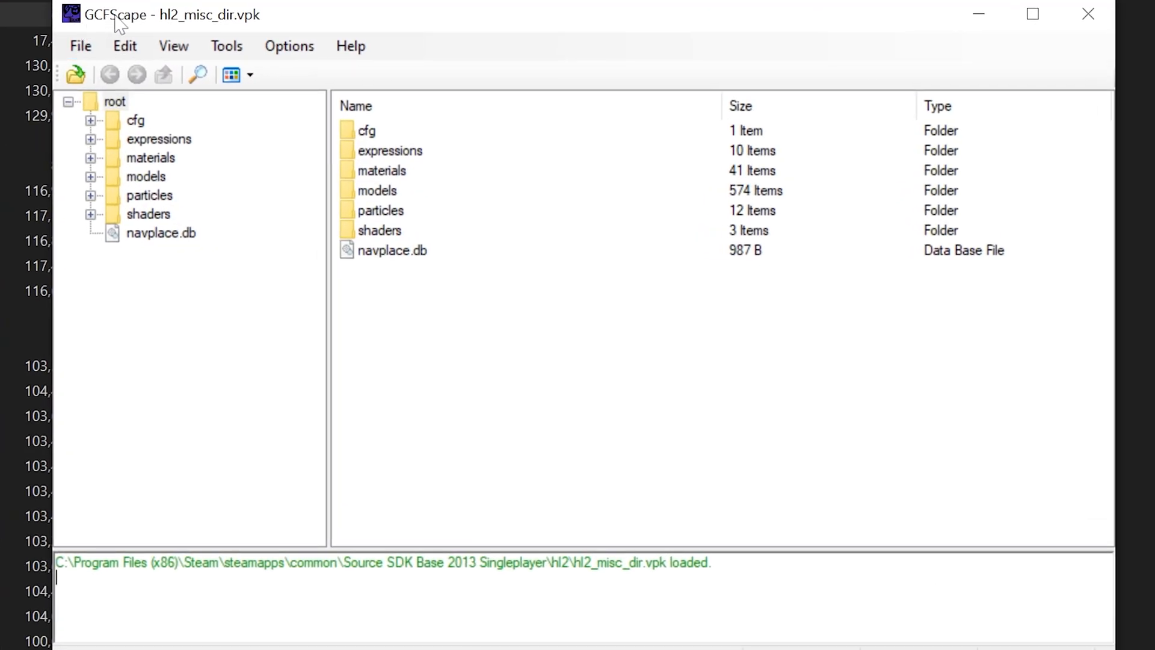
{"action": "mouse_move", "coordinate": [138, 136]}
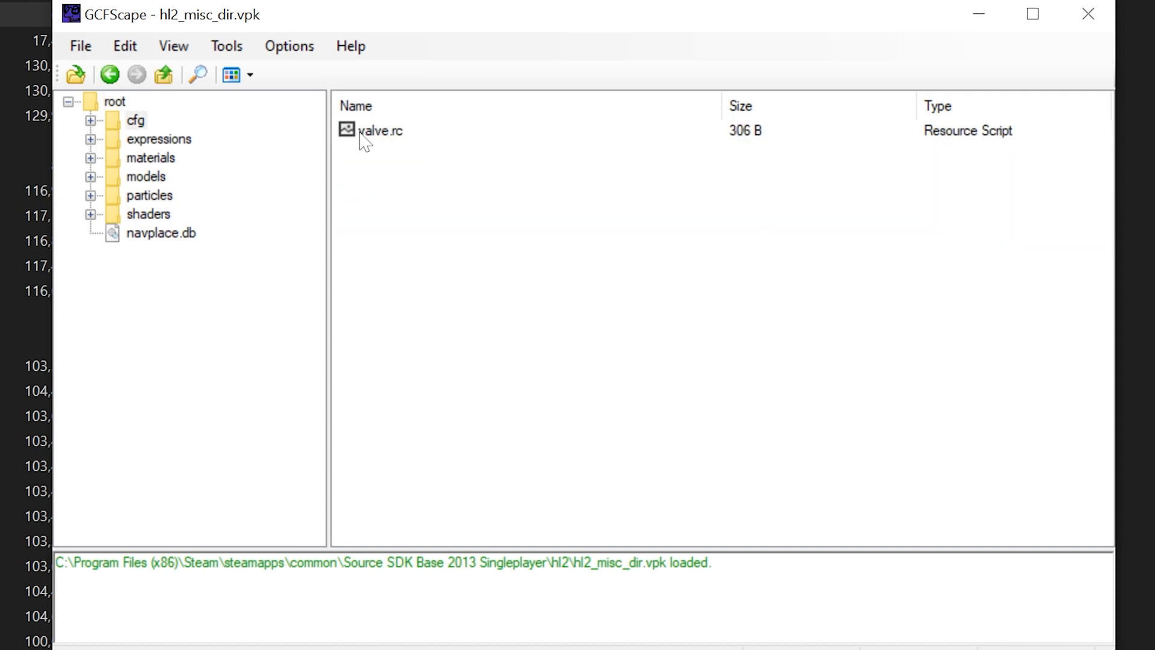
{"action": "mouse_move", "coordinate": [372, 143]}
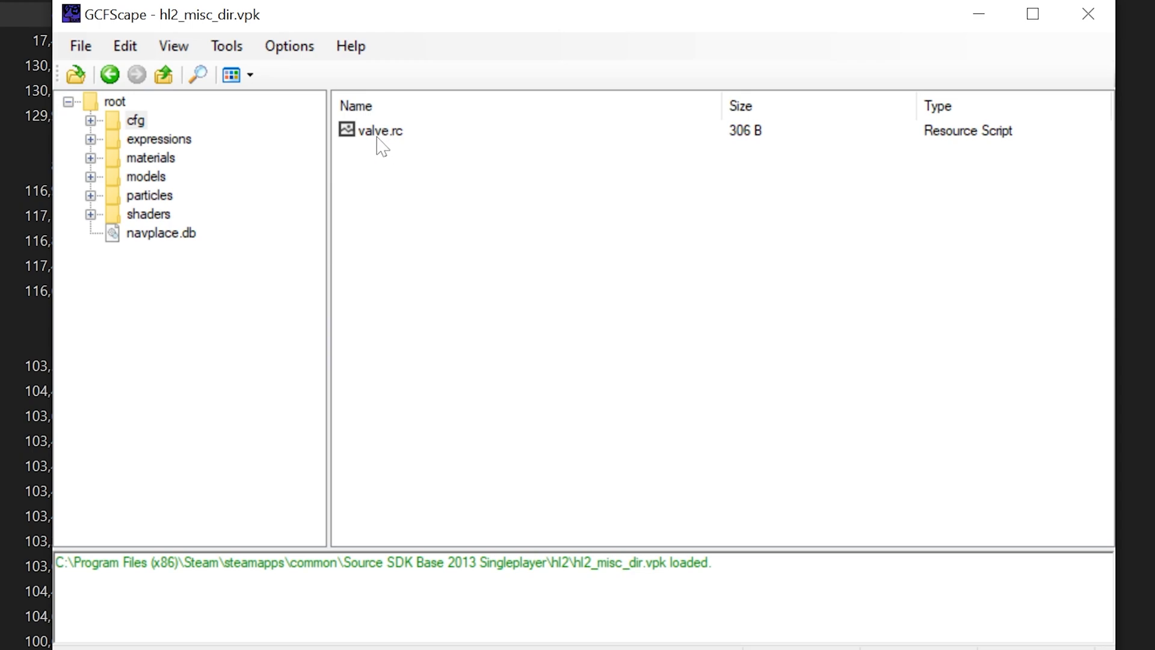
Bring up the context actions for valve.rc in the archive's cfg folder
{"action": "right_click", "coordinate": [379, 130]}
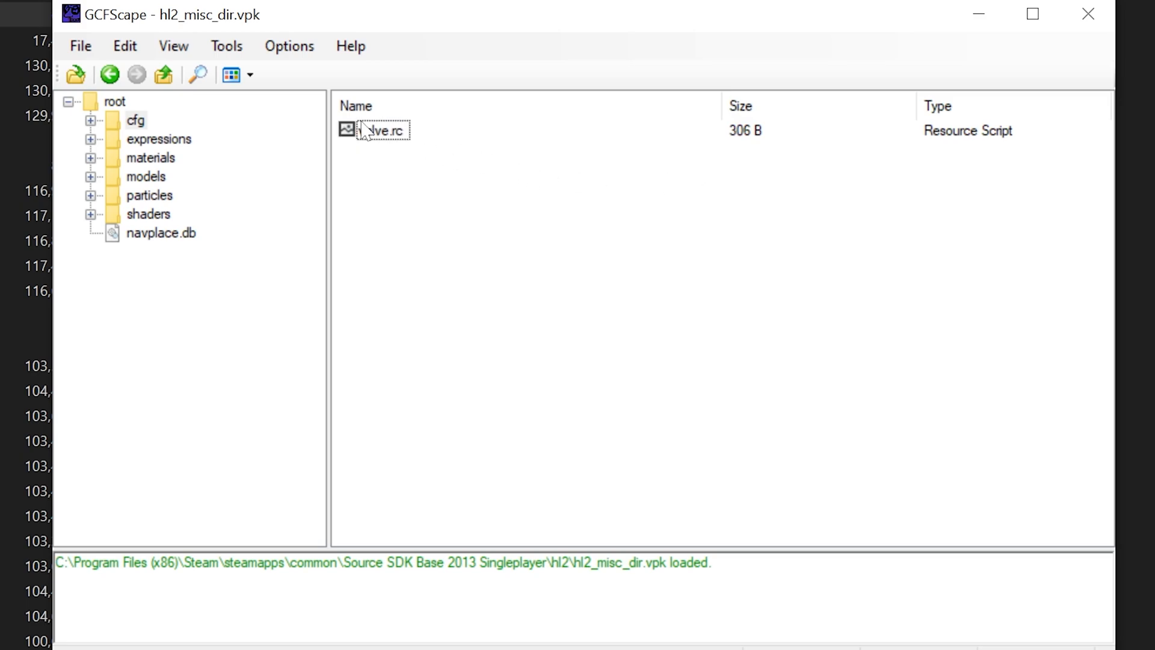
{"action": "left_click", "coordinate": [1033, 14]}
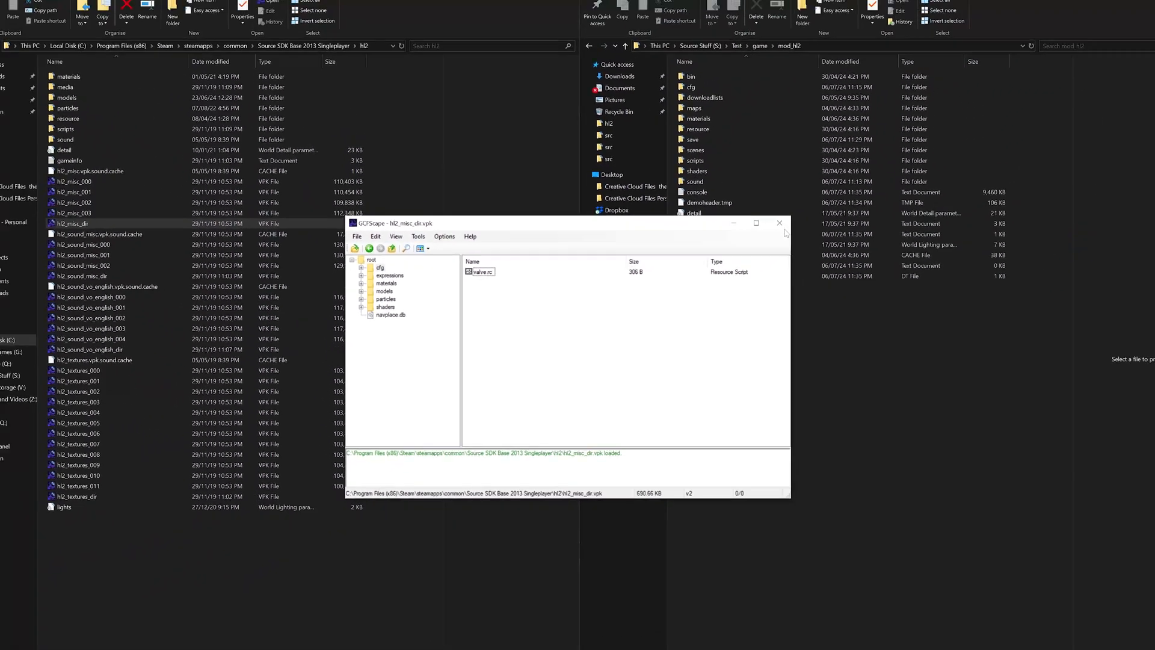
Navigate into mod_N2\cfg and open its valve.rc in Notepad
{"action": "left_click", "coordinate": [779, 224]}
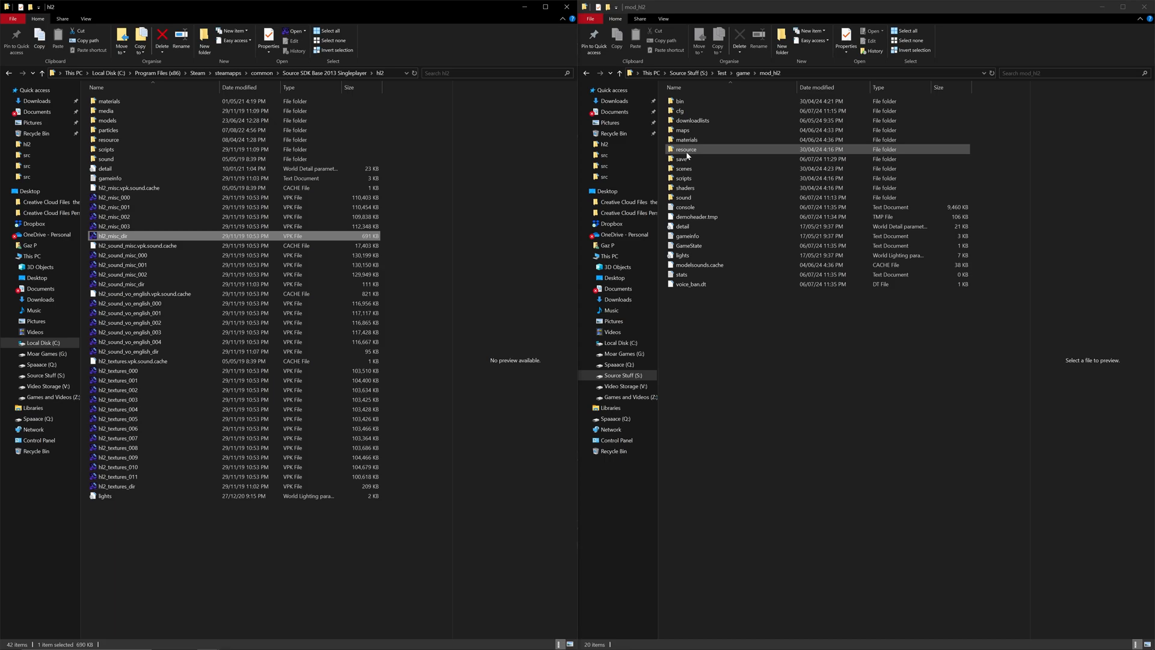
{"action": "left_click", "coordinate": [681, 111]}
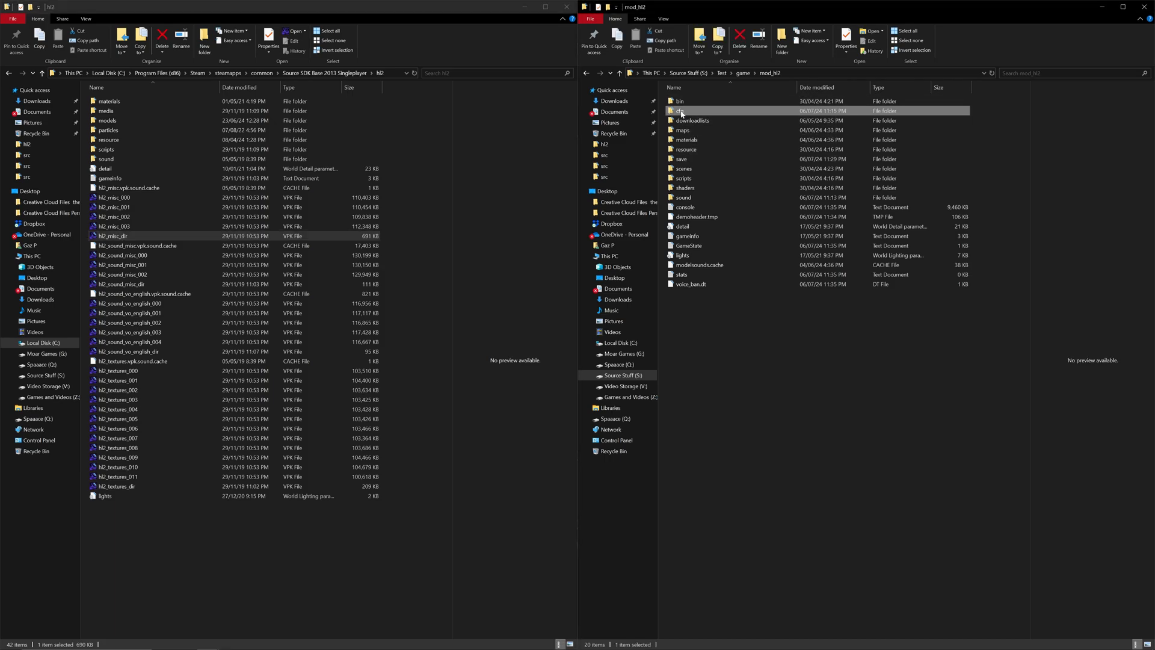
{"action": "double_click", "coordinate": [678, 111]}
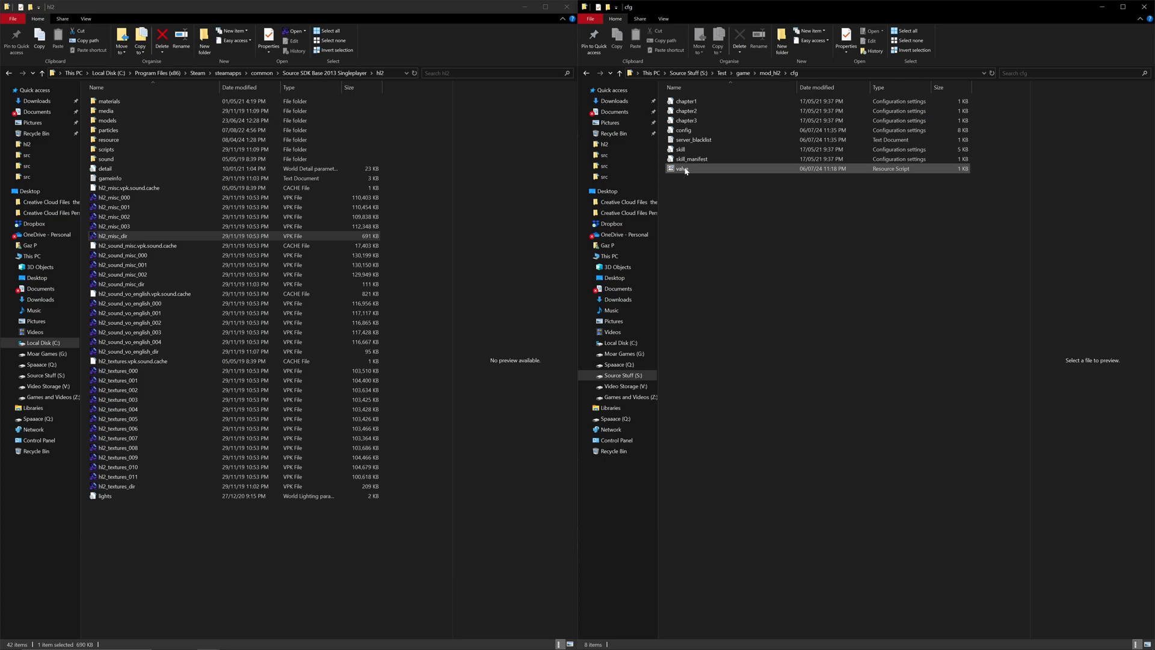
{"action": "right_click", "coordinate": [682, 168]}
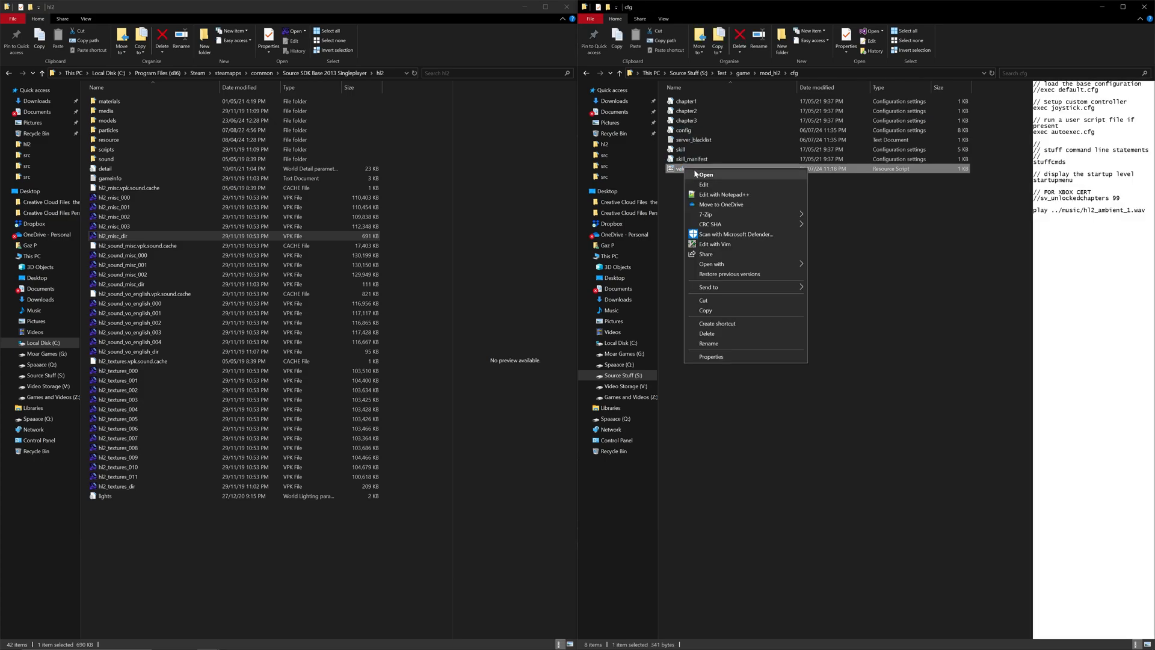
{"action": "mouse_move", "coordinate": [711, 263]}
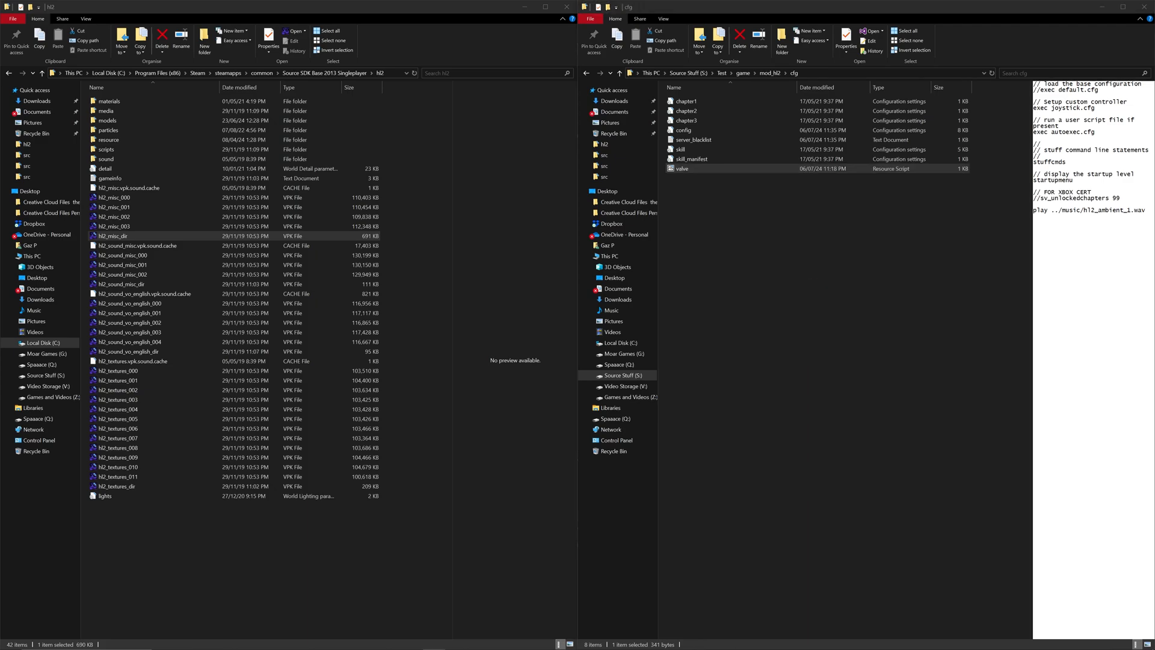
{"action": "double_click", "coordinate": [681, 169]}
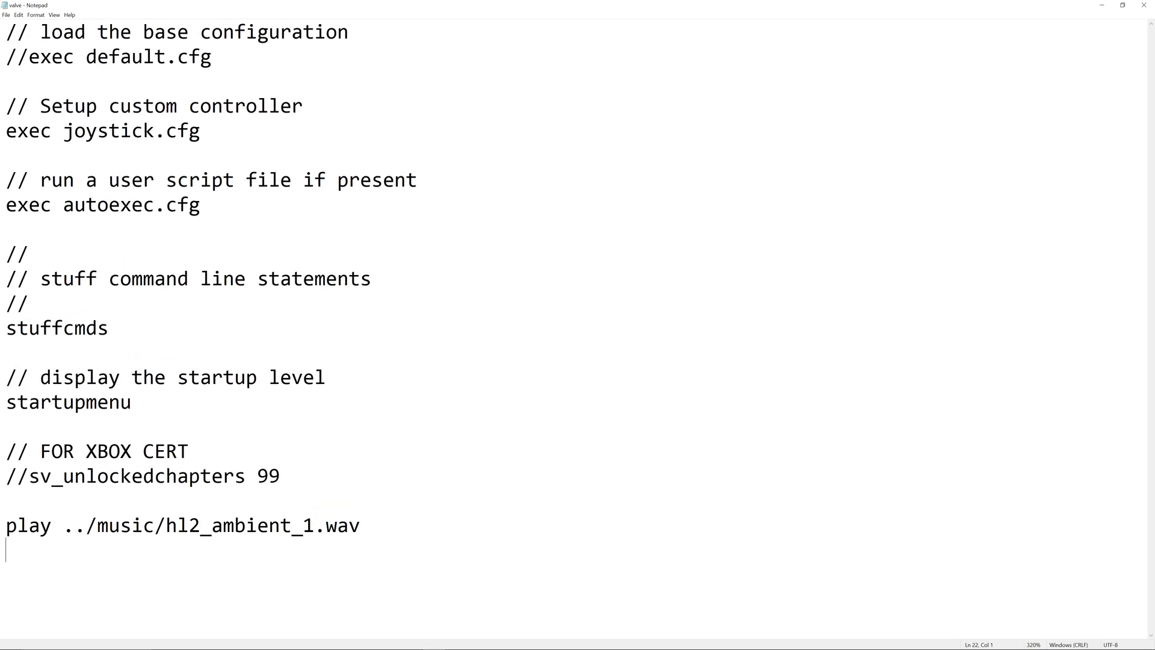
Examine the ../music/hl2_ambient_1.wav path on the play line and leave it unchanged
{"action": "scroll", "scroll_direction": "up", "scroll_amount": 3}
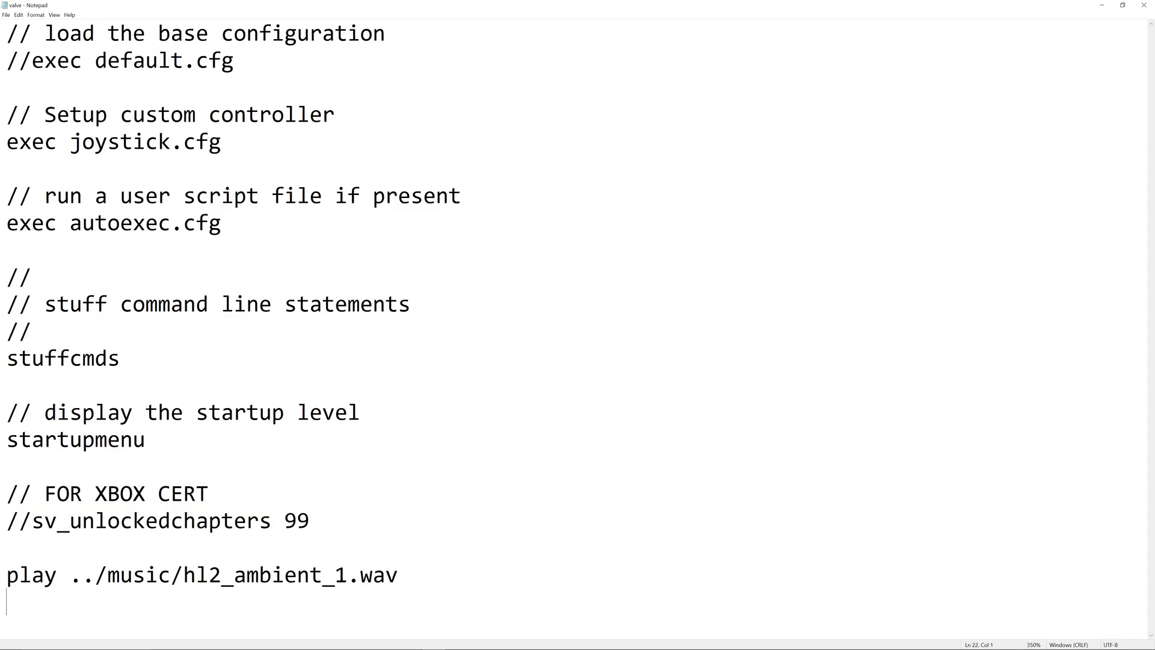
{"action": "double_click", "coordinate": [57, 60]}
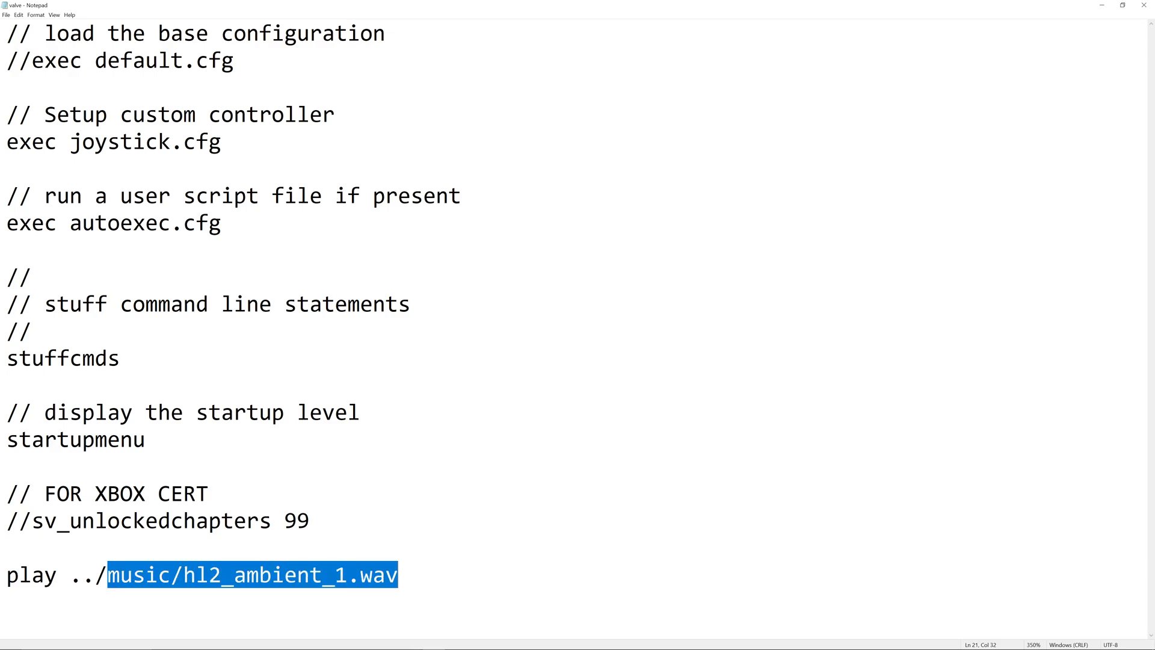
{"action": "left_click", "coordinate": [399, 576]}
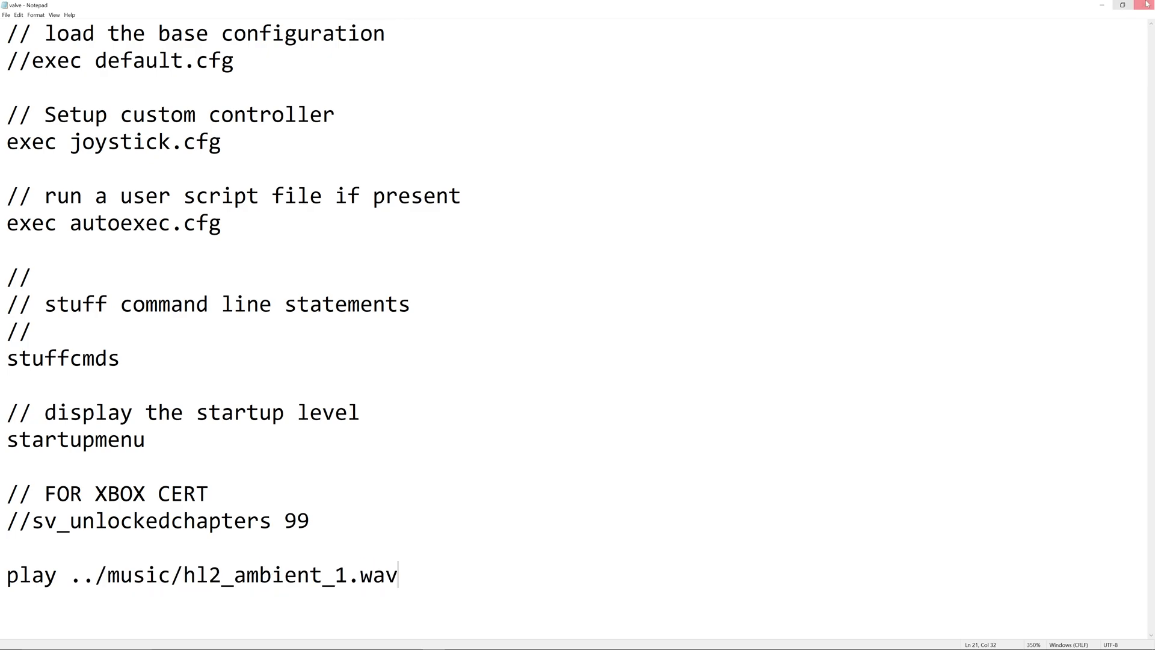
{"action": "mouse_move", "coordinate": [1146, 6]}
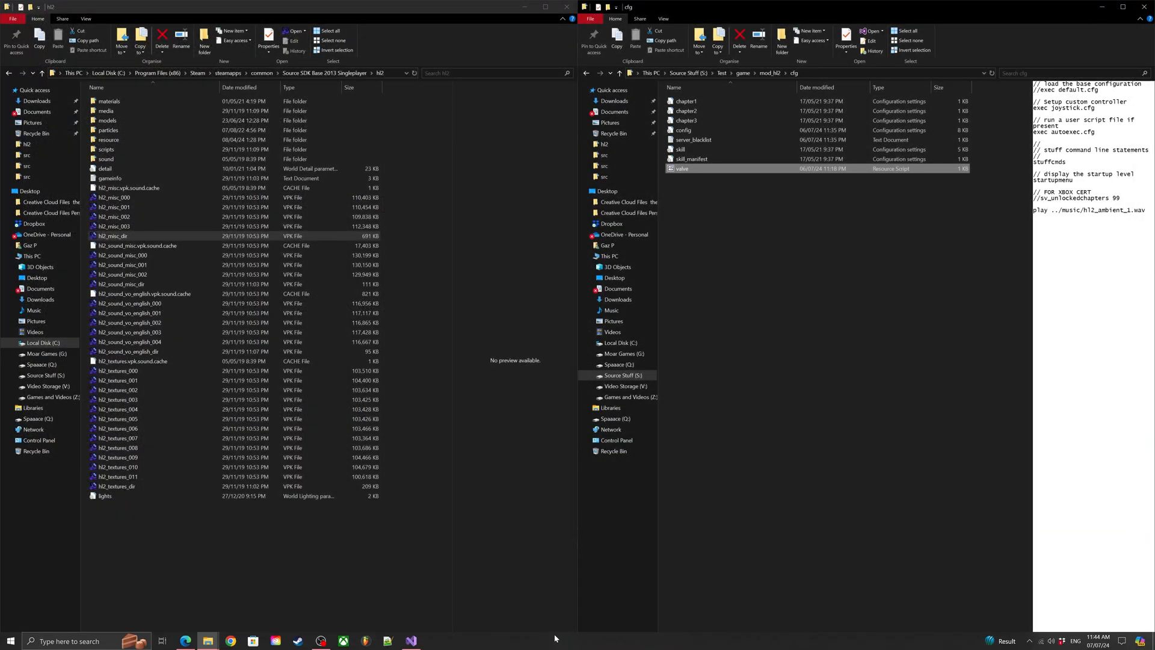
{"action": "left_click", "coordinate": [410, 640]}
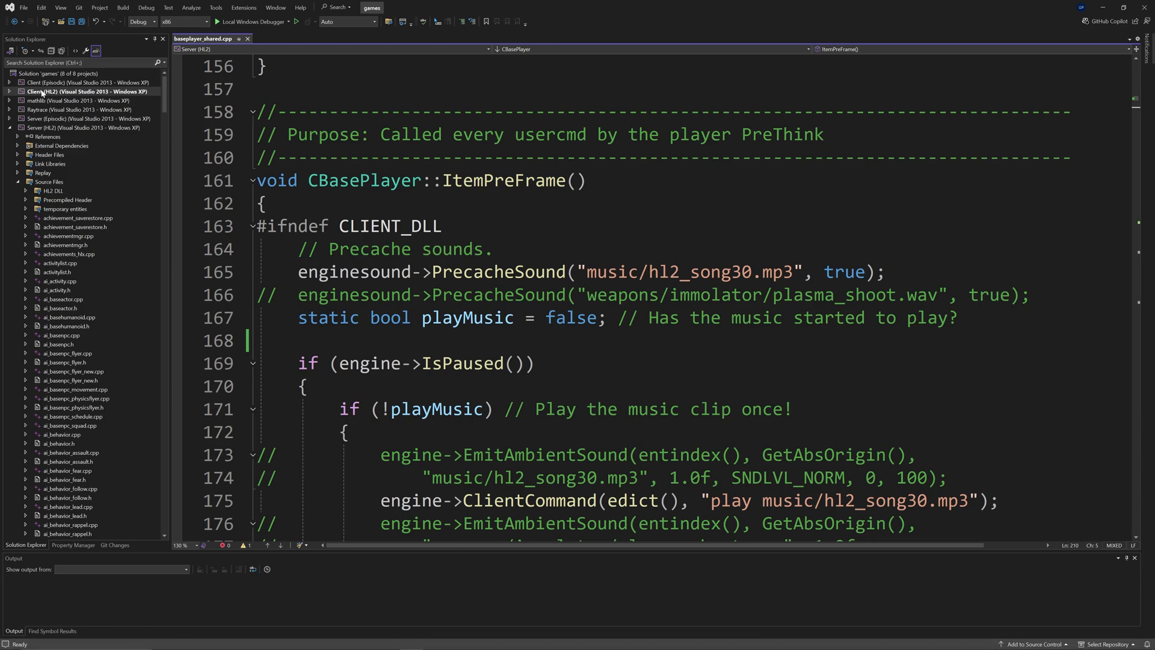
{"action": "mouse_move", "coordinate": [62, 136]}
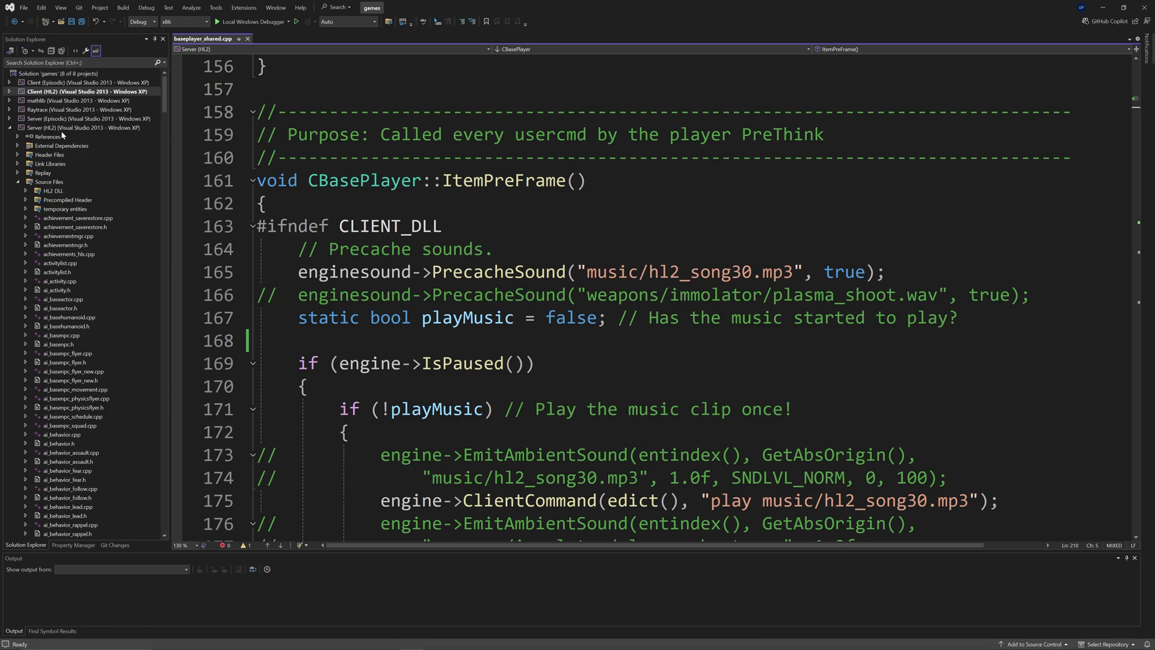
{"action": "mouse_move", "coordinate": [81, 441]}
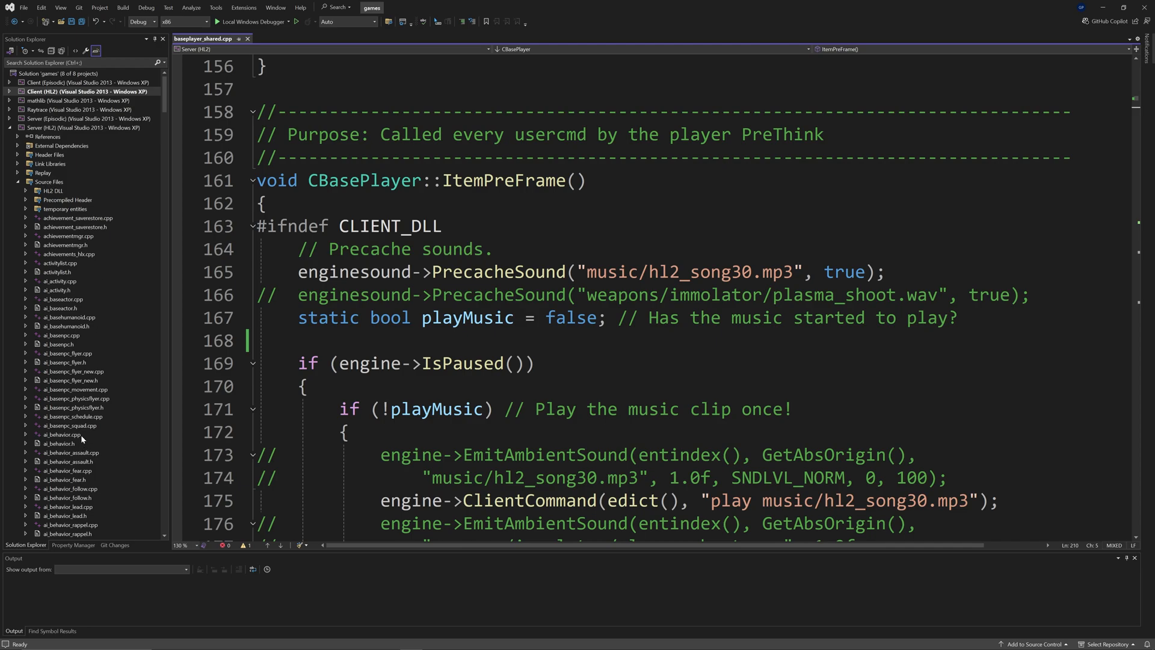
{"action": "mouse_move", "coordinate": [208, 46]}
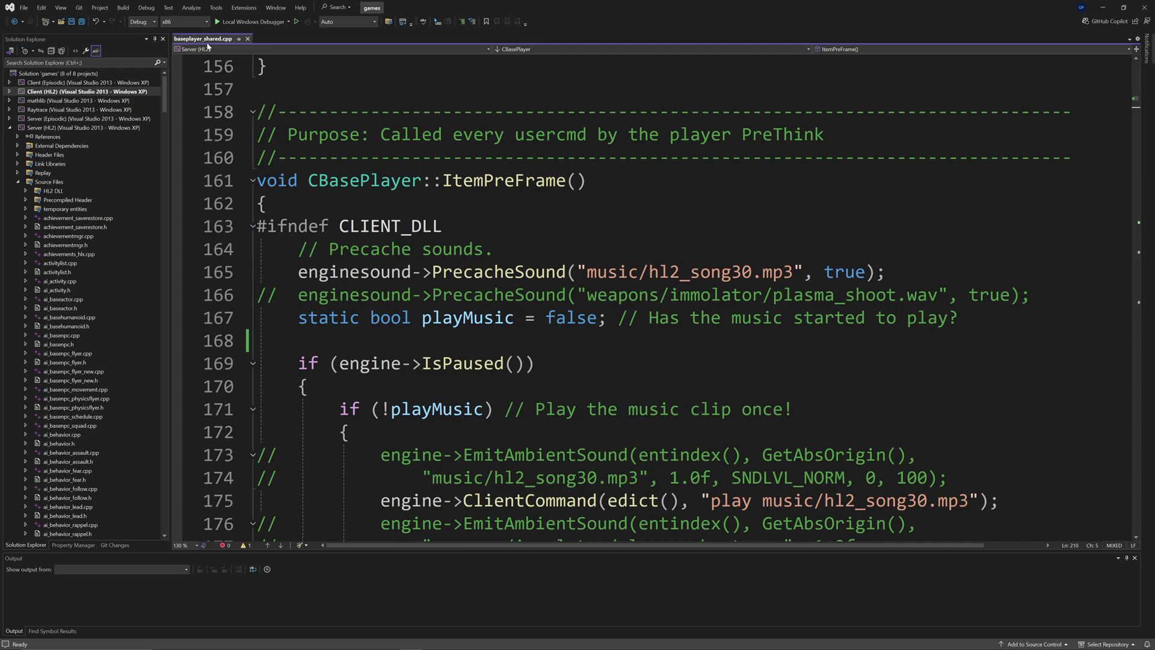
{"action": "mouse_move", "coordinate": [205, 38]}
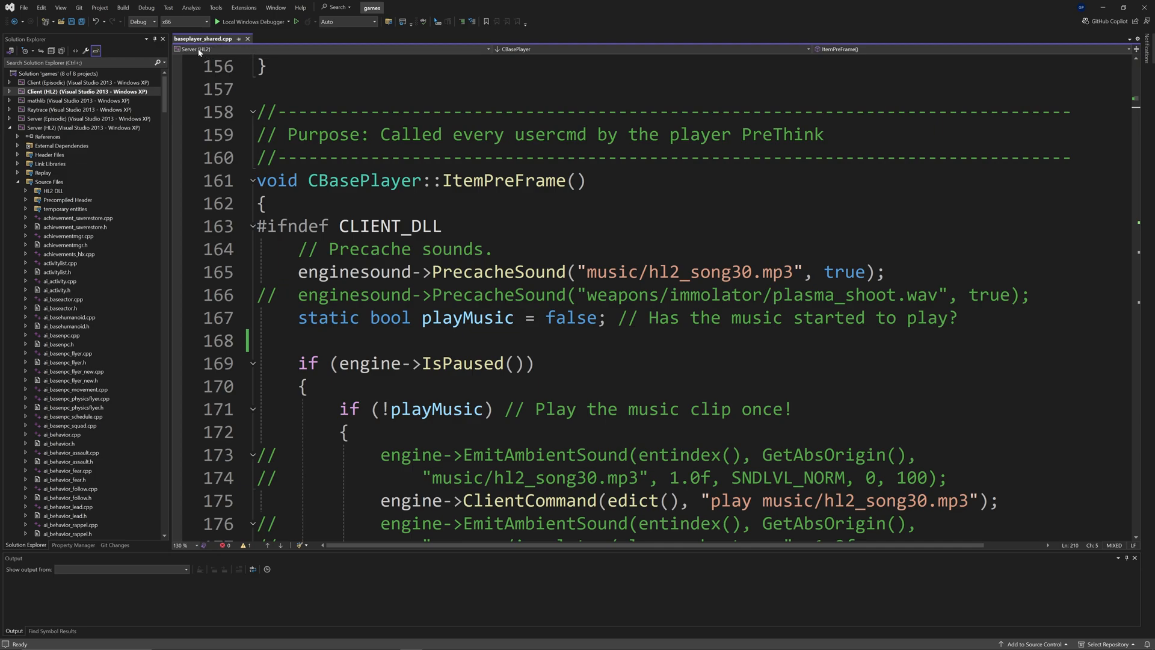
{"action": "left_click", "coordinate": [195, 49]}
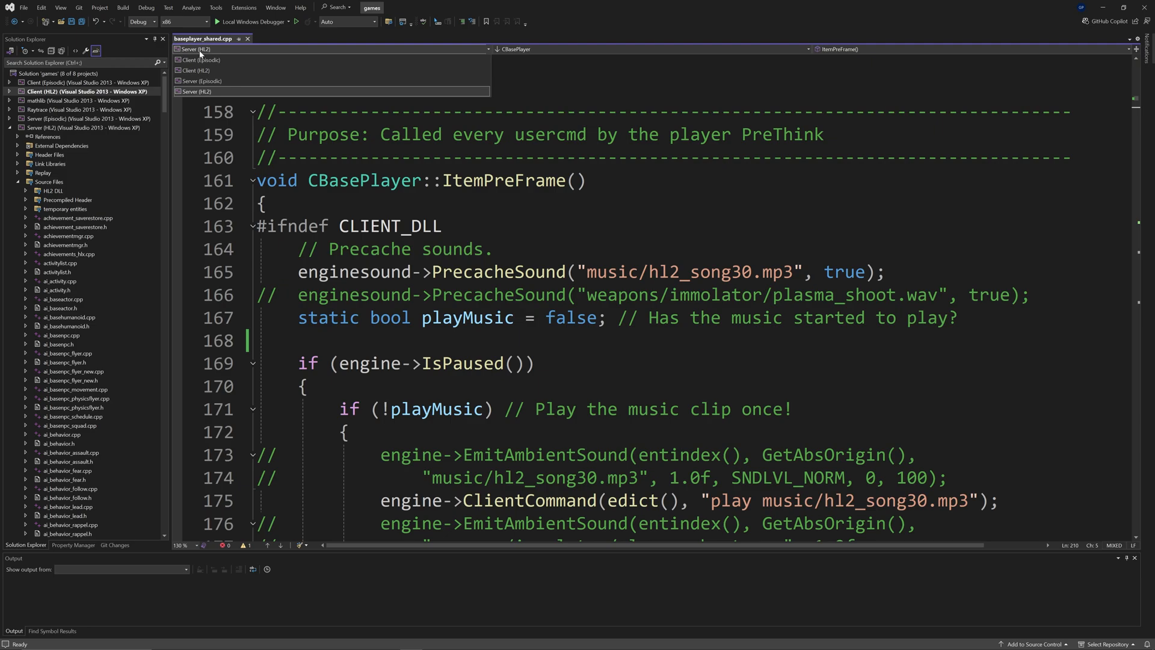
{"action": "left_click", "coordinate": [195, 70]}
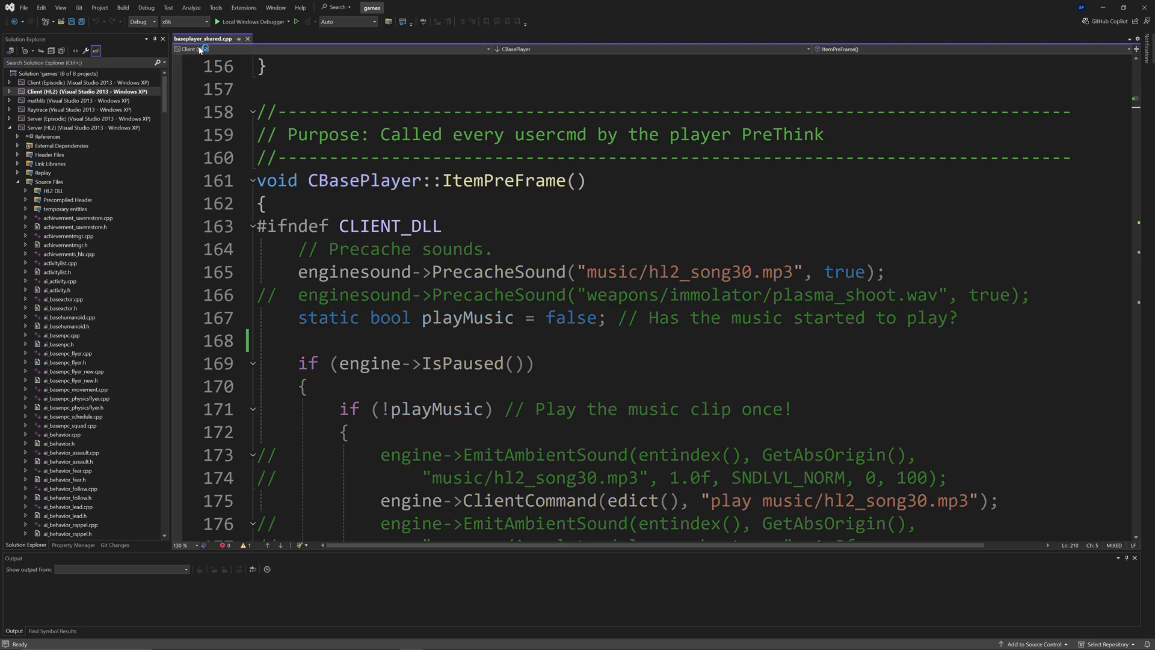
{"action": "left_click", "coordinate": [188, 49]}
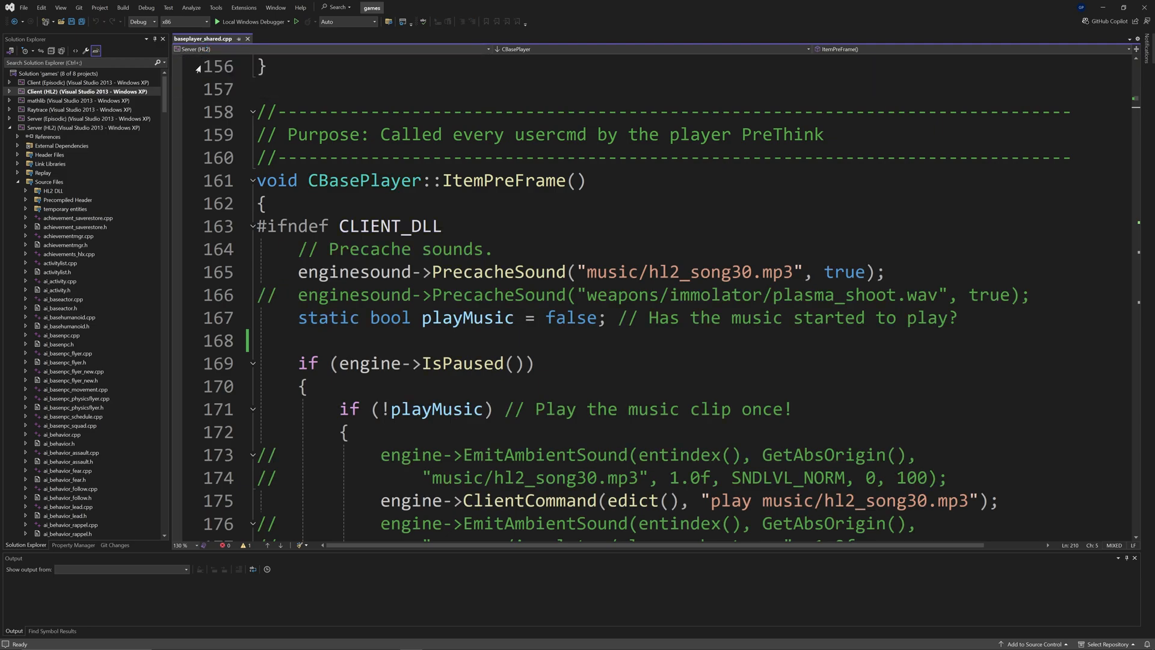
{"action": "left_click", "coordinate": [221, 48]}
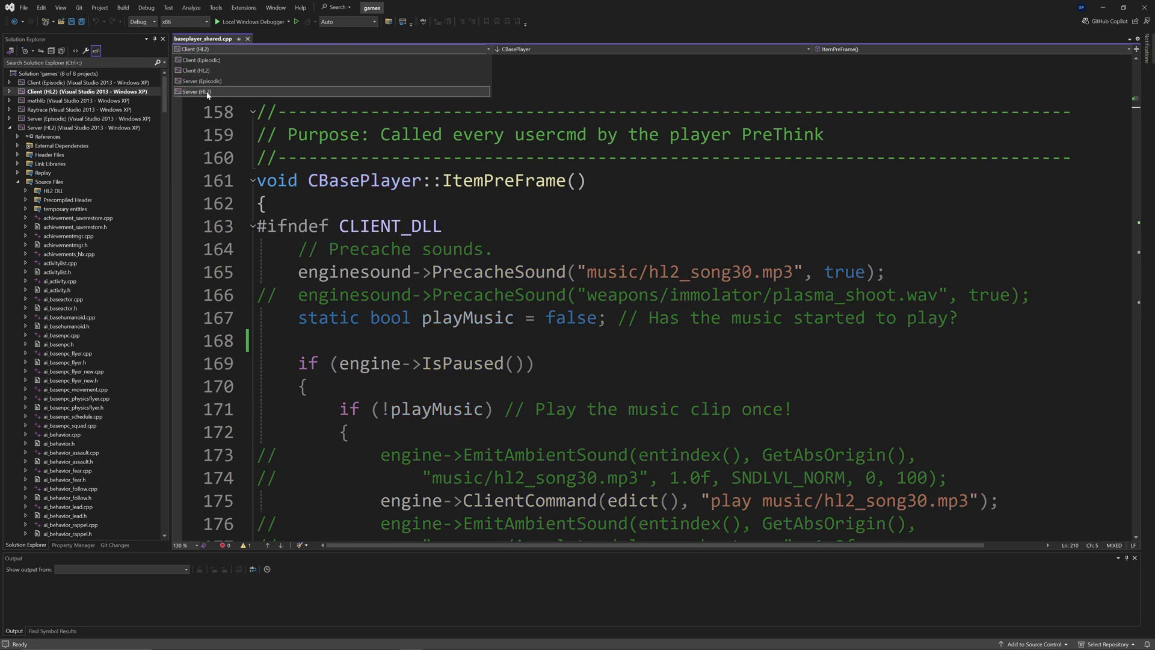
{"action": "left_click", "coordinate": [196, 92]}
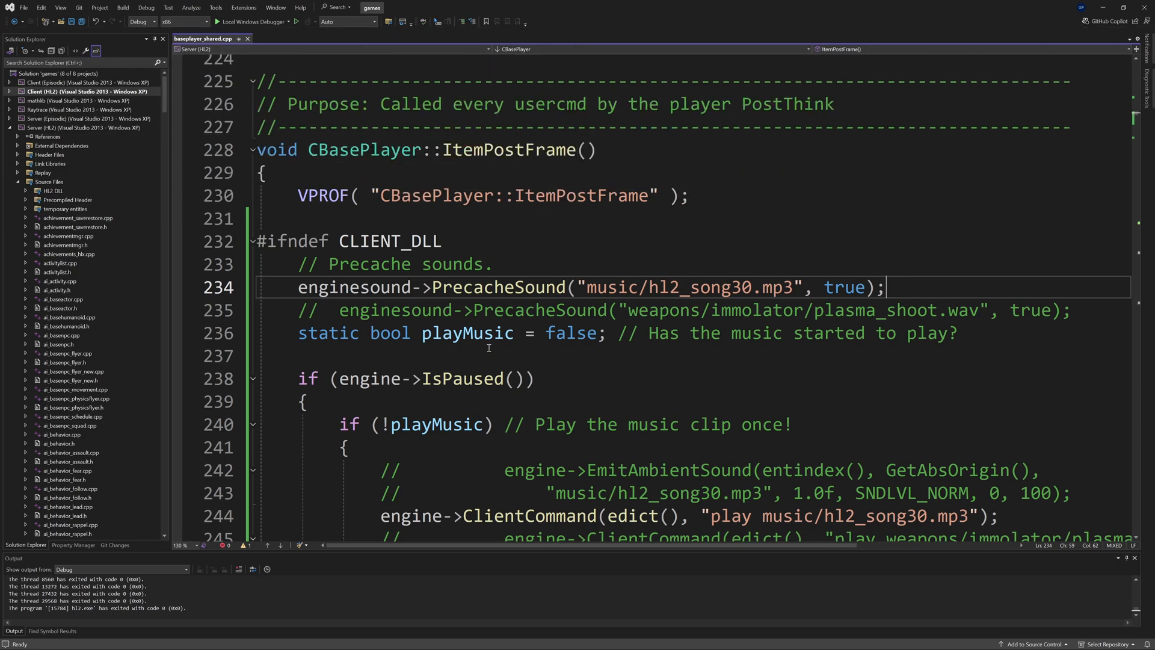
{"action": "mouse_move", "coordinate": [513, 229]}
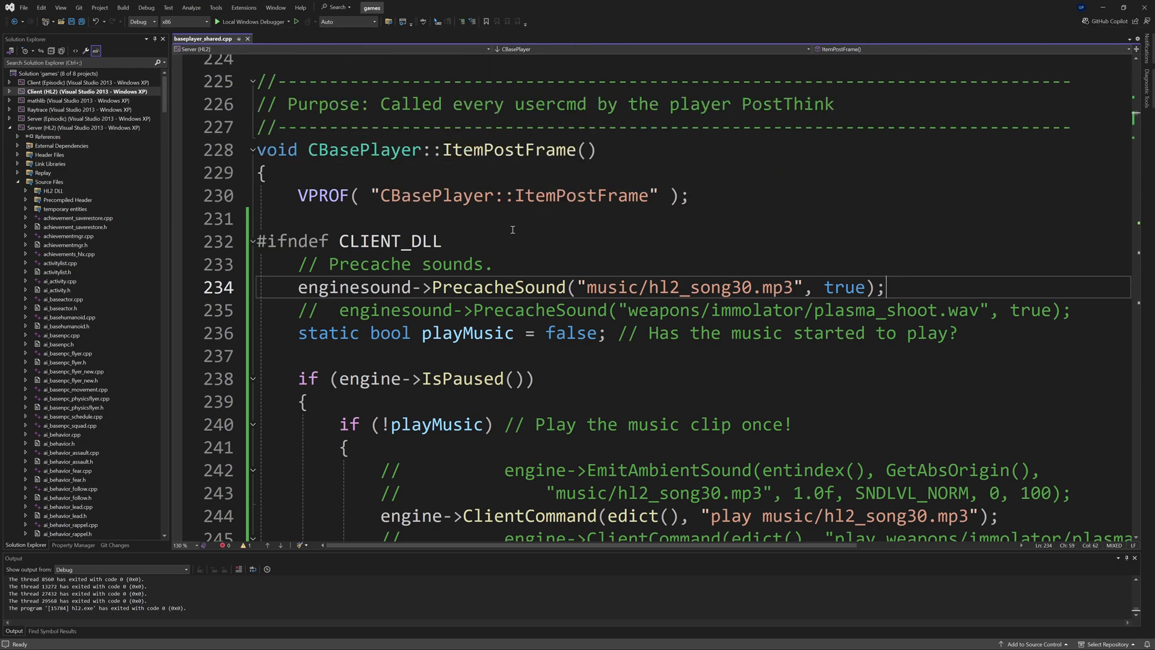
{"action": "mouse_move", "coordinate": [521, 238]}
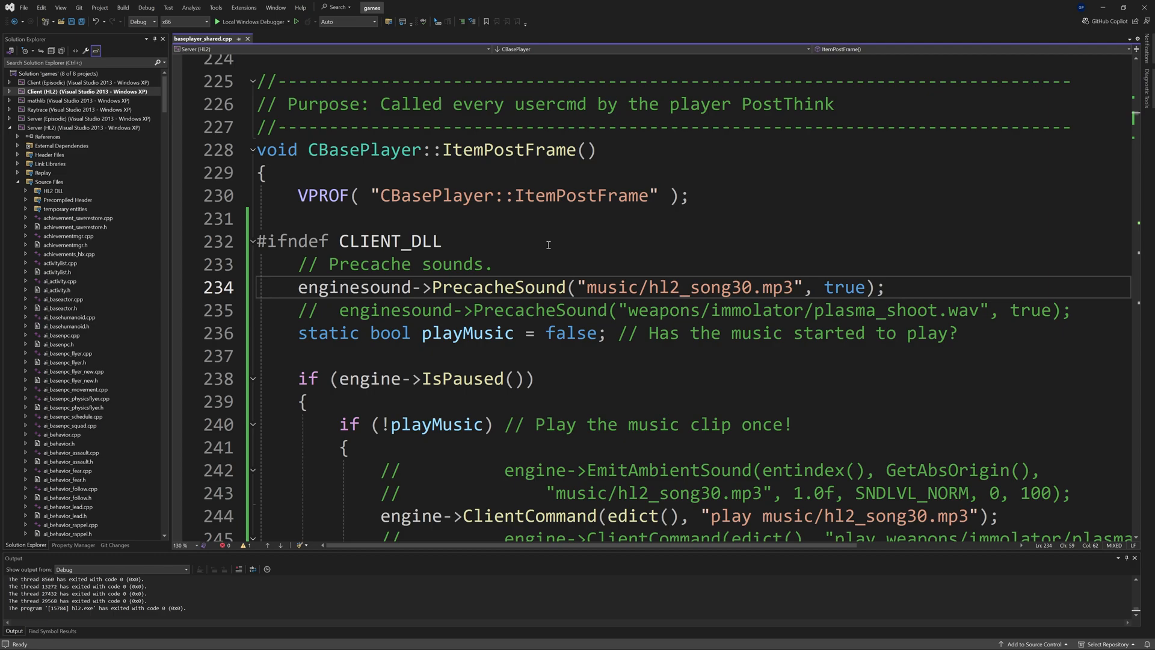
{"action": "mouse_move", "coordinate": [527, 242]}
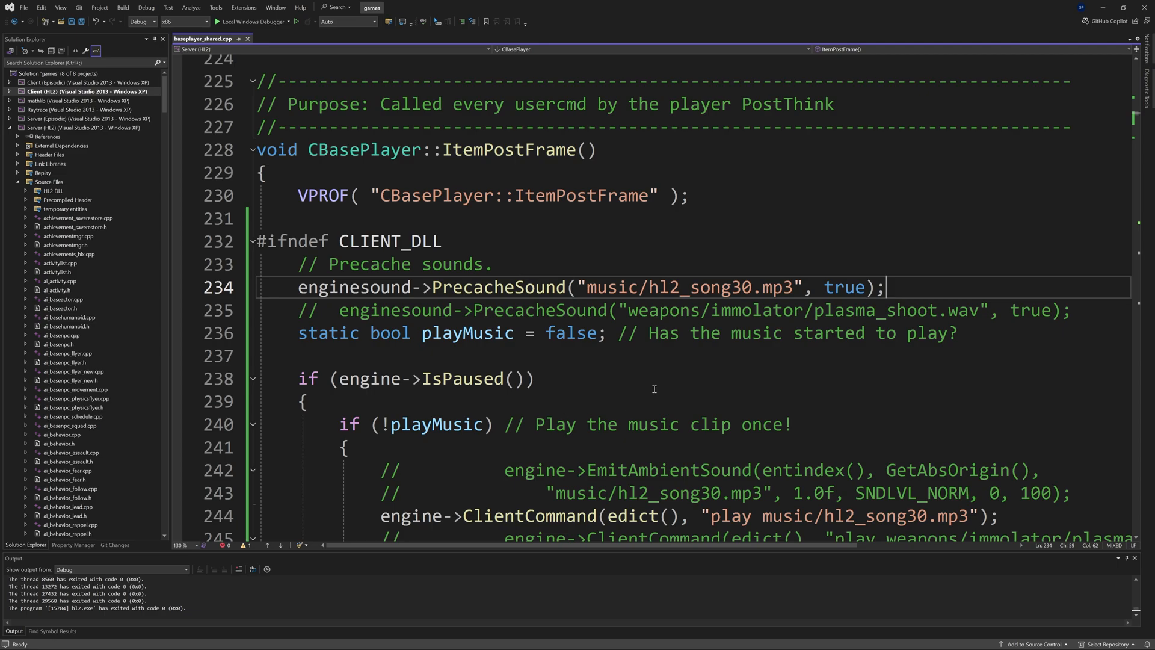
{"action": "mouse_move", "coordinate": [542, 189]}
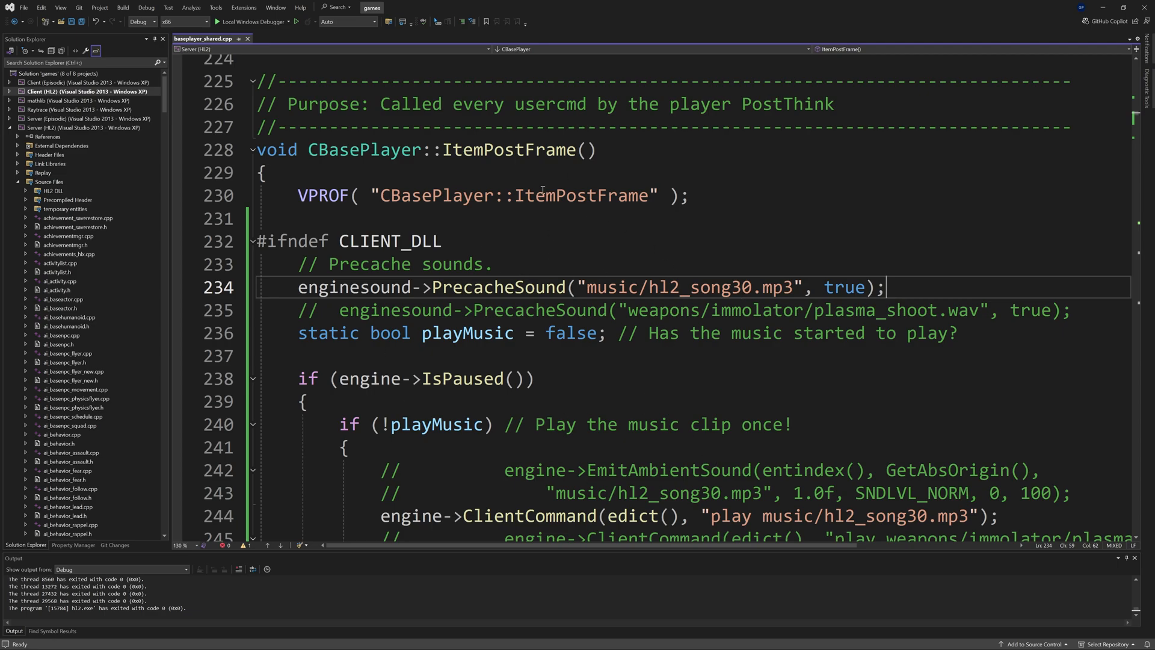
{"action": "double_click", "coordinate": [508, 149]}
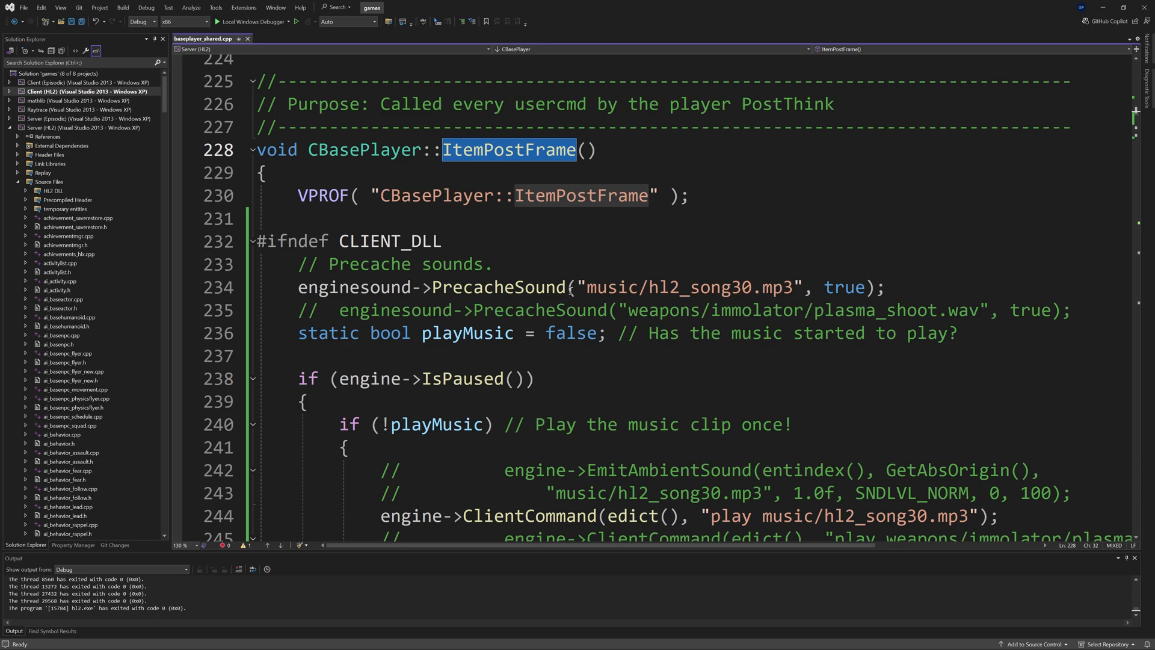
{"action": "mouse_move", "coordinate": [569, 290]}
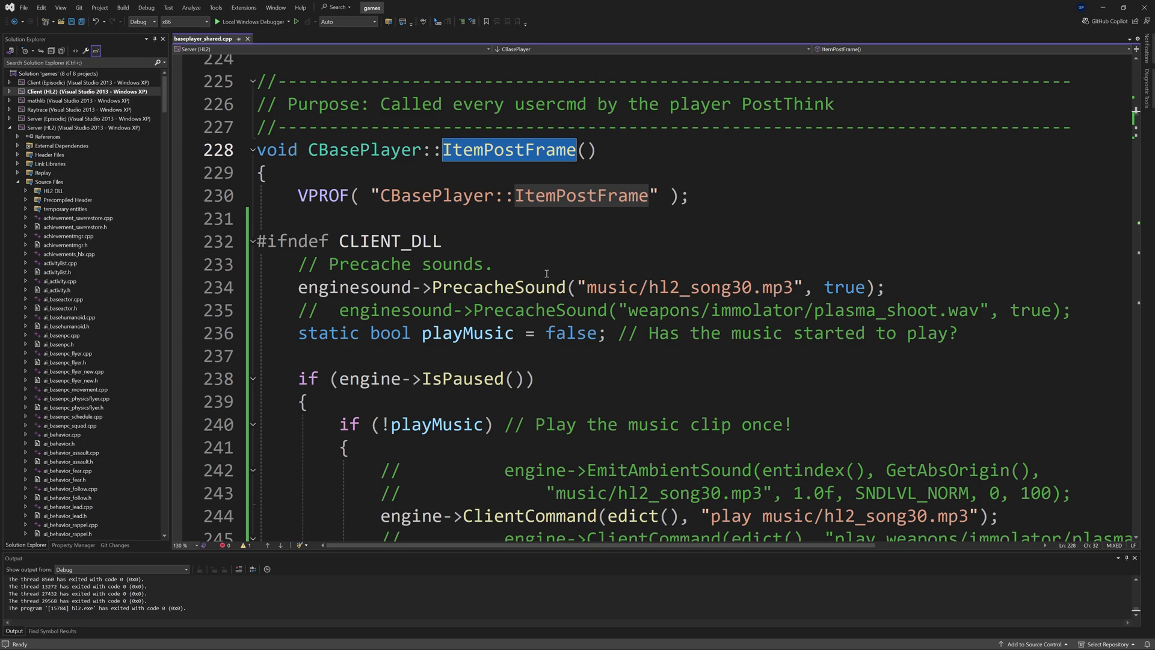
{"action": "left_click", "coordinate": [486, 149]}
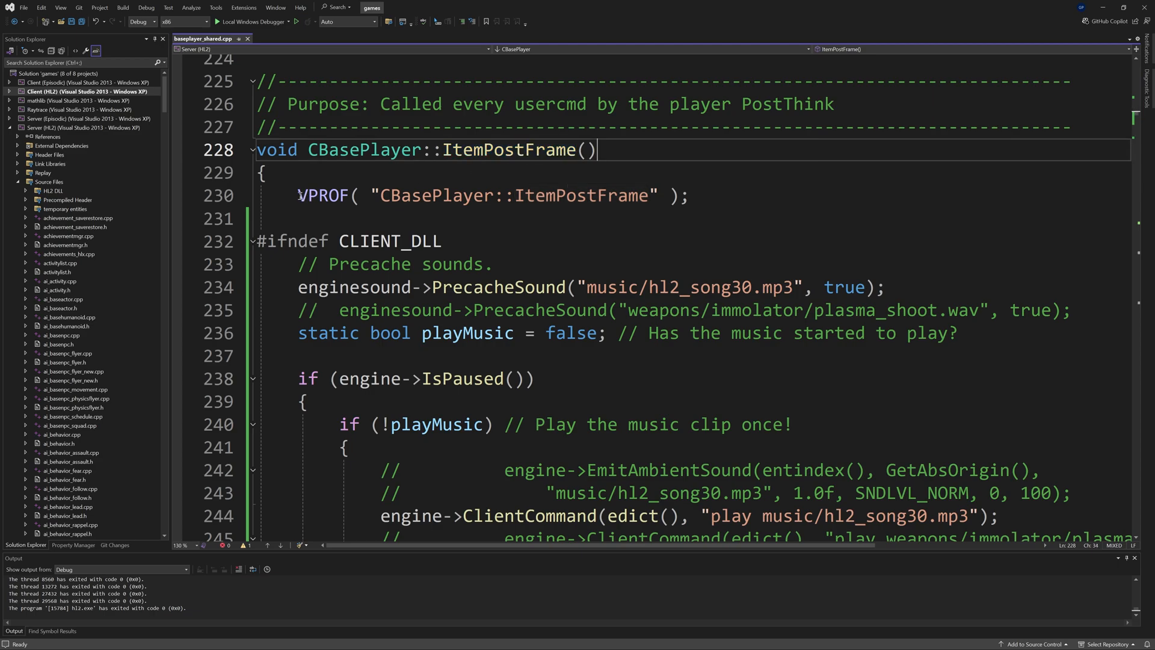
{"action": "left_click", "coordinate": [697, 195]}
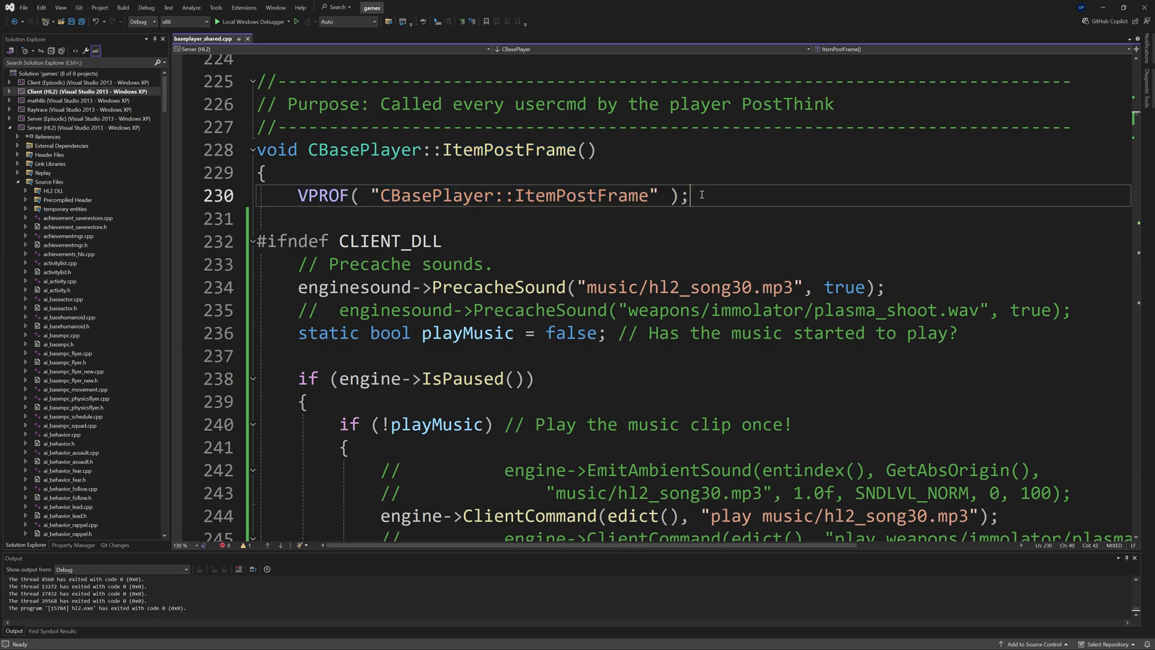
Scroll through ItemPostFrame's #else fallback back to the server-only precache and play block
{"action": "scroll", "scroll_direction": "down", "scroll_amount": 3}
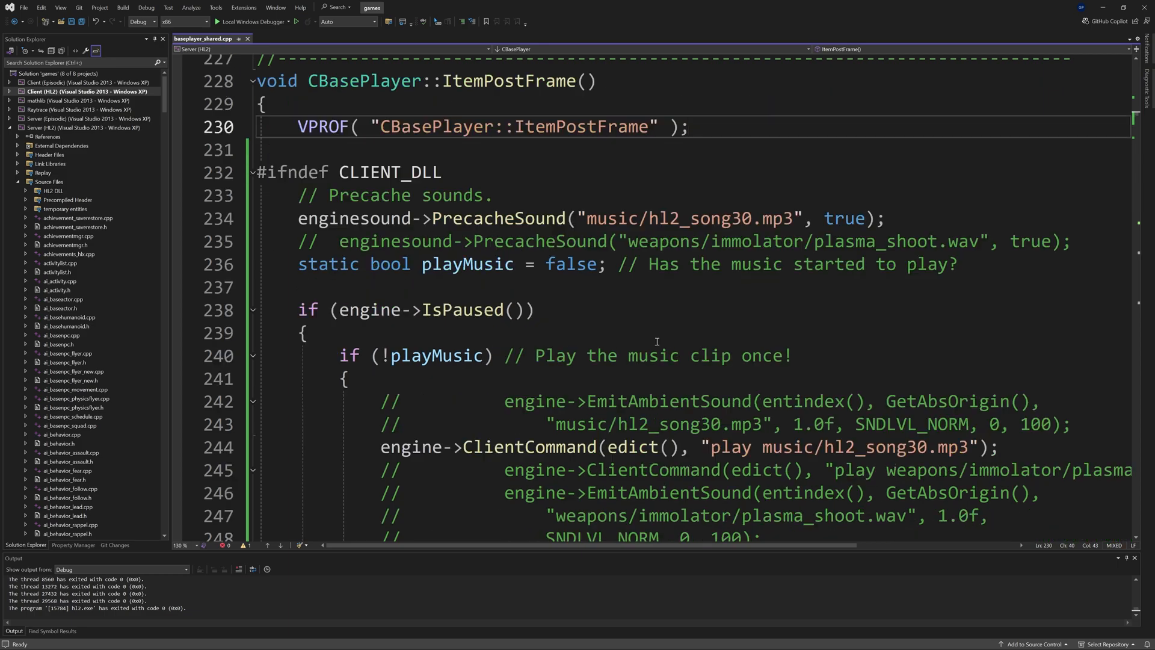
{"action": "scroll", "scroll_direction": "down", "scroll_amount": 3}
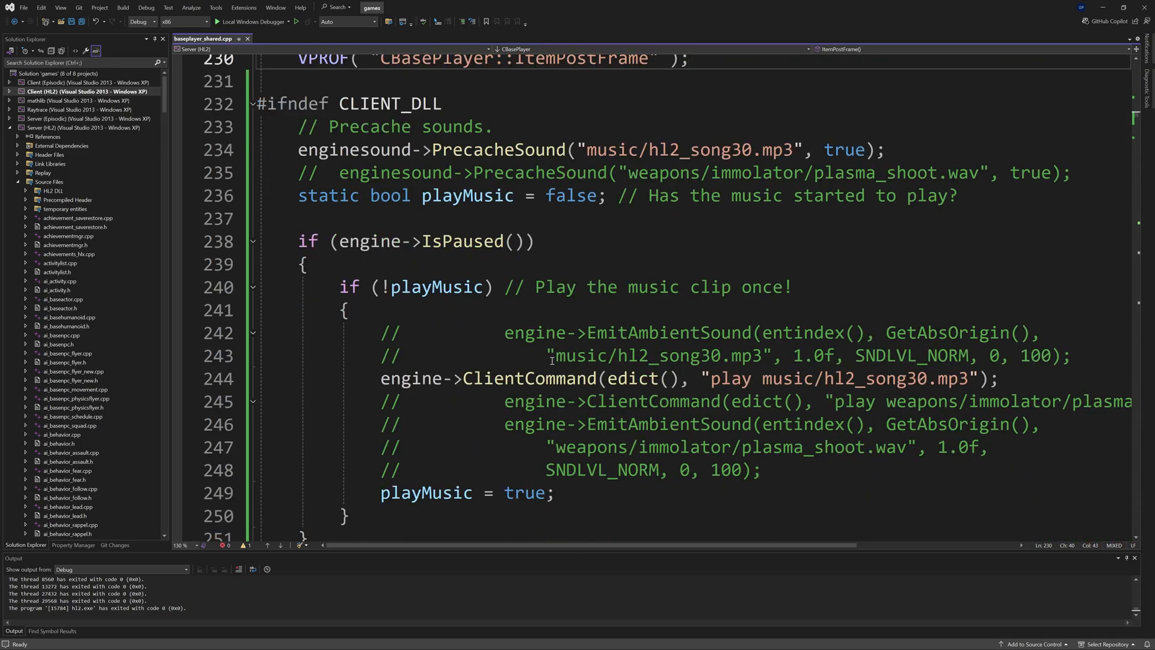
{"action": "scroll", "scroll_direction": "down", "scroll_amount": 3}
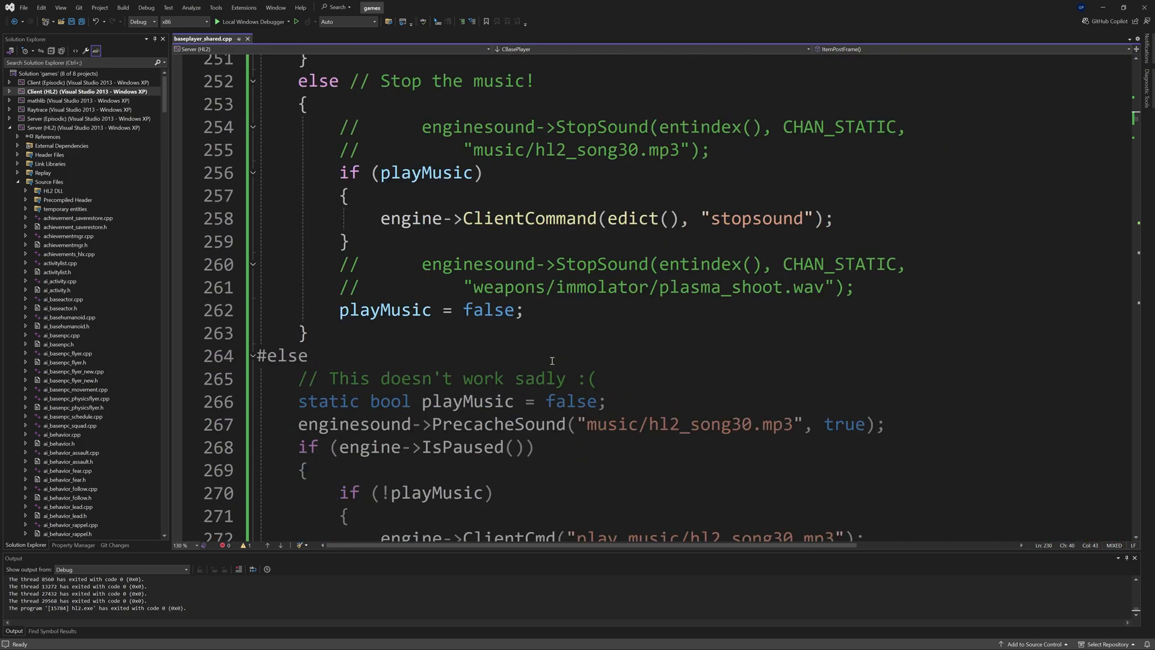
{"action": "scroll", "scroll_direction": "down", "scroll_amount": 3}
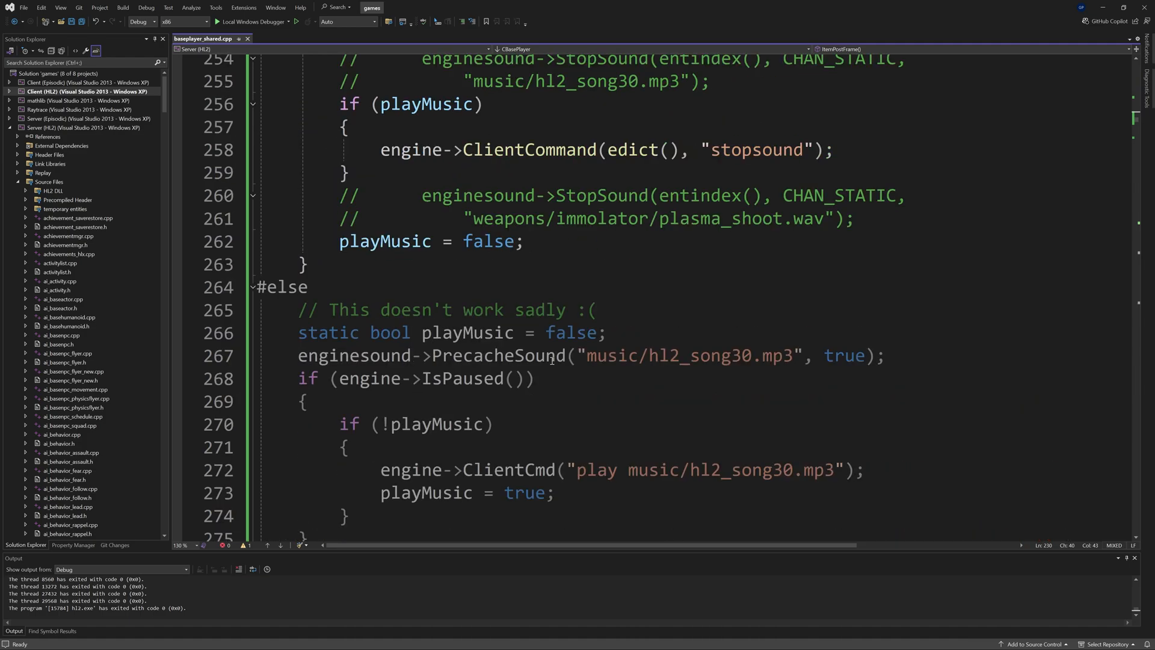
{"action": "scroll", "scroll_direction": "up", "scroll_amount": 3}
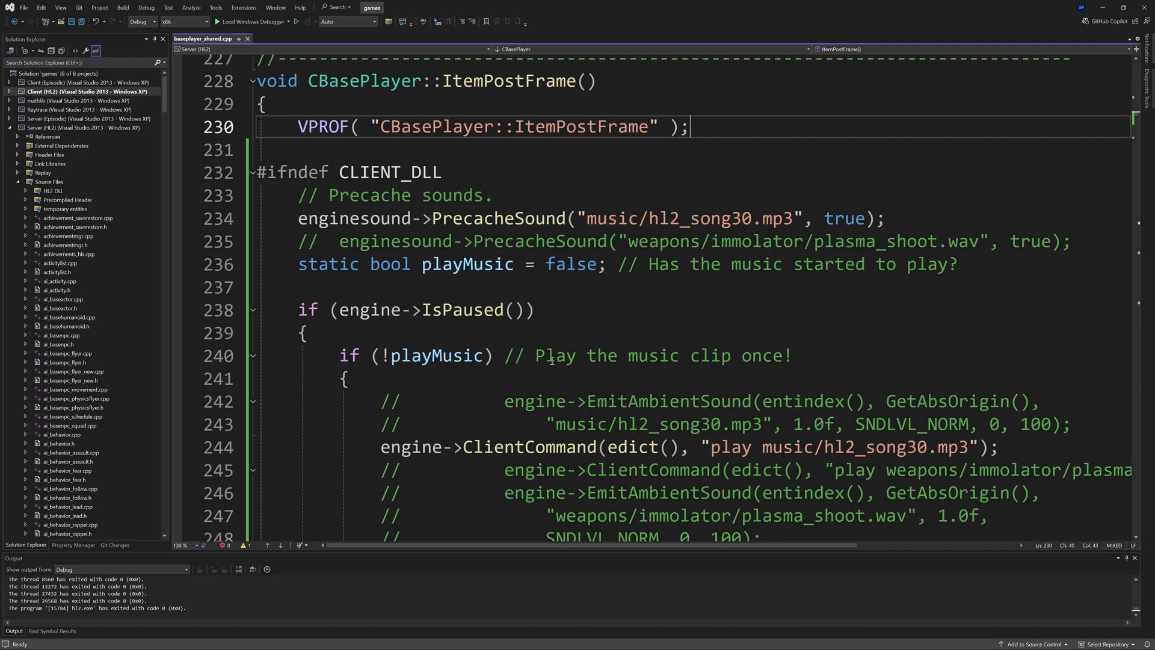
{"action": "scroll", "scroll_direction": "down", "scroll_amount": 3}
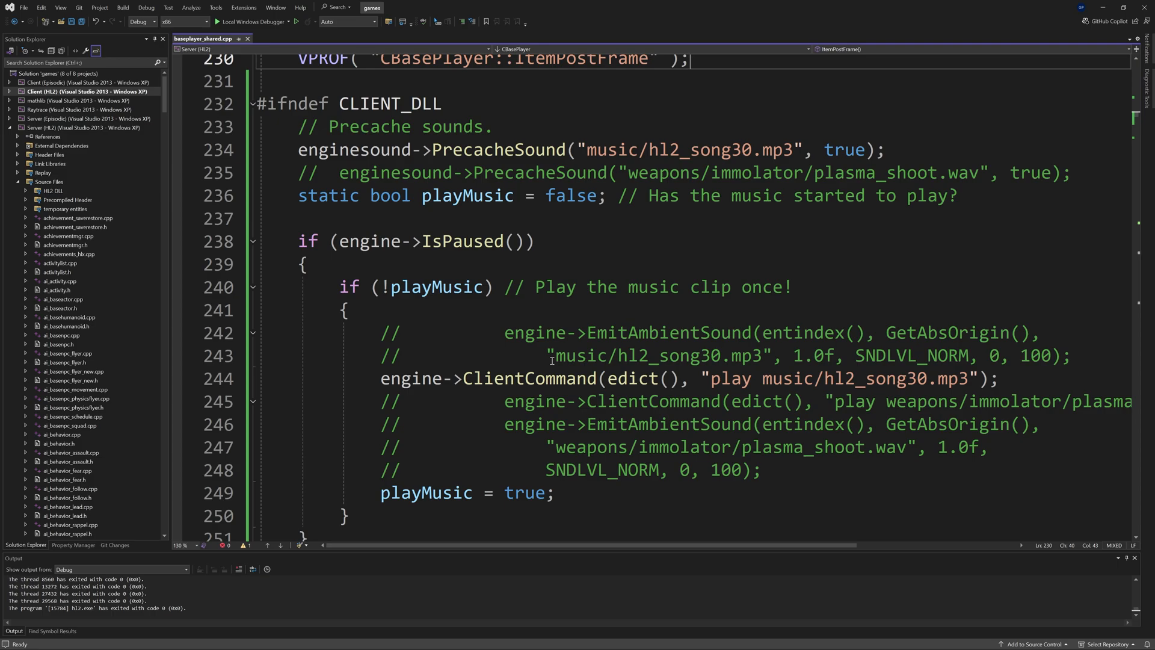
{"action": "scroll", "scroll_direction": "up", "scroll_amount": 3}
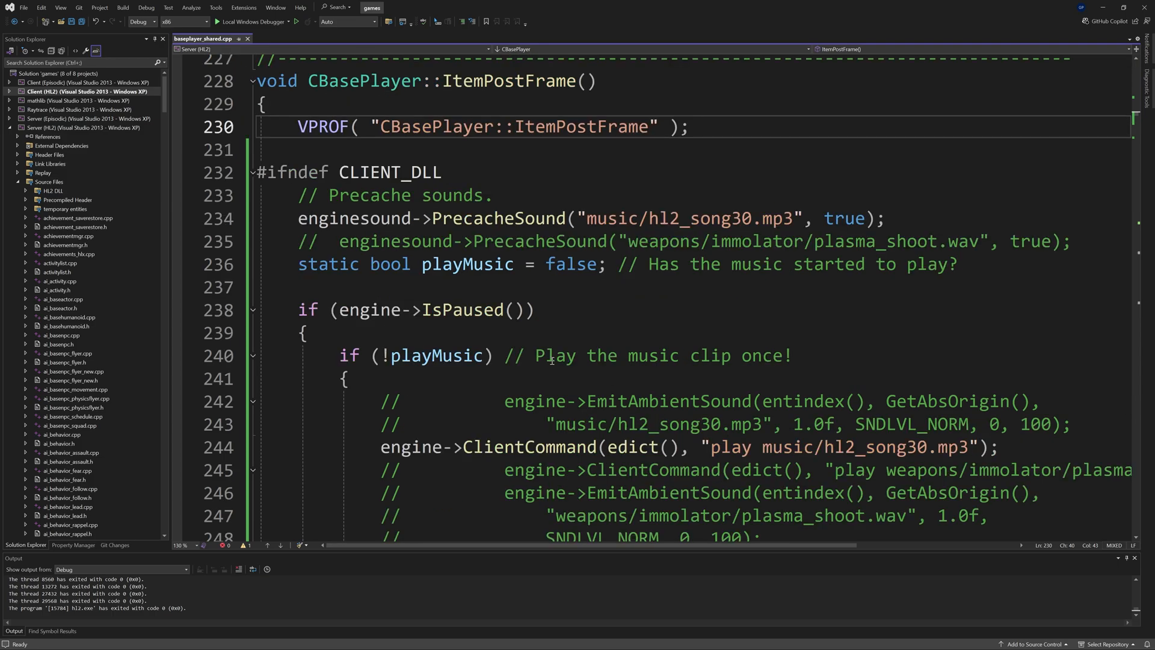
{"action": "mouse_move", "coordinate": [698, 340]}
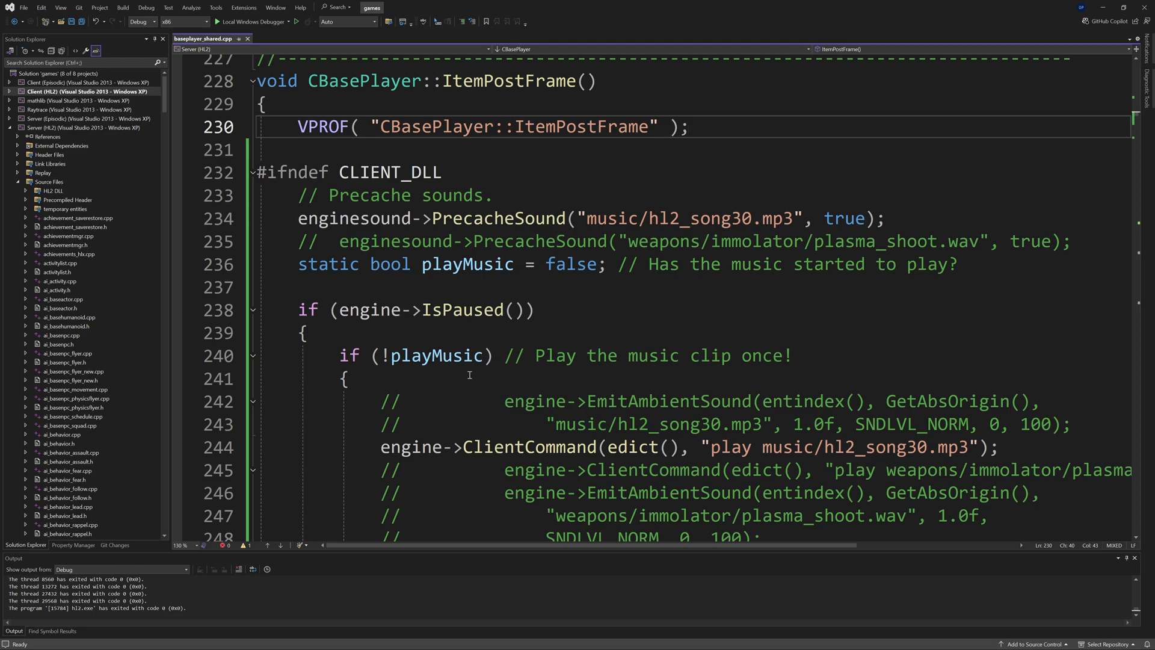
{"action": "mouse_move", "coordinate": [391, 327]}
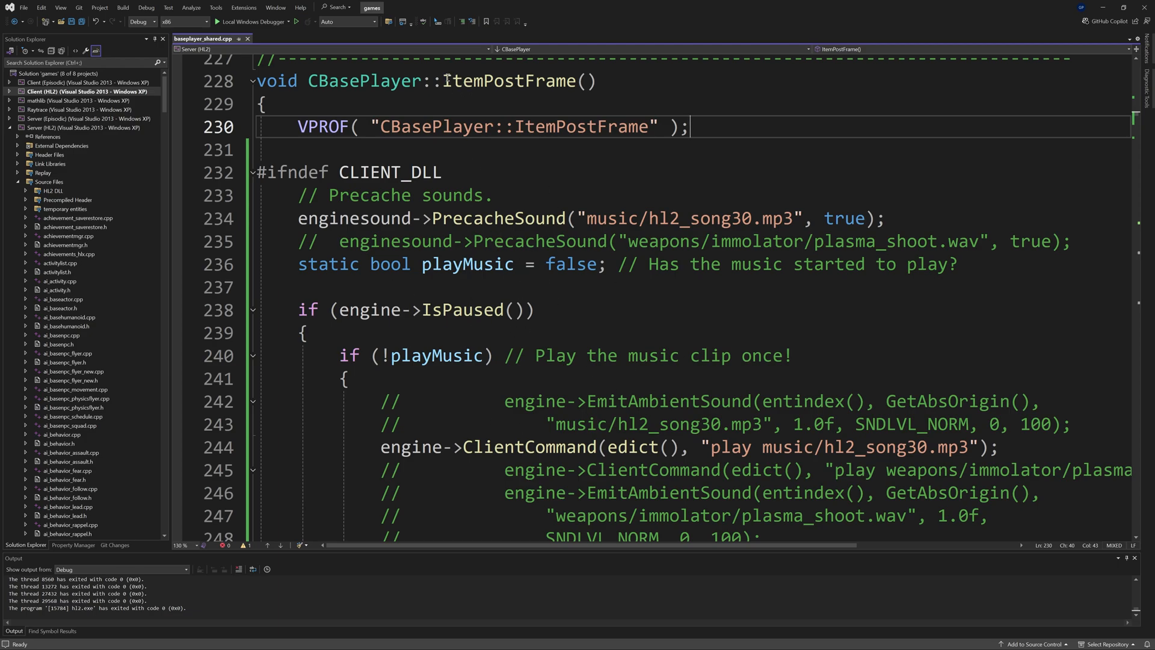
{"action": "double_click", "coordinate": [508, 81]}
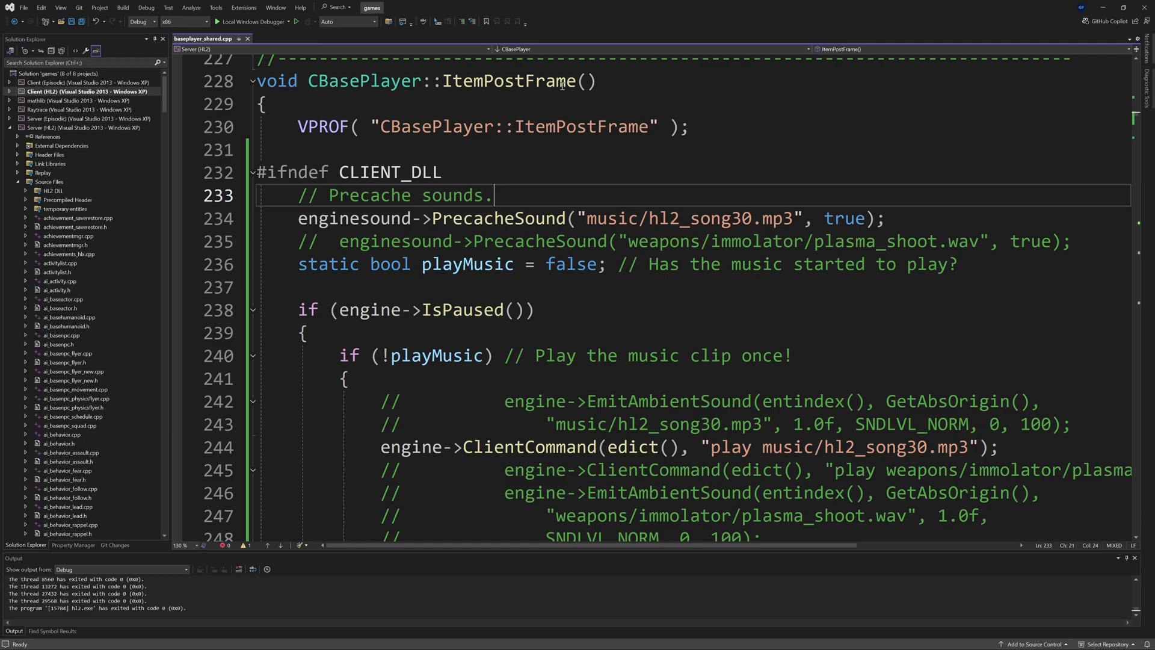
{"action": "mouse_move", "coordinate": [656, 393]}
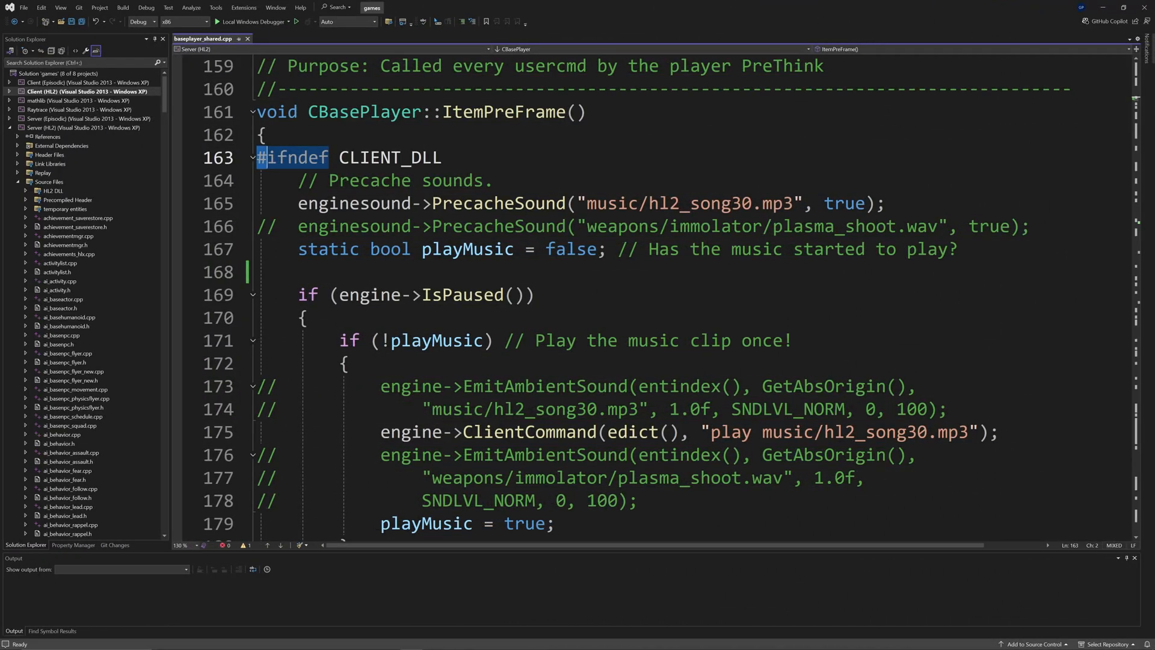
{"action": "double_click", "coordinate": [389, 156]}
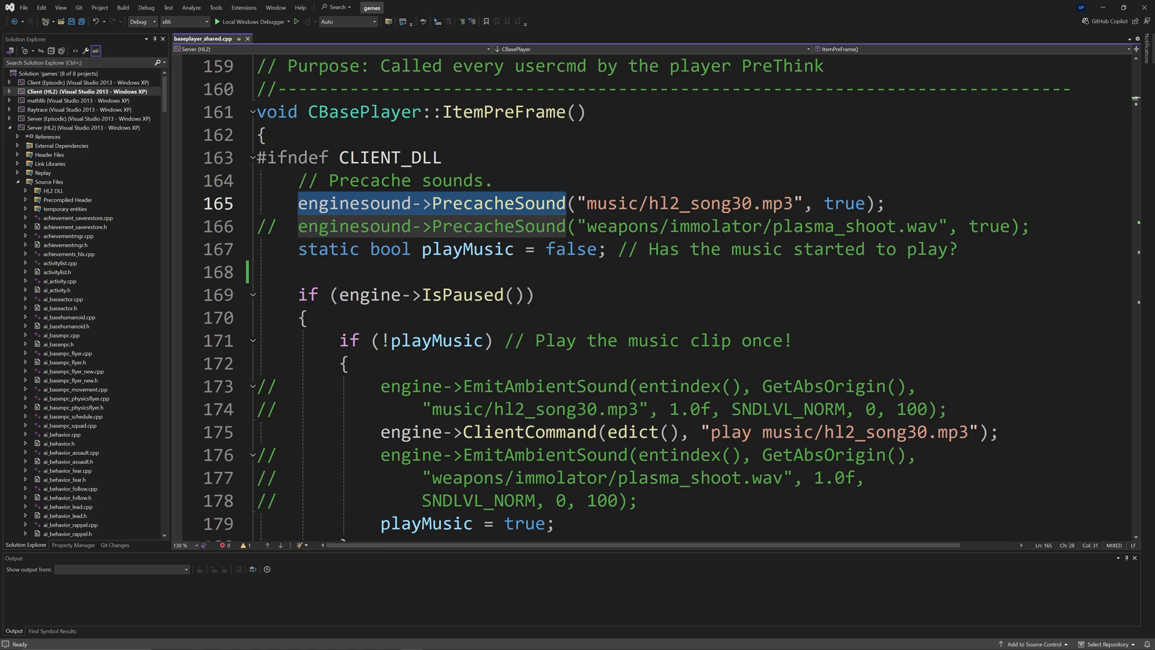
{"action": "double_click", "coordinate": [689, 204]}
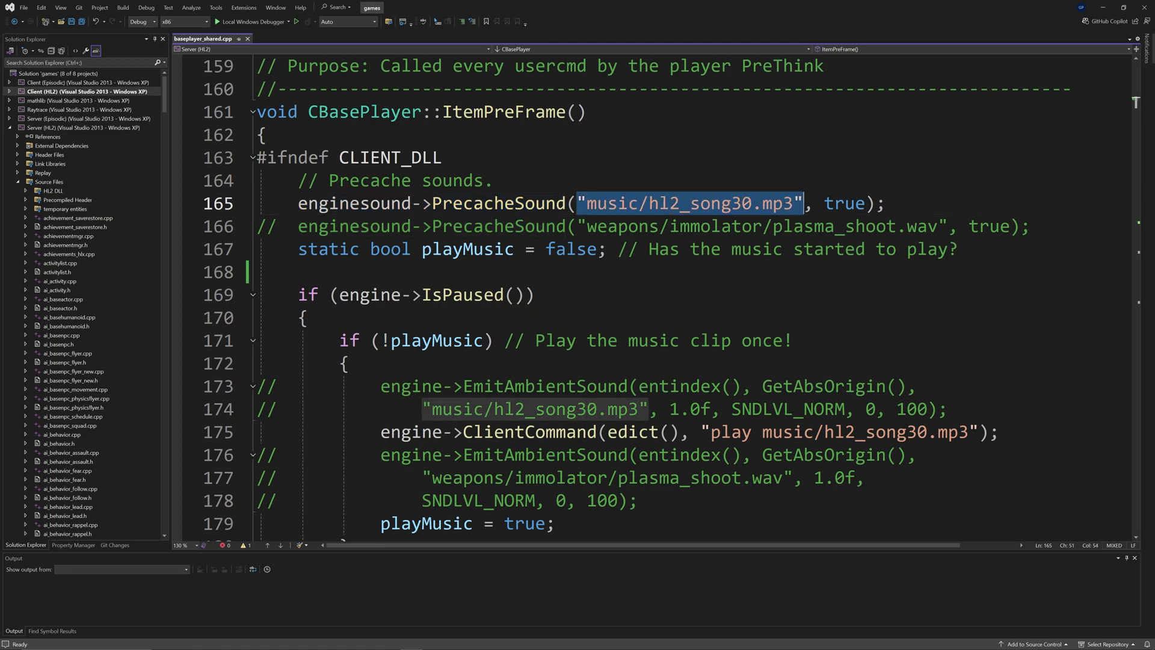
{"action": "left_click", "coordinate": [629, 203]}
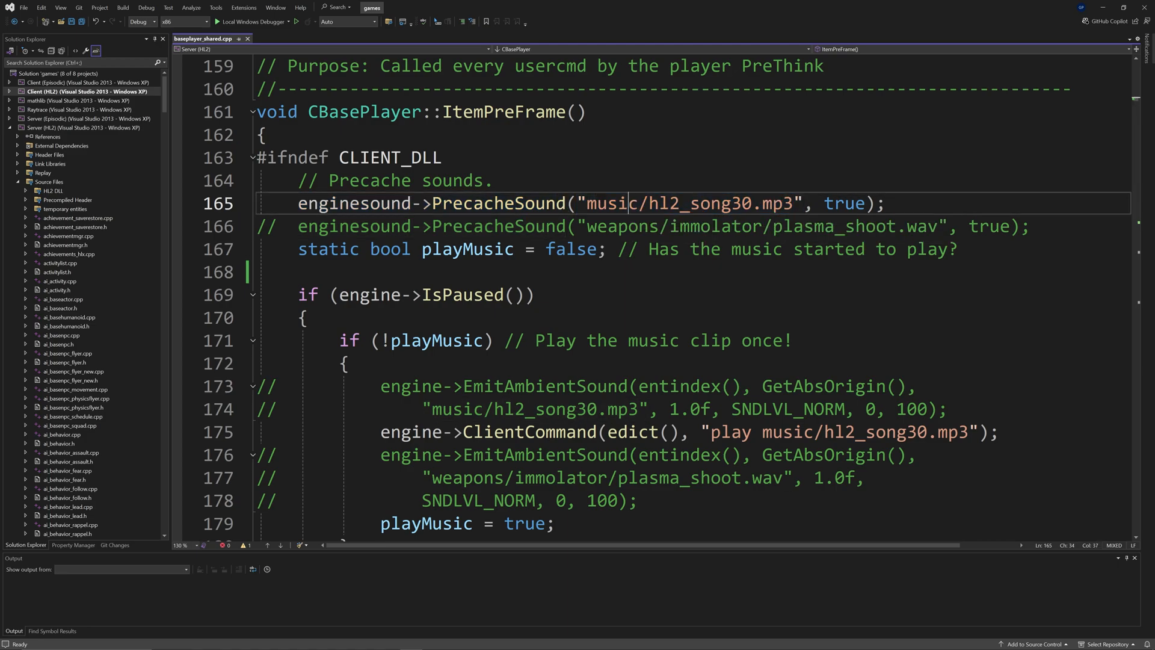
{"action": "mouse_move", "coordinate": [718, 203]}
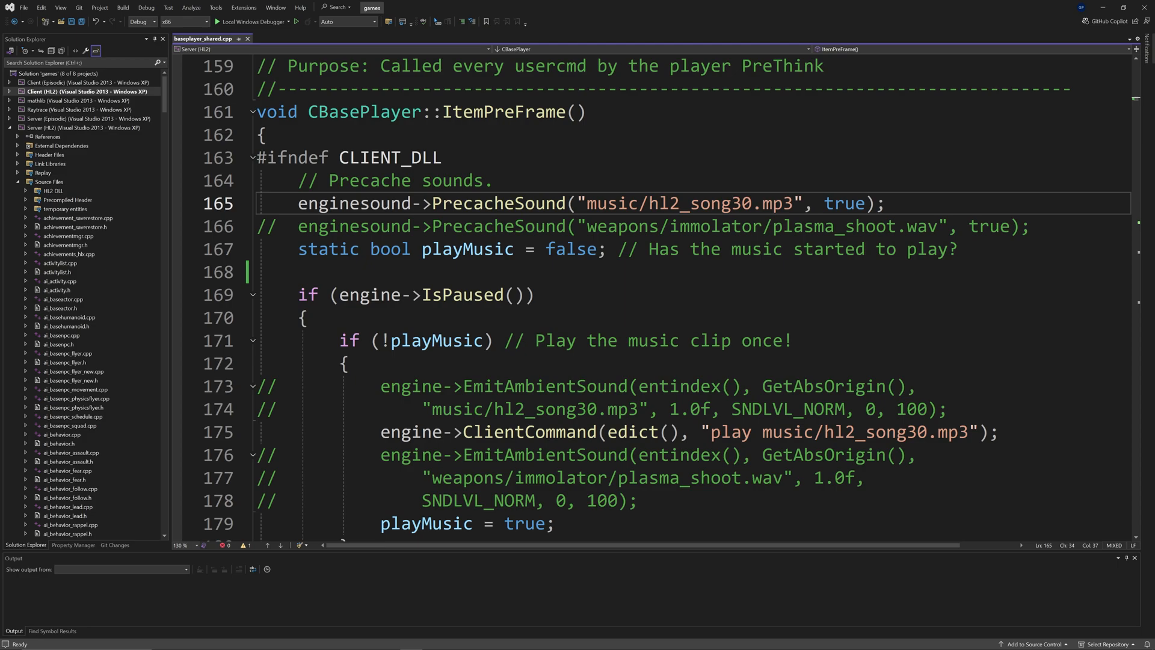
{"action": "double_click", "coordinate": [844, 204]}
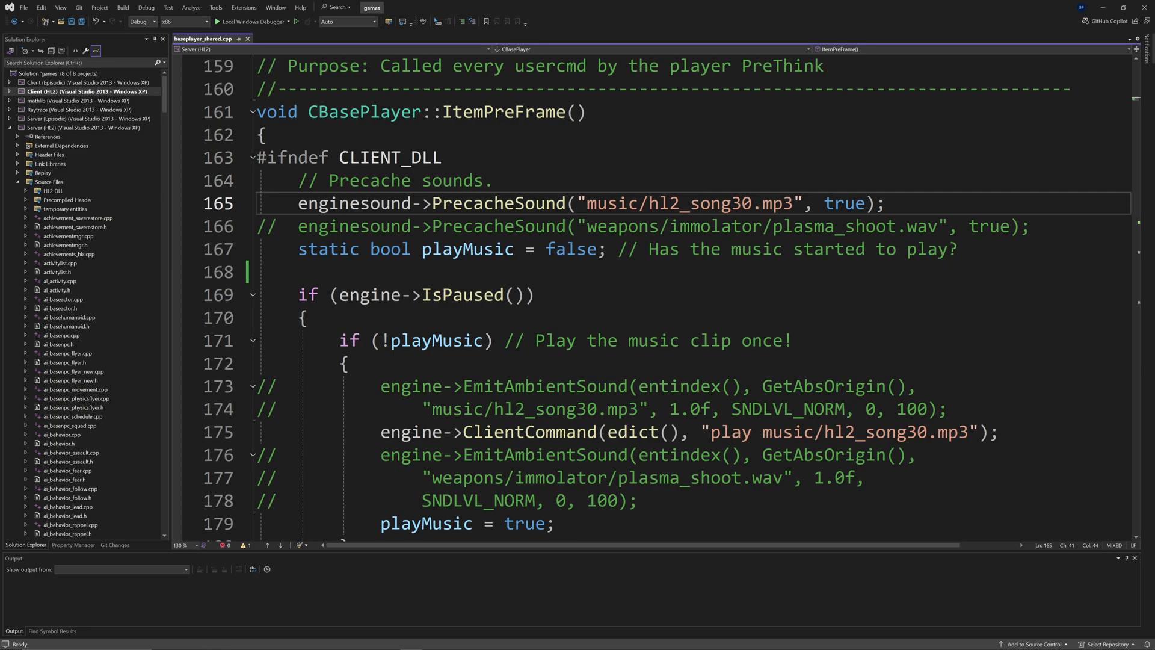
{"action": "mouse_move", "coordinate": [701, 202]}
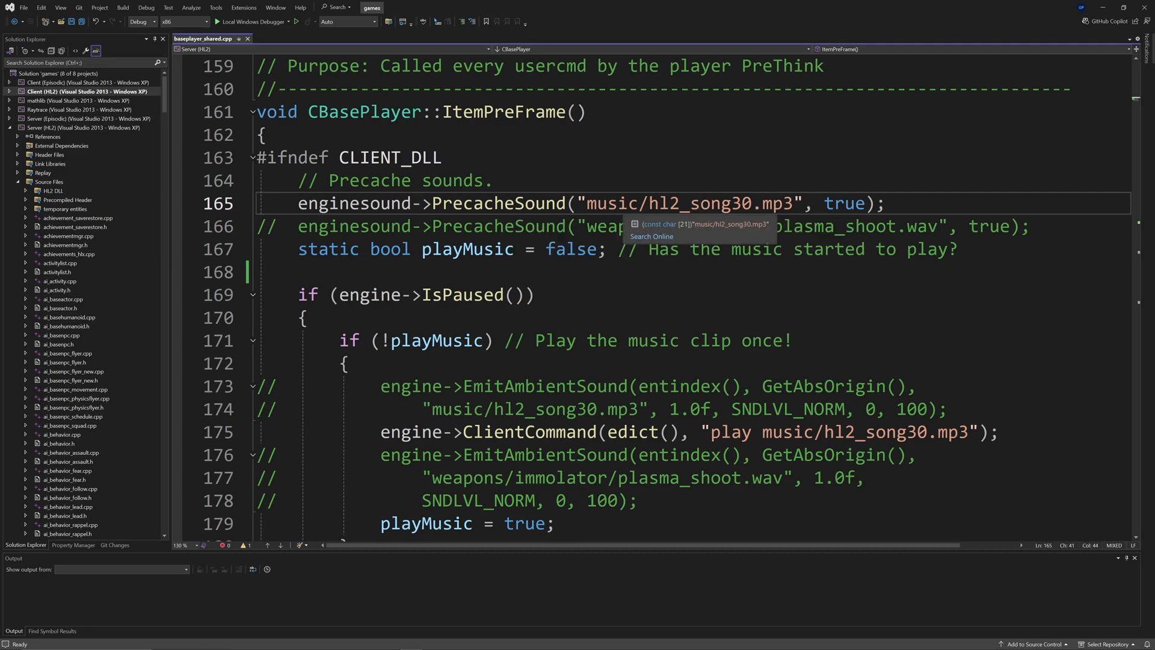
{"action": "left_click", "coordinate": [750, 249]}
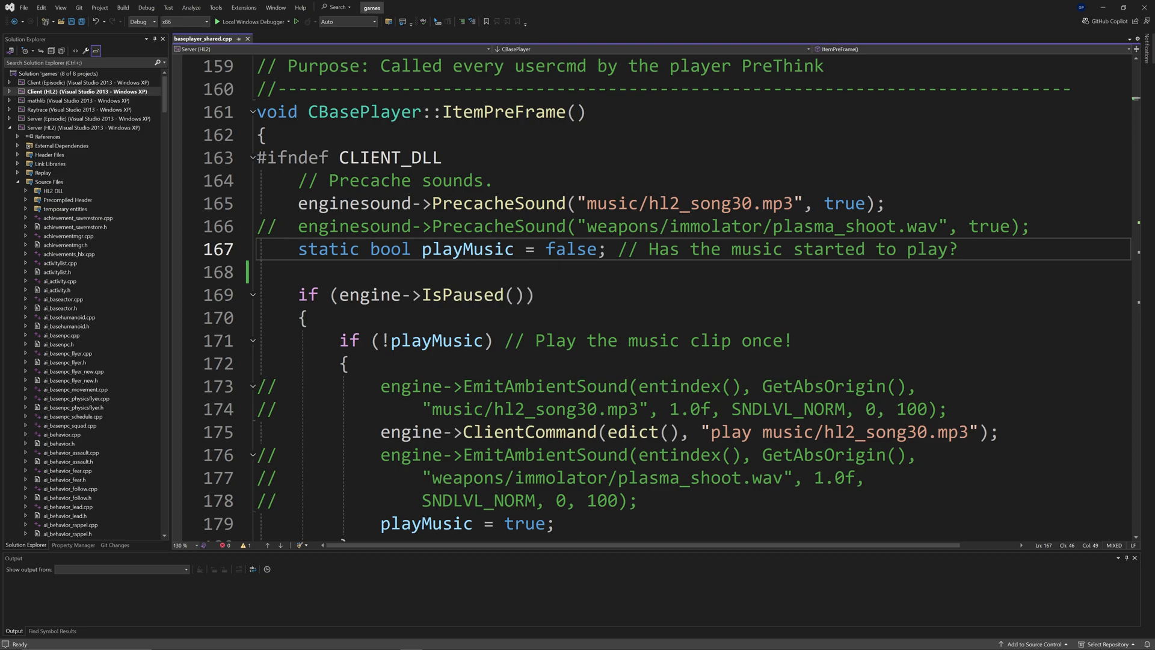
{"action": "double_click", "coordinate": [571, 247]}
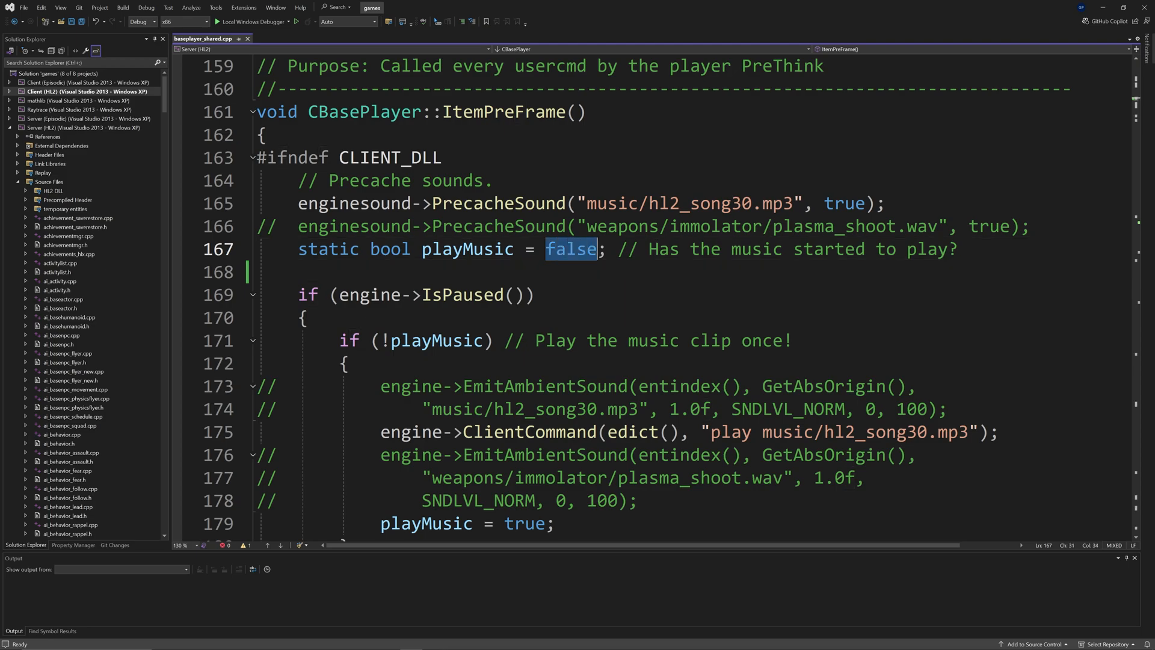
Highlight the play music string, the edict argument and the whole ClientCommand call, then move to the stopsound branch
{"action": "scroll", "scroll_direction": "down", "scroll_amount": 3}
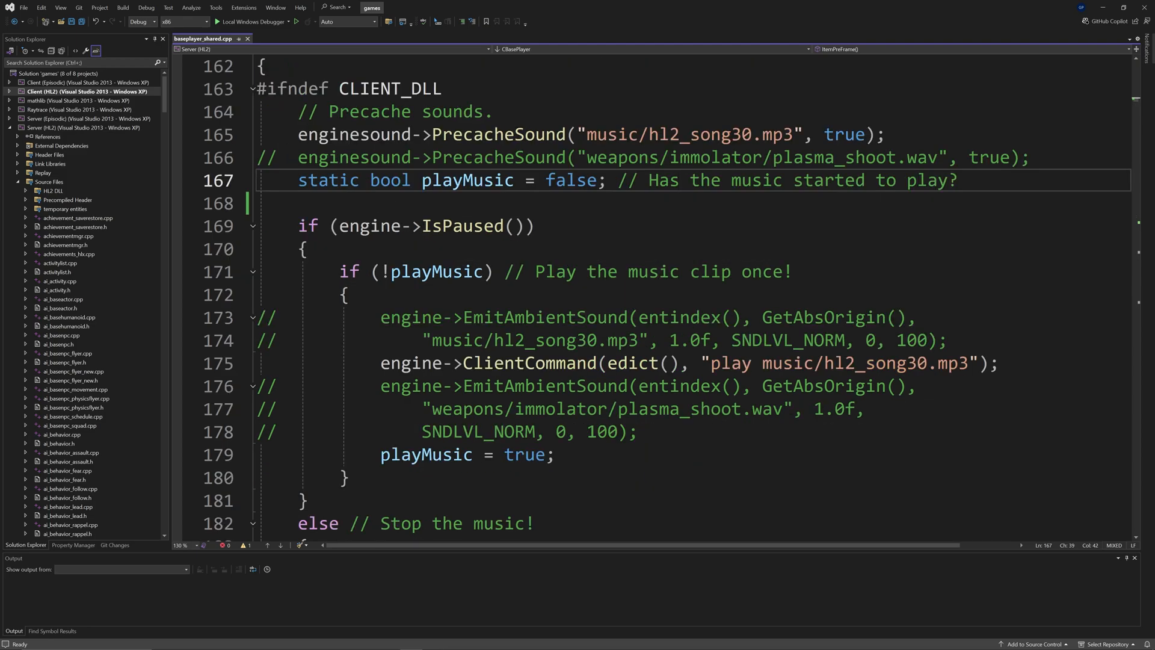
{"action": "scroll", "scroll_direction": "down", "scroll_amount": 3}
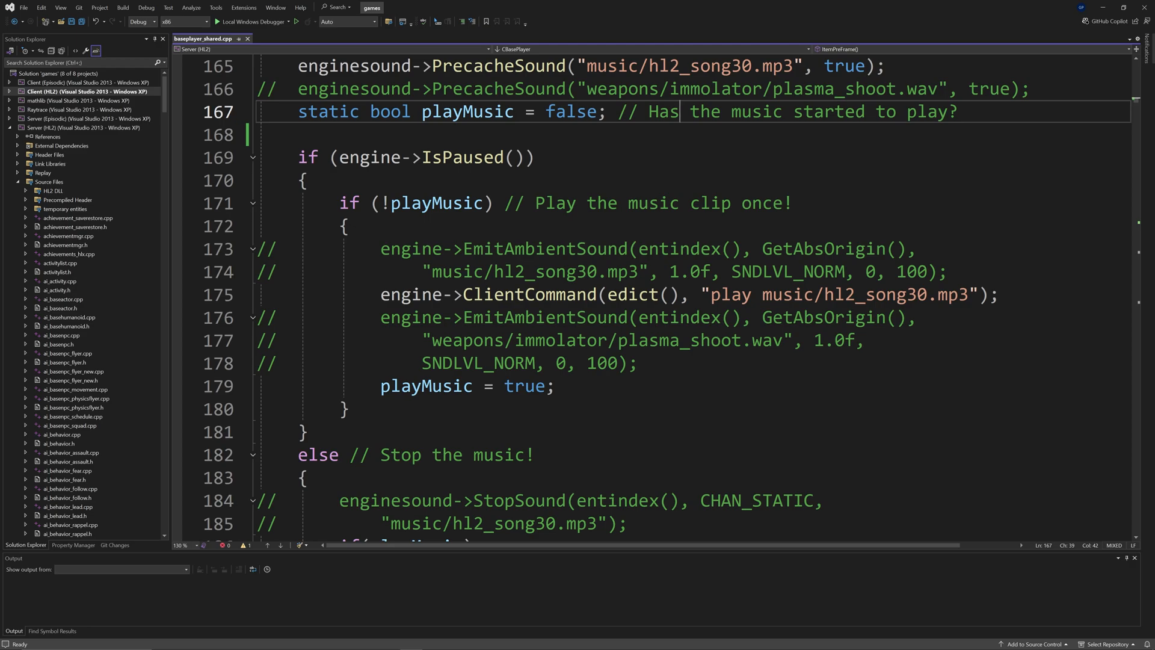
{"action": "mouse_move", "coordinate": [525, 293]}
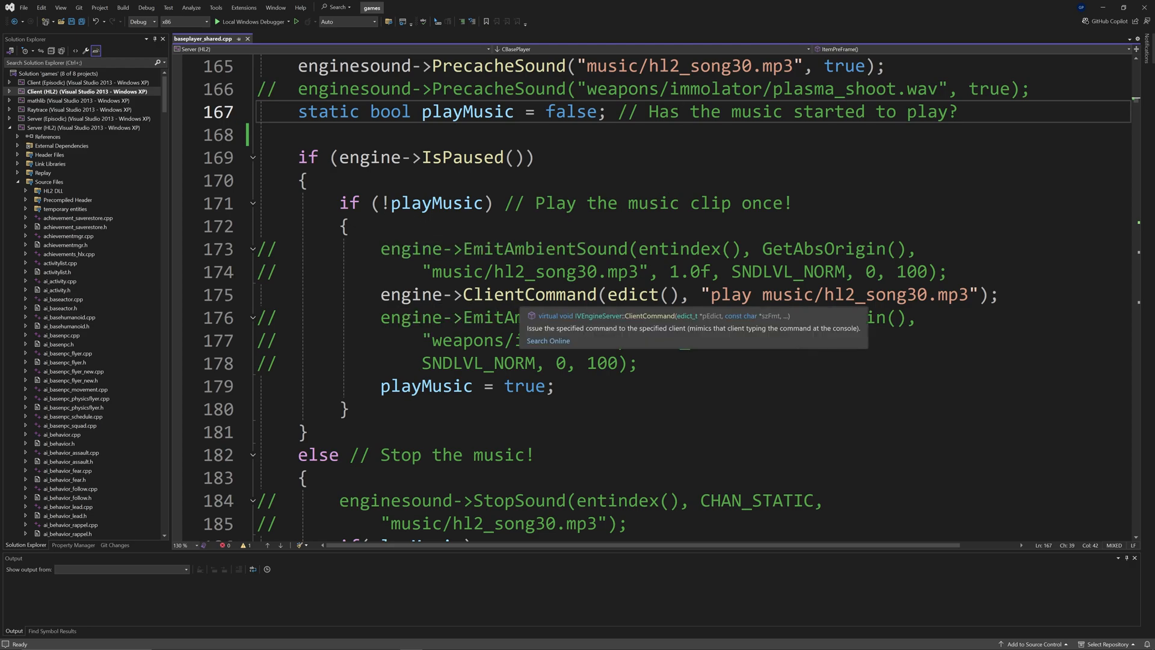
{"action": "mouse_move", "coordinate": [645, 293]}
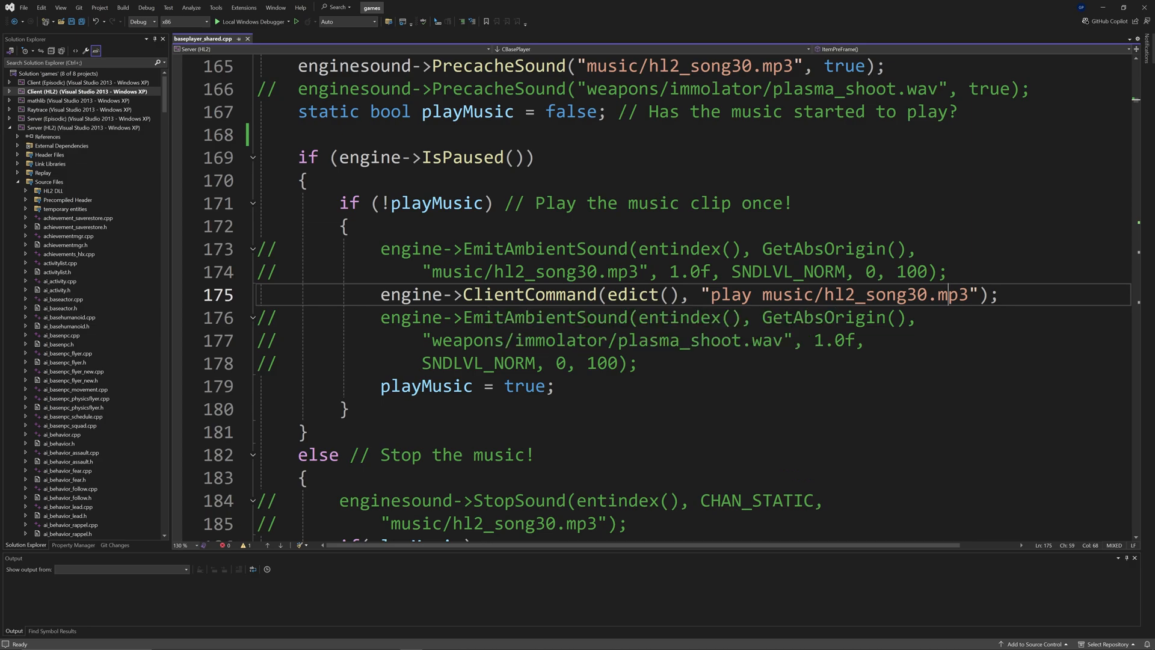
{"action": "double_click", "coordinate": [810, 293]}
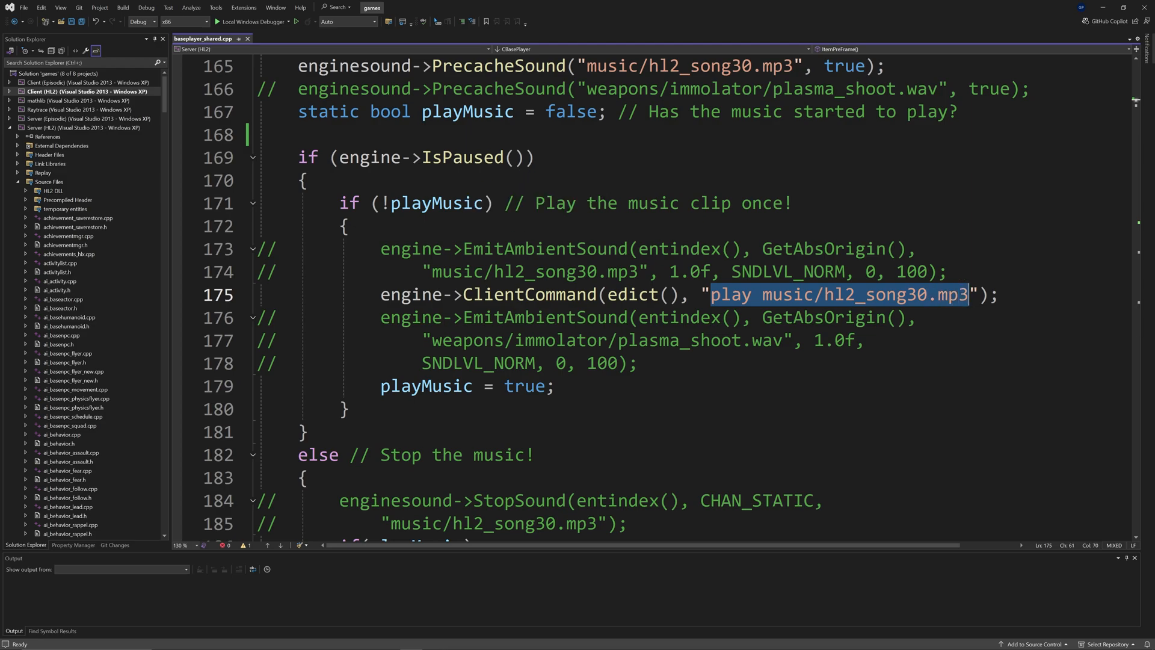
{"action": "mouse_move", "coordinate": [531, 294]}
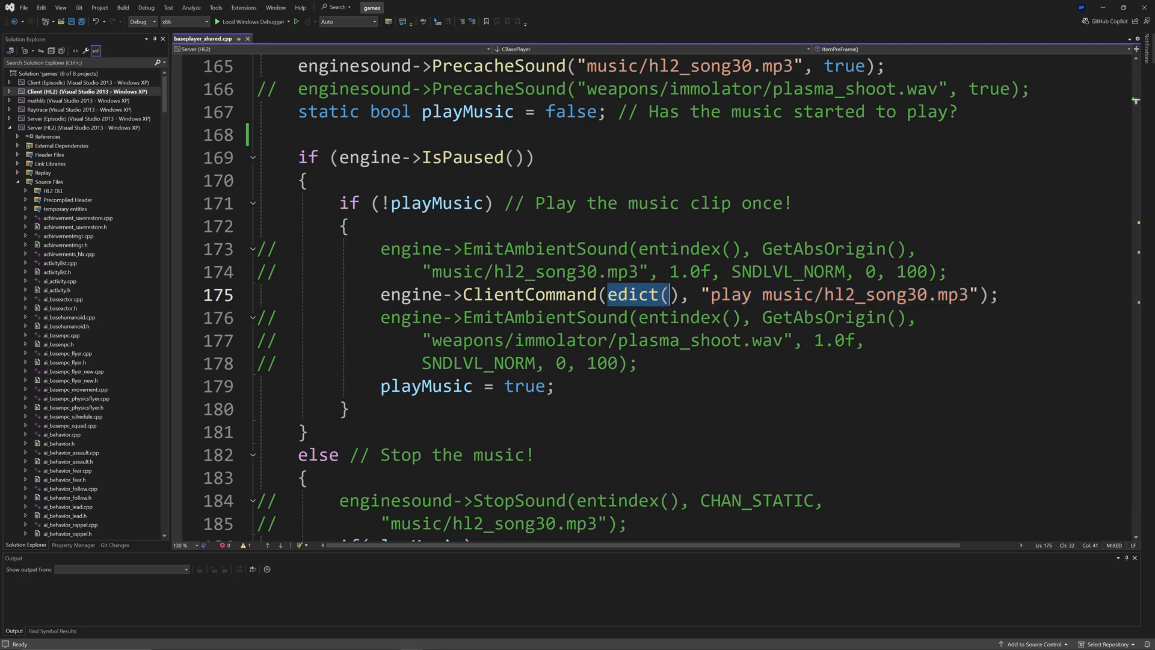
{"action": "double_click", "coordinate": [529, 294]}
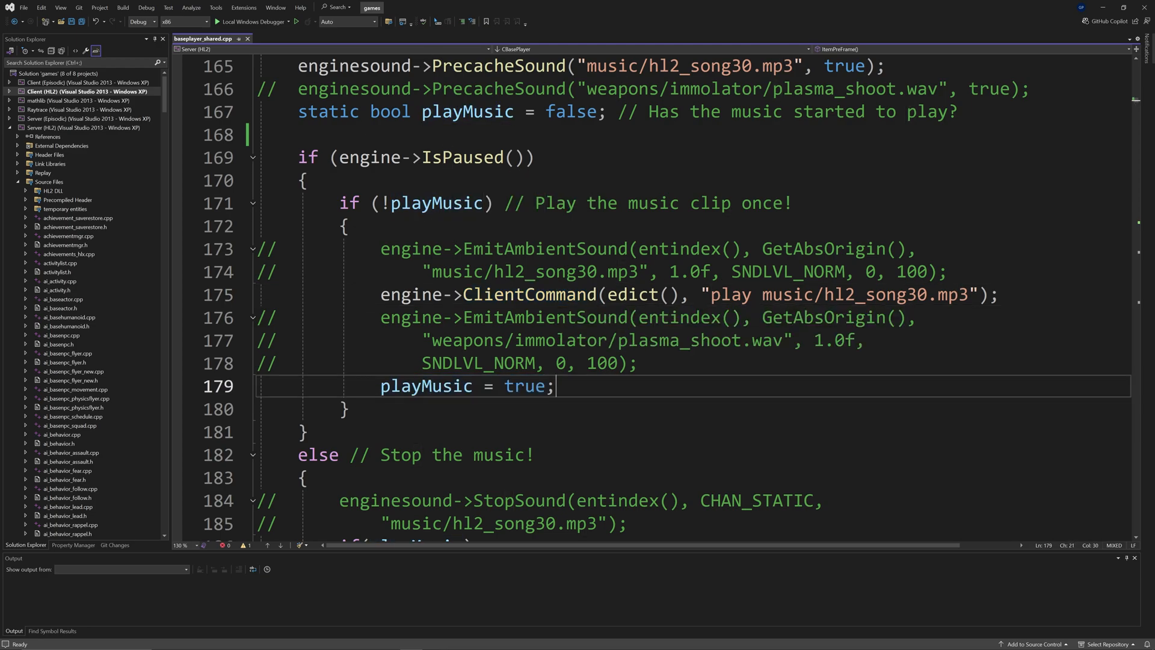
{"action": "double_click", "coordinate": [410, 294]}
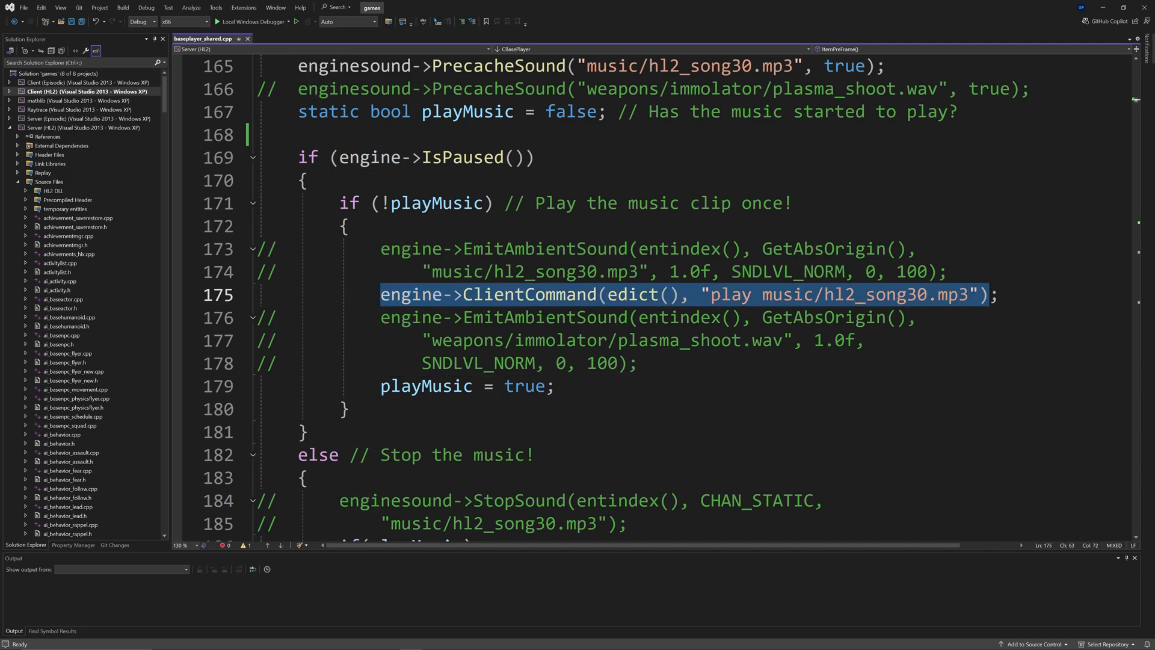
{"action": "left_click", "coordinate": [635, 363]}
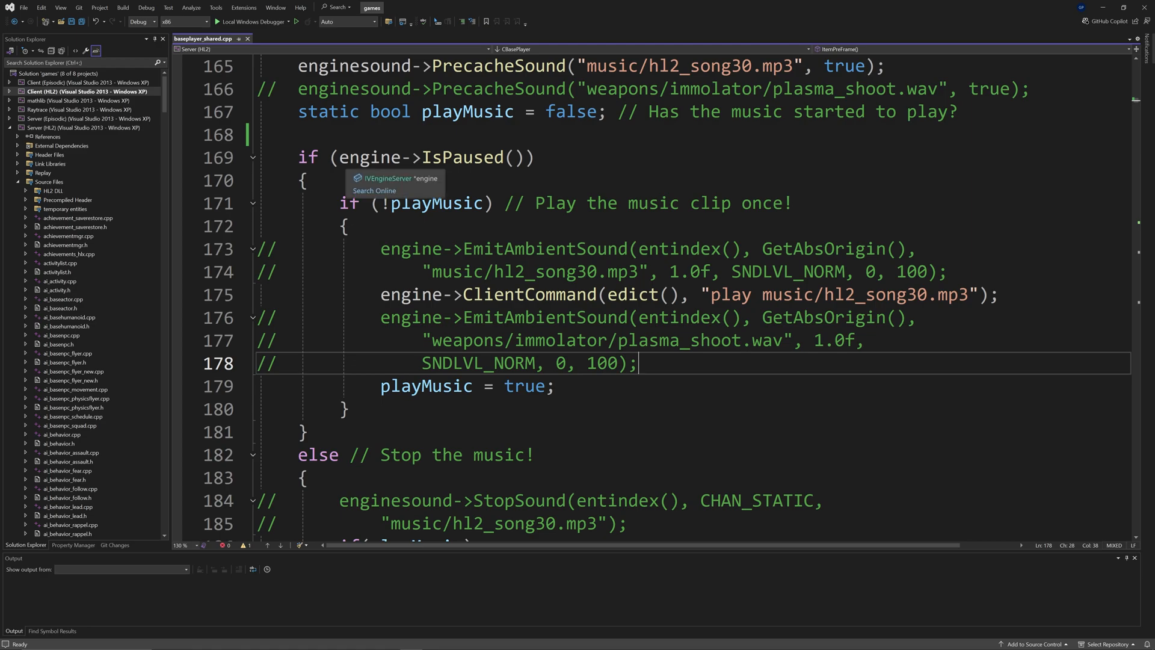
{"action": "scroll", "scroll_direction": "down", "scroll_amount": 3}
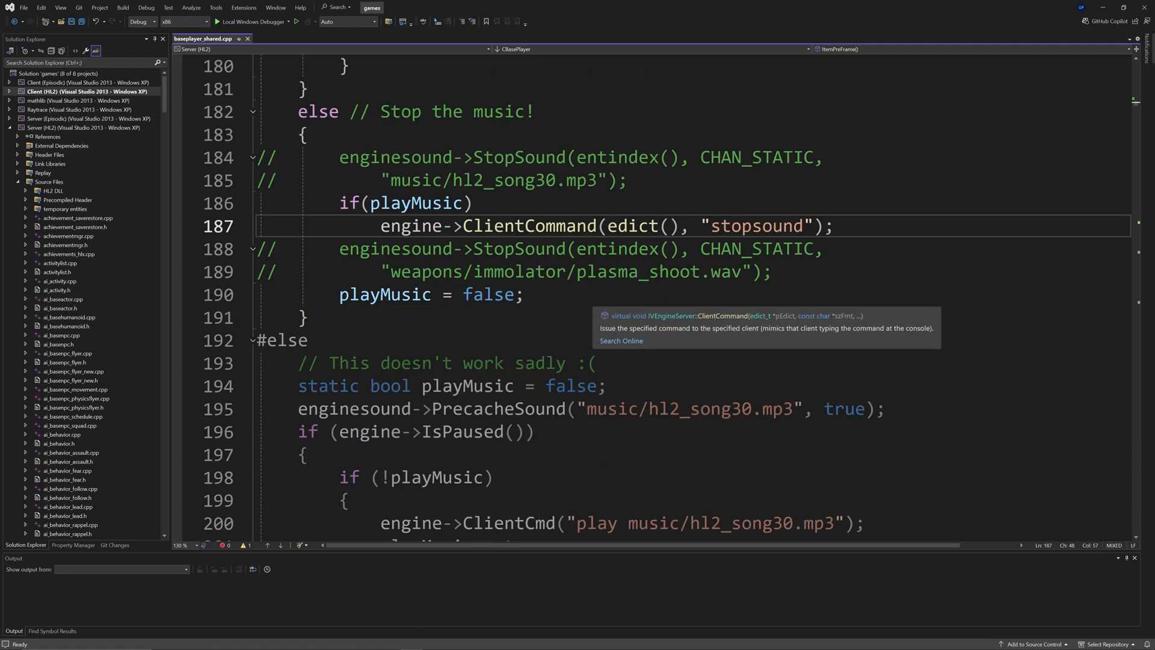
Check the #else IsPaused block under Client (HL2), then switch the project context to Server (HL2)
{"action": "scroll", "scroll_direction": "down", "scroll_amount": 3}
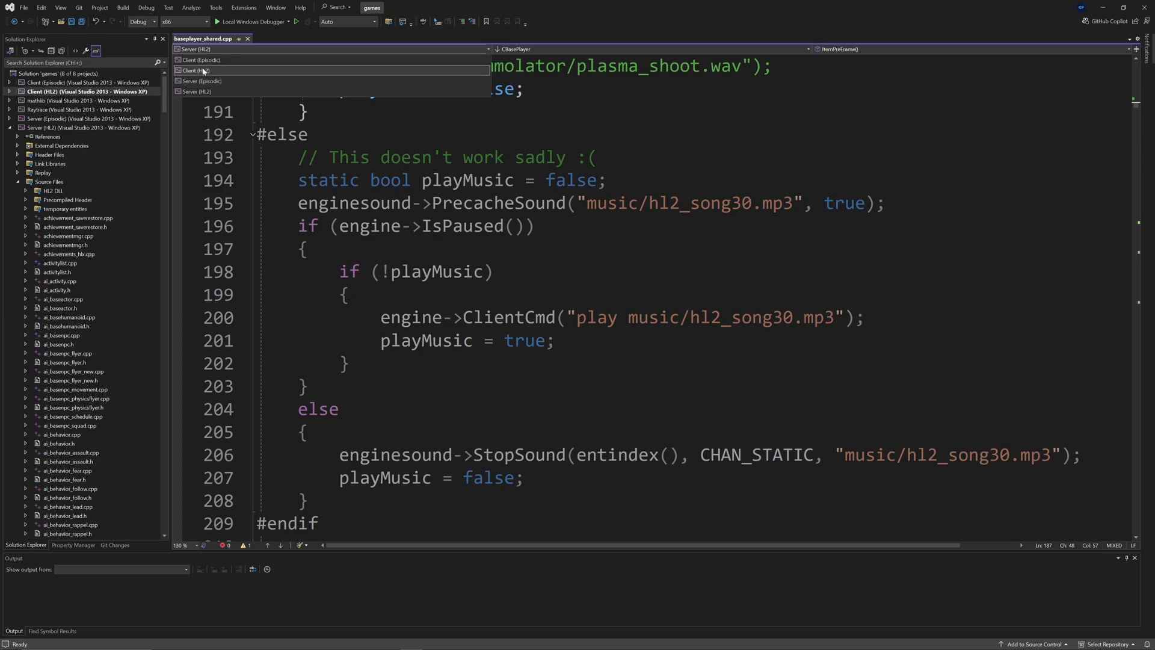
{"action": "left_click", "coordinate": [199, 71]}
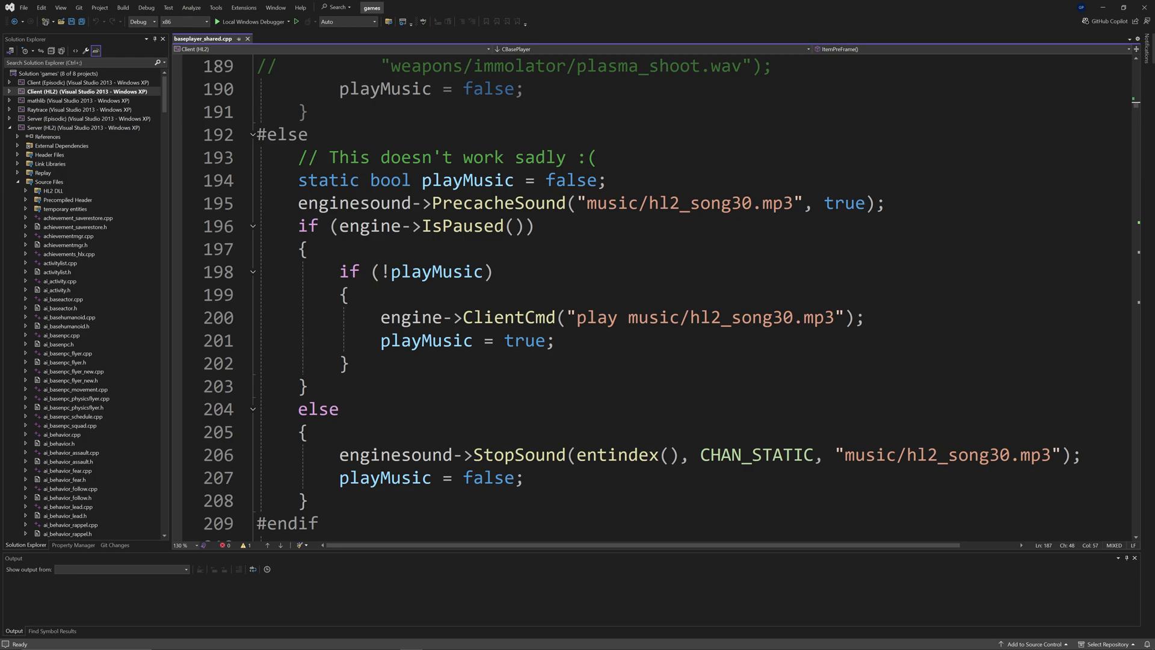
{"action": "mouse_move", "coordinate": [405, 225]}
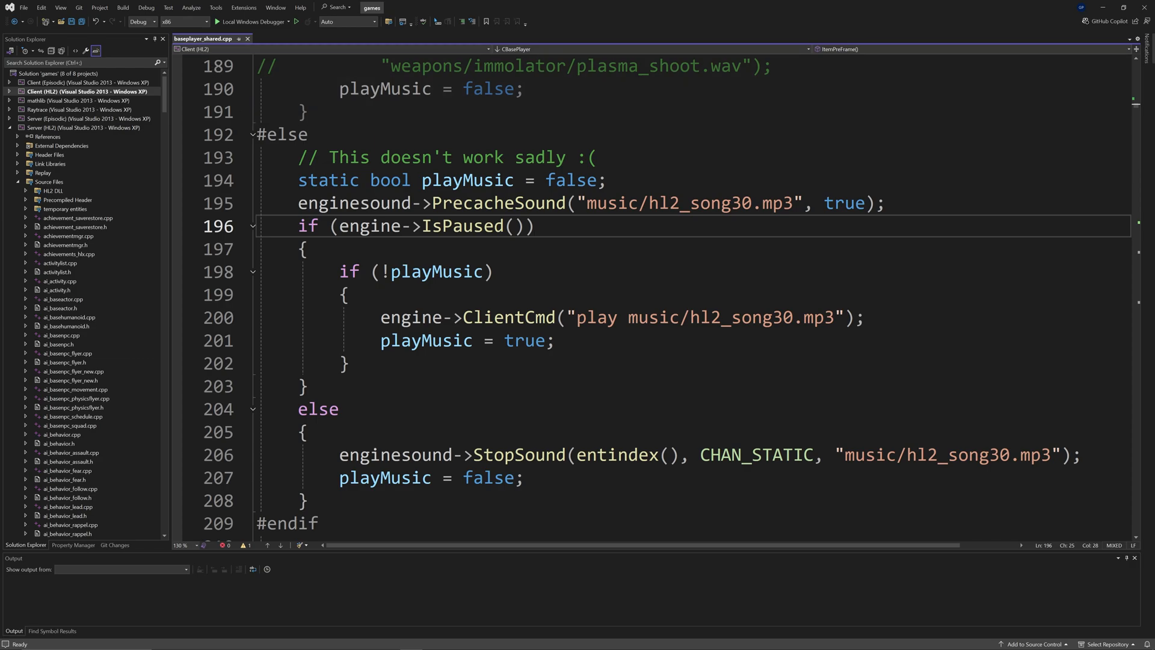
{"action": "left_click", "coordinate": [535, 226]}
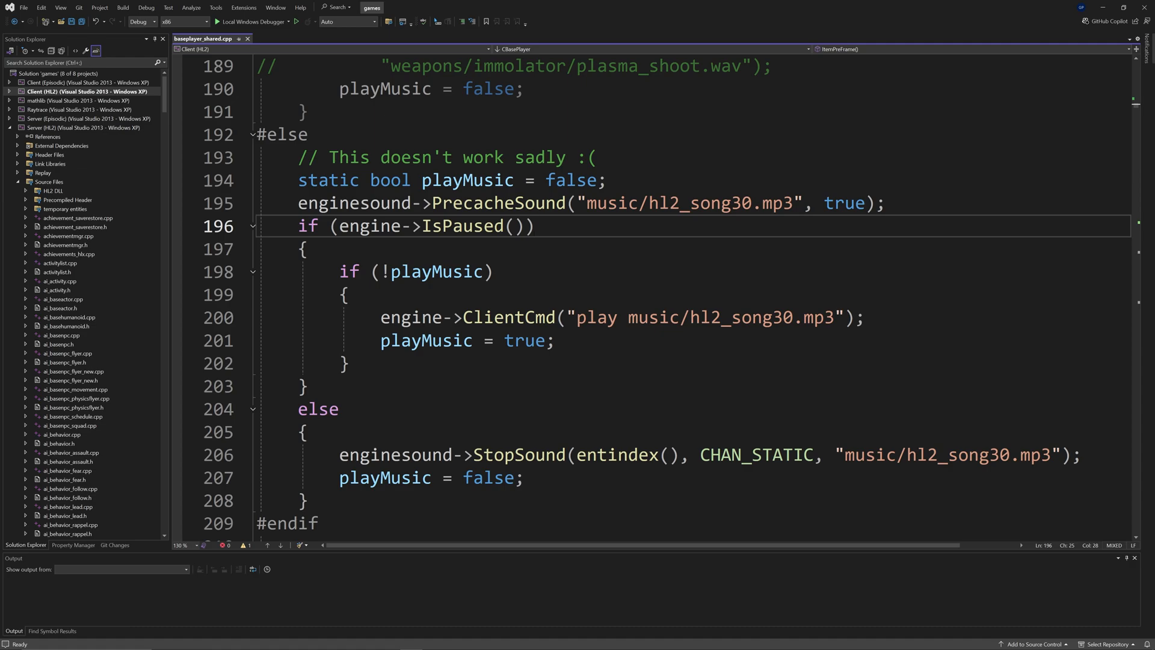
{"action": "scroll", "scroll_direction": "down", "scroll_amount": 3}
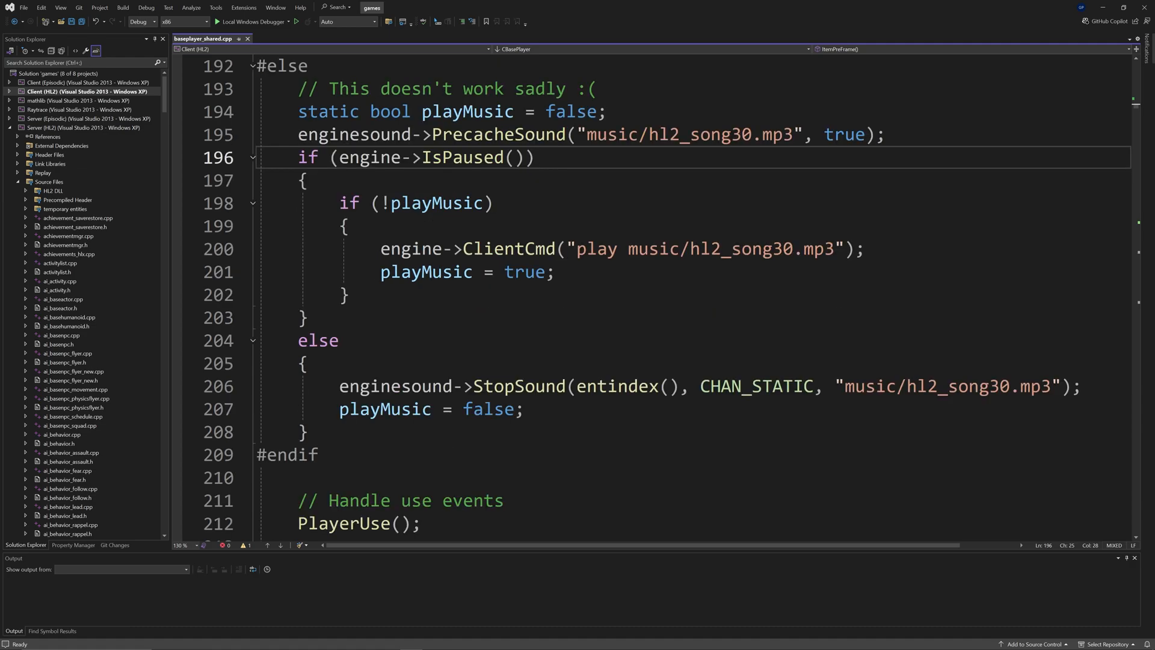
{"action": "scroll", "scroll_direction": "up", "scroll_amount": 3}
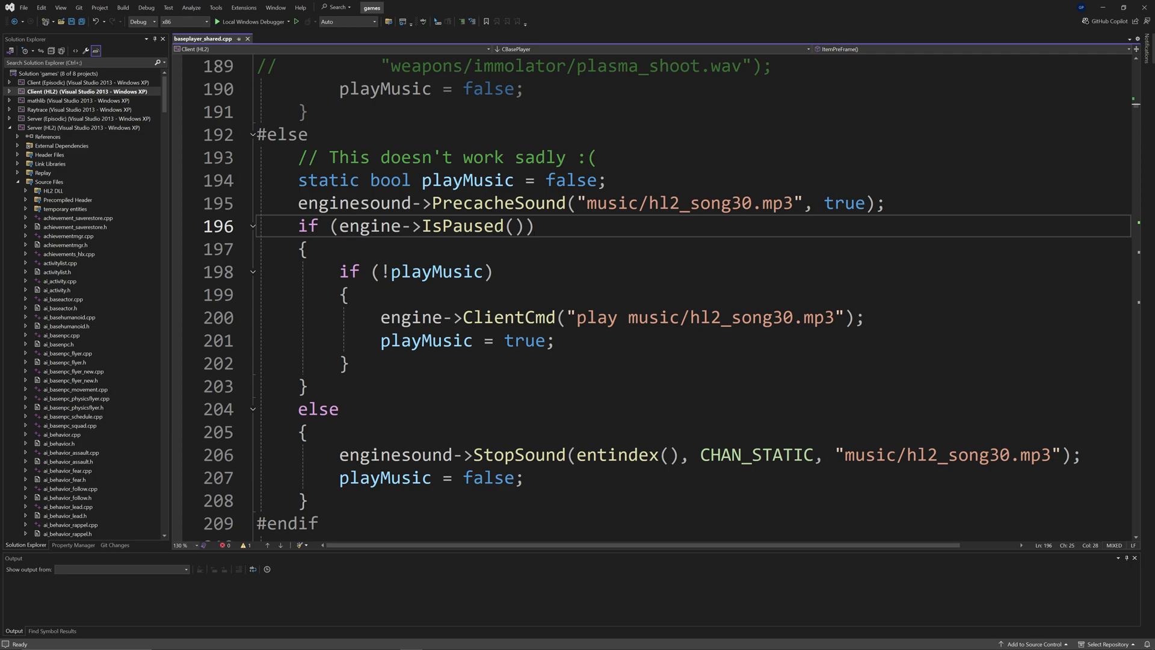
{"action": "left_click", "coordinate": [534, 225]}
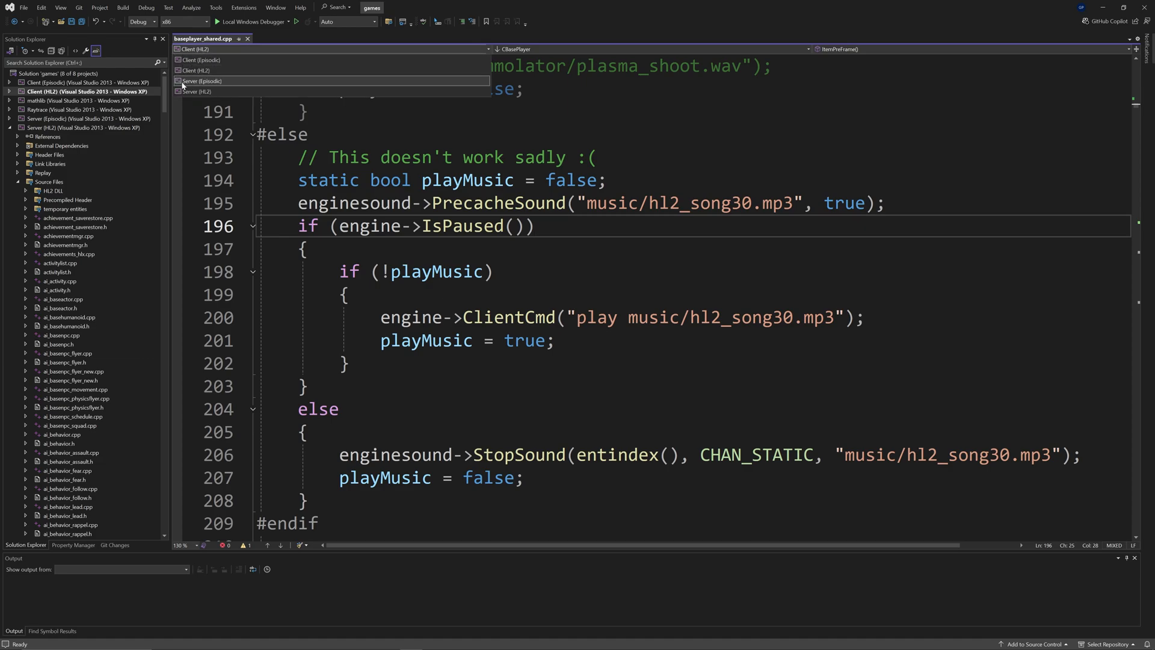
{"action": "left_click", "coordinate": [202, 91]}
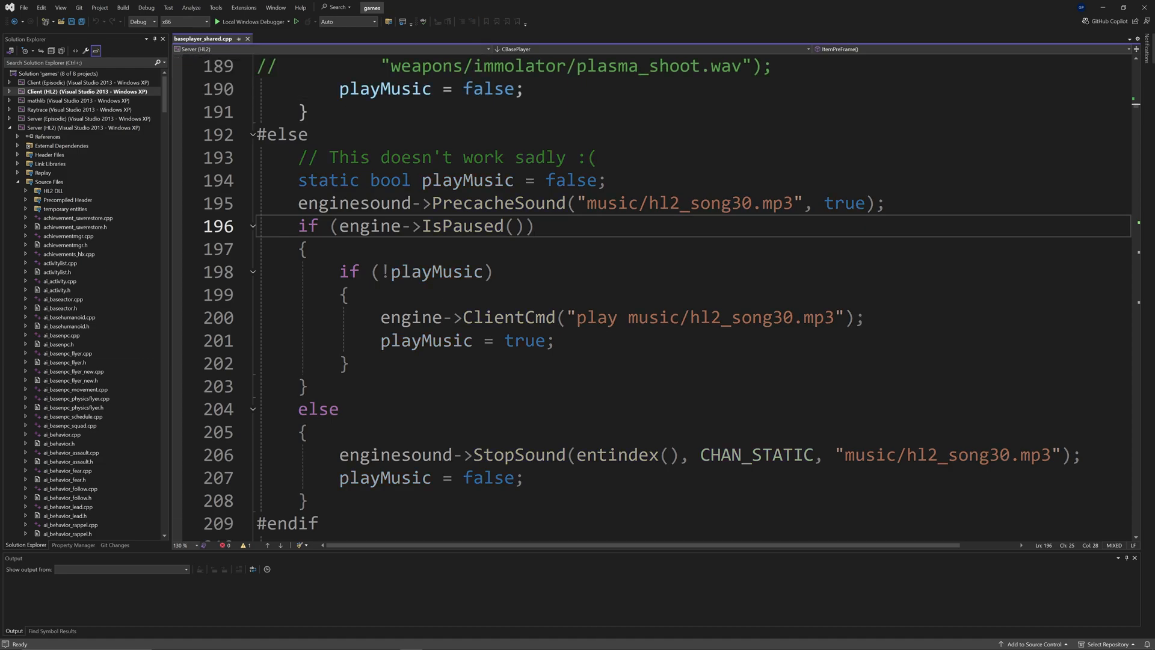
Scroll up in baseplayer_shared.cpp before launching the mod with the Local Windows Debugger
{"action": "scroll", "scroll_direction": "up", "scroll_amount": 3}
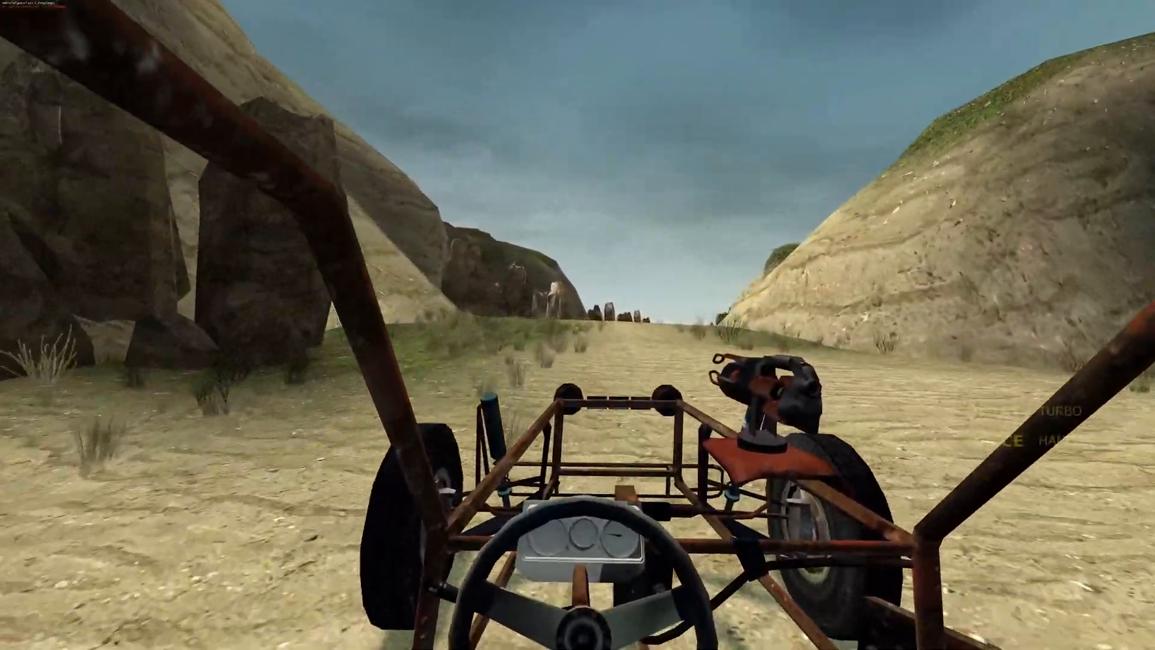
Pause and unpause Half-Life 2 with Escape to listen for the pause-menu music
{"action": "key", "text": "Escape"}
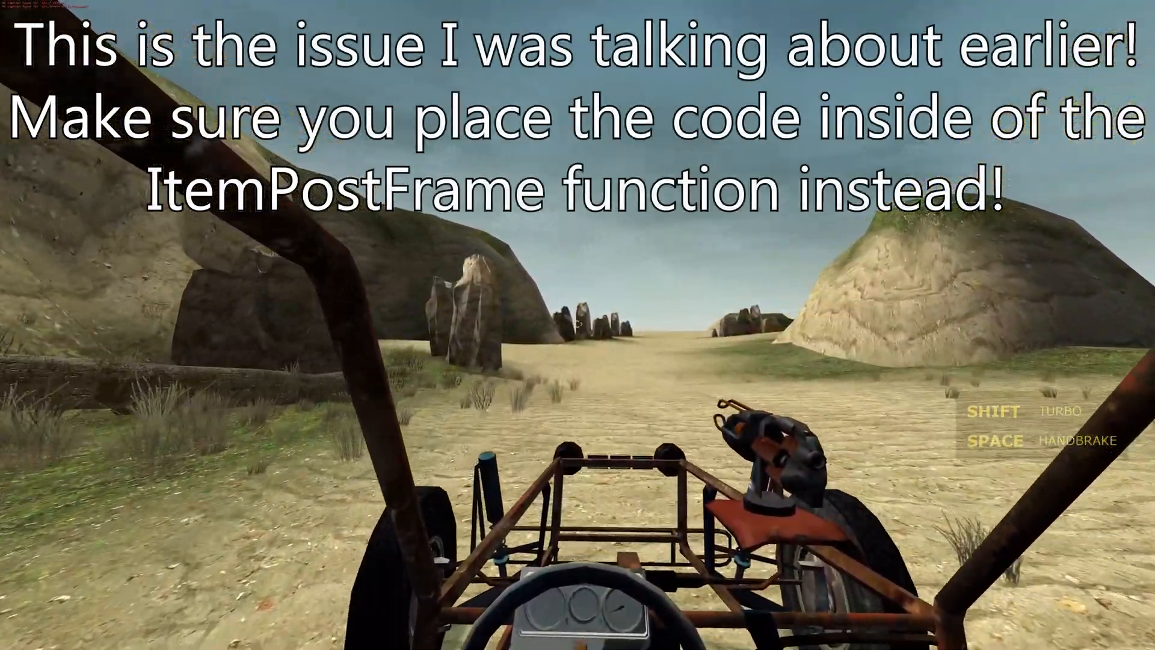
{"action": "key", "text": "Escape"}
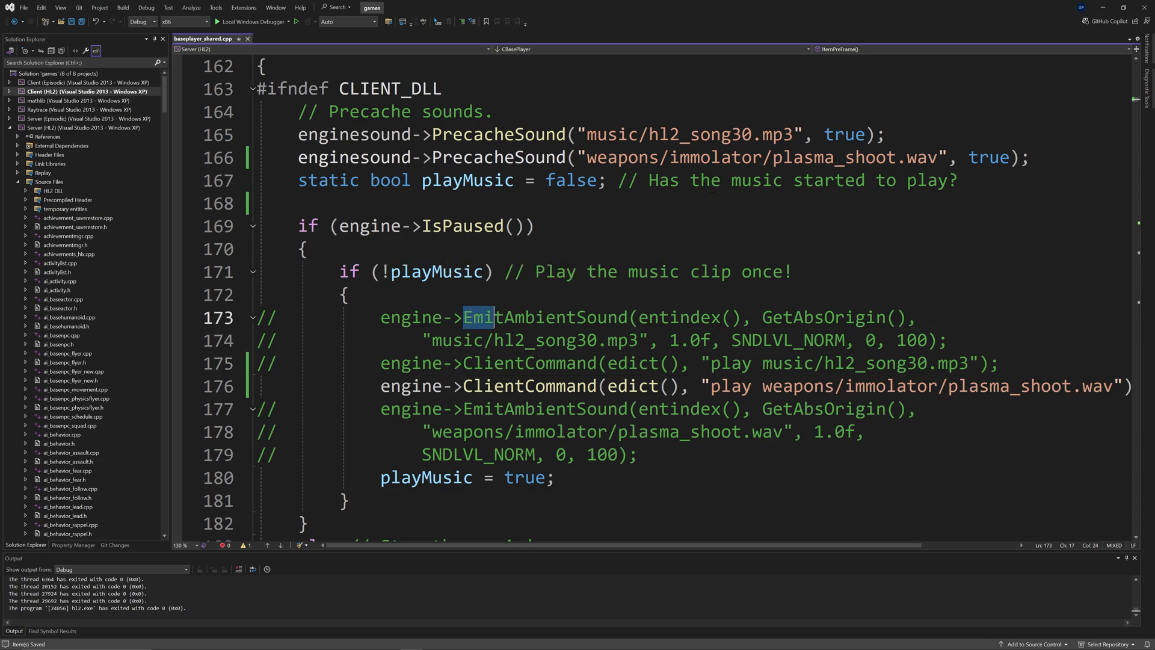
Wrap the stopsound ClientCommand in a braced if (playMusic) block in baseplayer_shared.cpp
{"action": "double_click", "coordinate": [544, 317]}
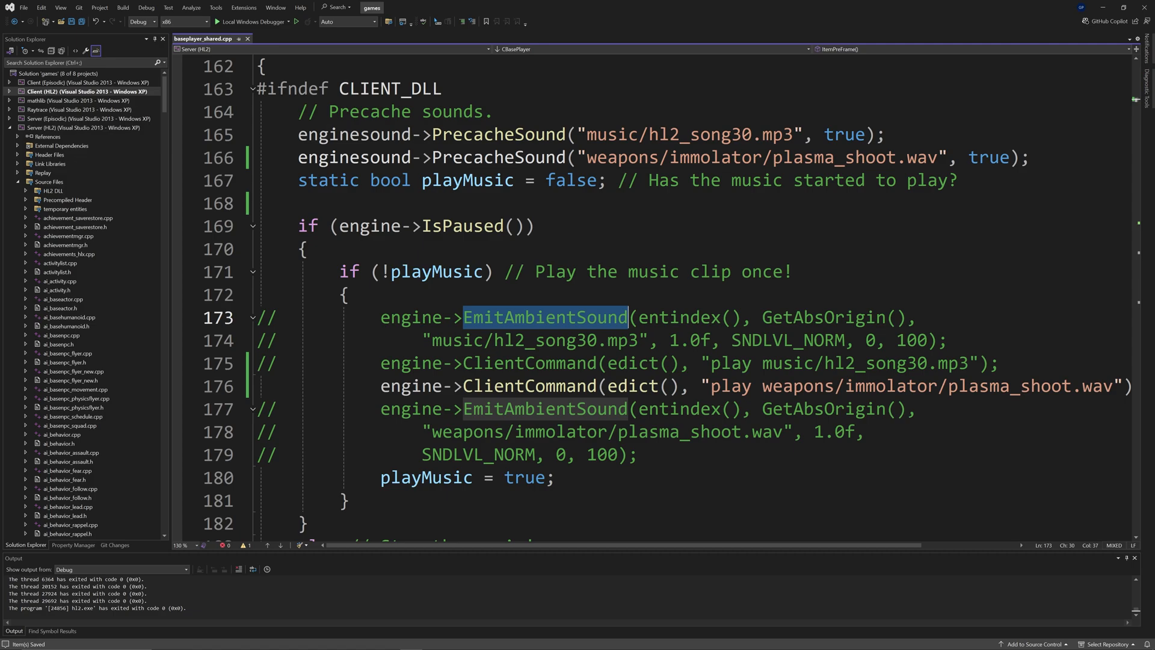
{"action": "scroll", "scroll_direction": "down", "scroll_amount": 3}
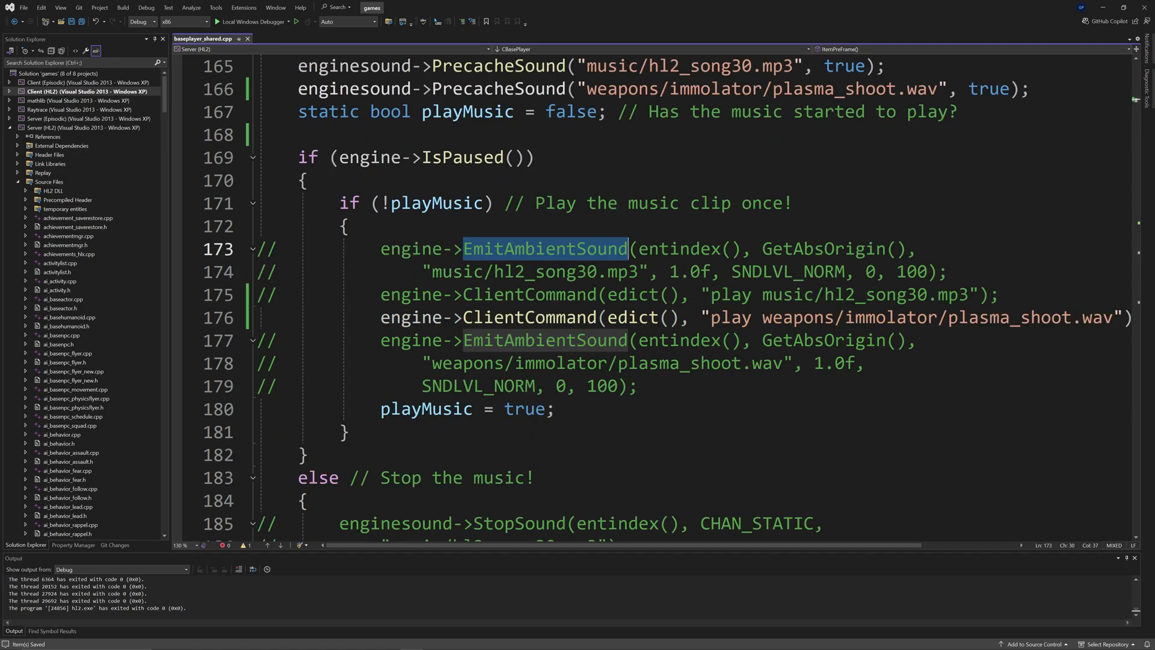
{"action": "double_click", "coordinate": [530, 316]}
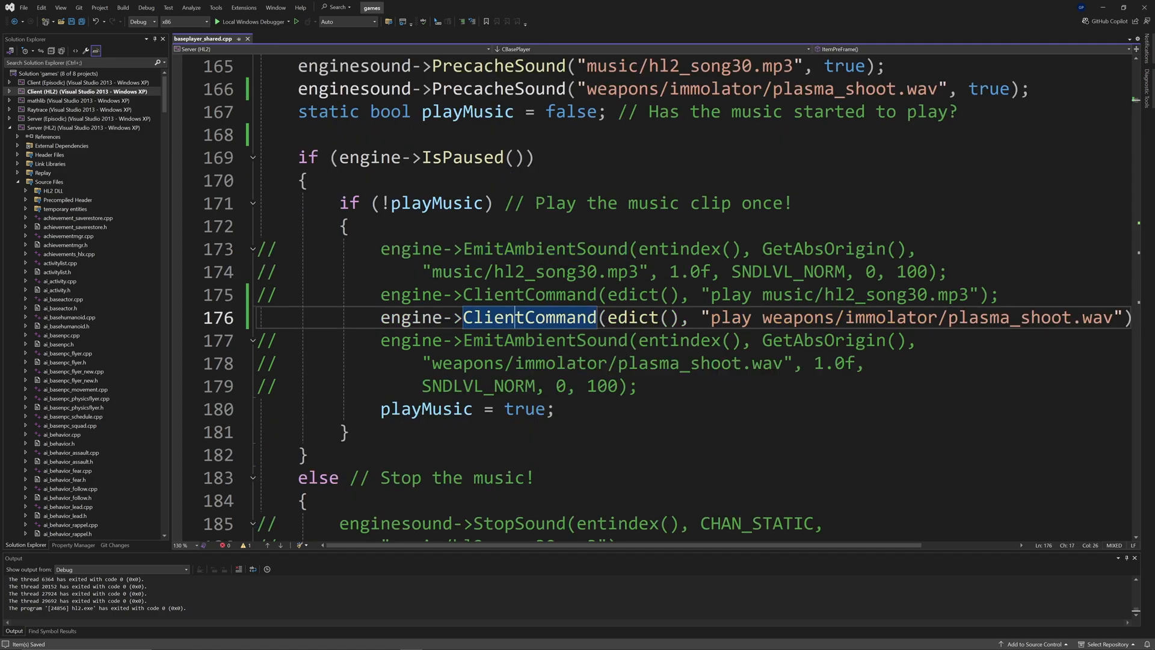
{"action": "scroll", "scroll_direction": "up", "scroll_amount": 3}
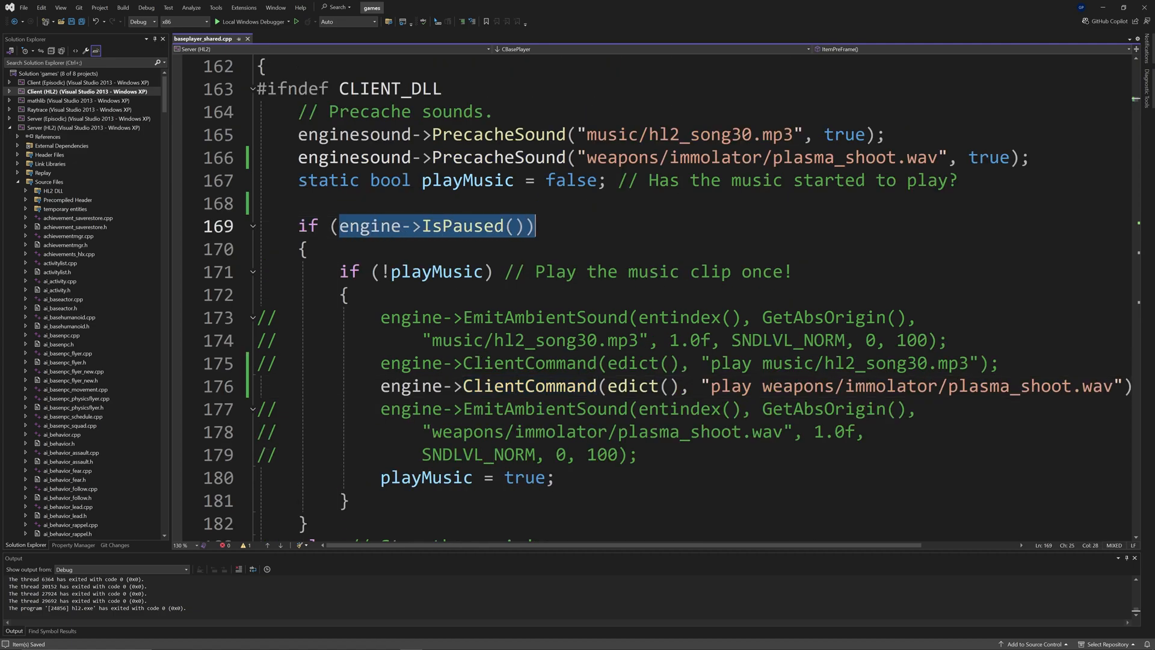
{"action": "left_click", "coordinate": [536, 226]}
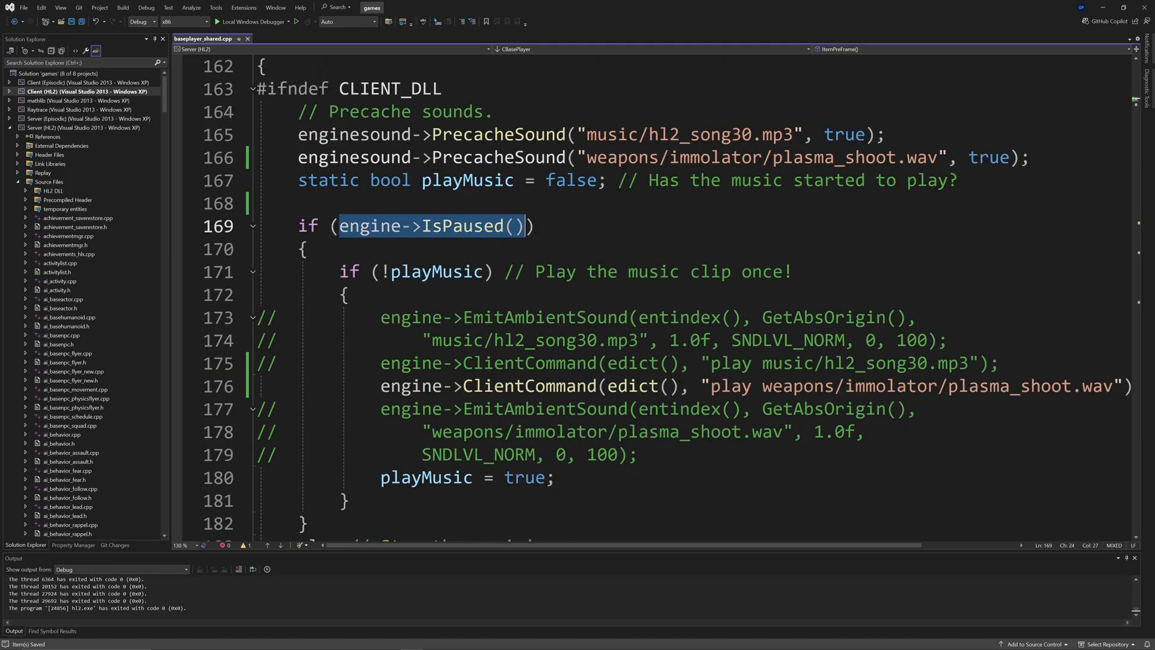
{"action": "scroll", "scroll_direction": "down", "scroll_amount": 3}
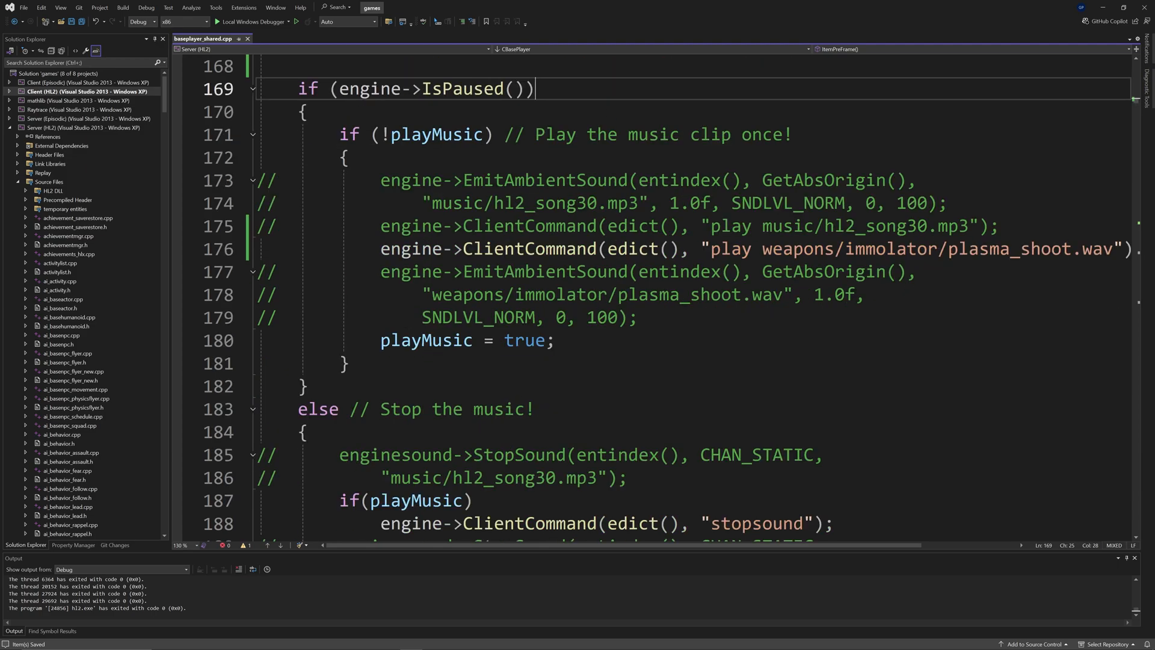
{"action": "scroll", "scroll_direction": "down", "scroll_amount": 3}
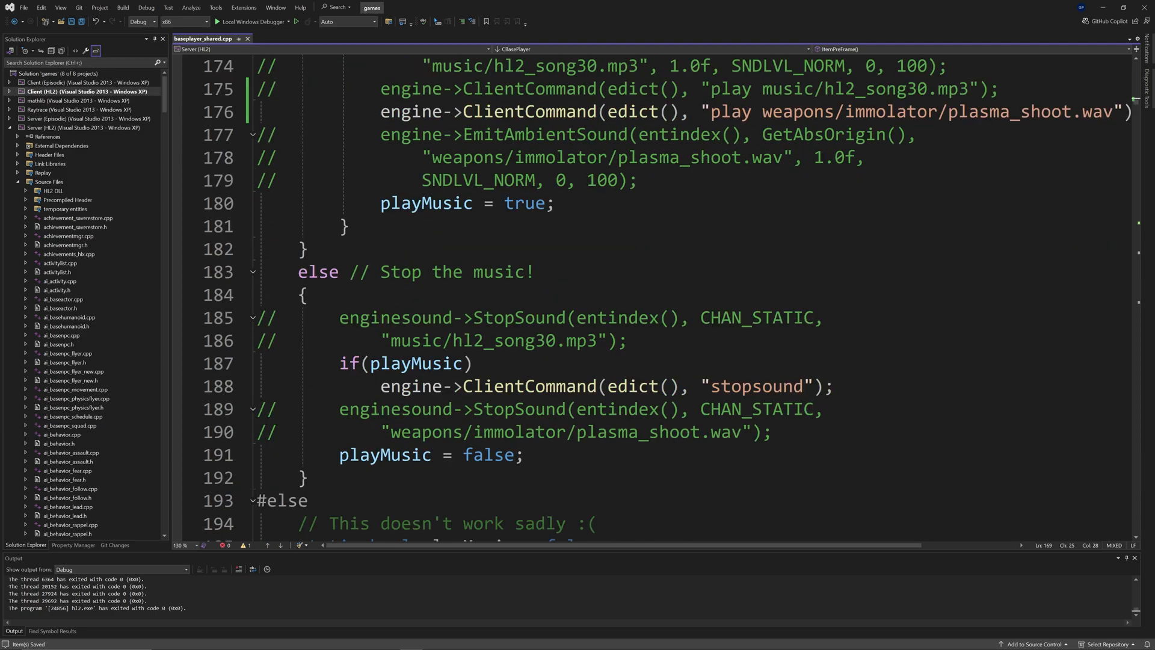
{"action": "scroll", "scroll_direction": "down", "scroll_amount": 3}
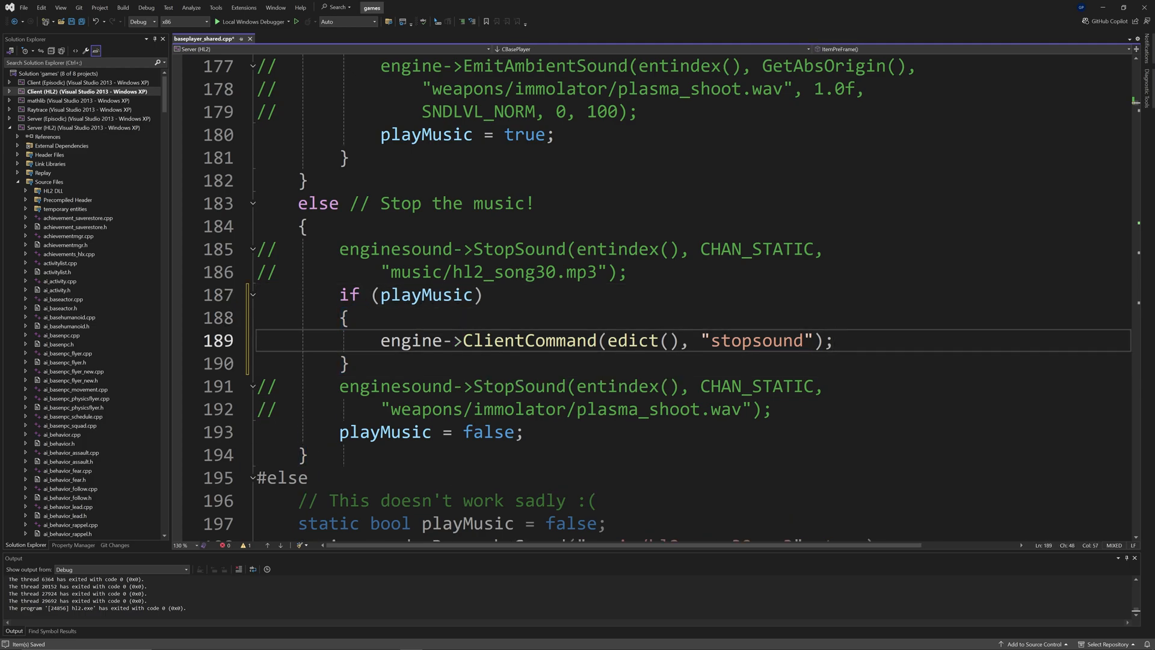
Save the source file and rebuild the client solution
{"action": "key", "text": "enter"}
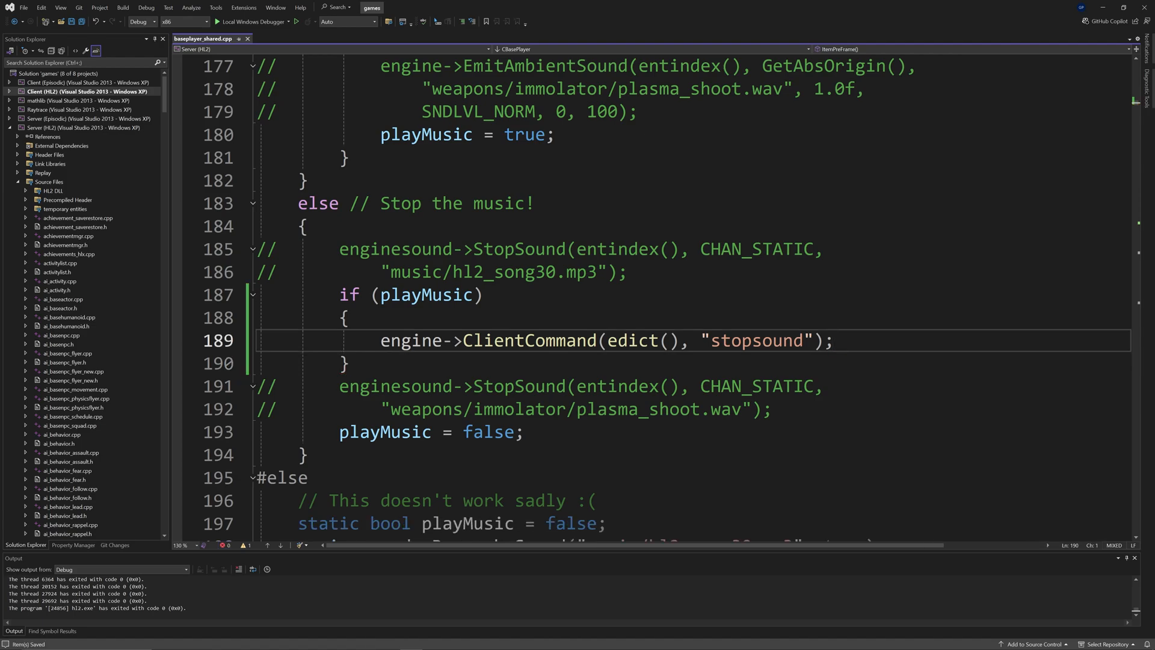
{"action": "left_click", "coordinate": [834, 341]}
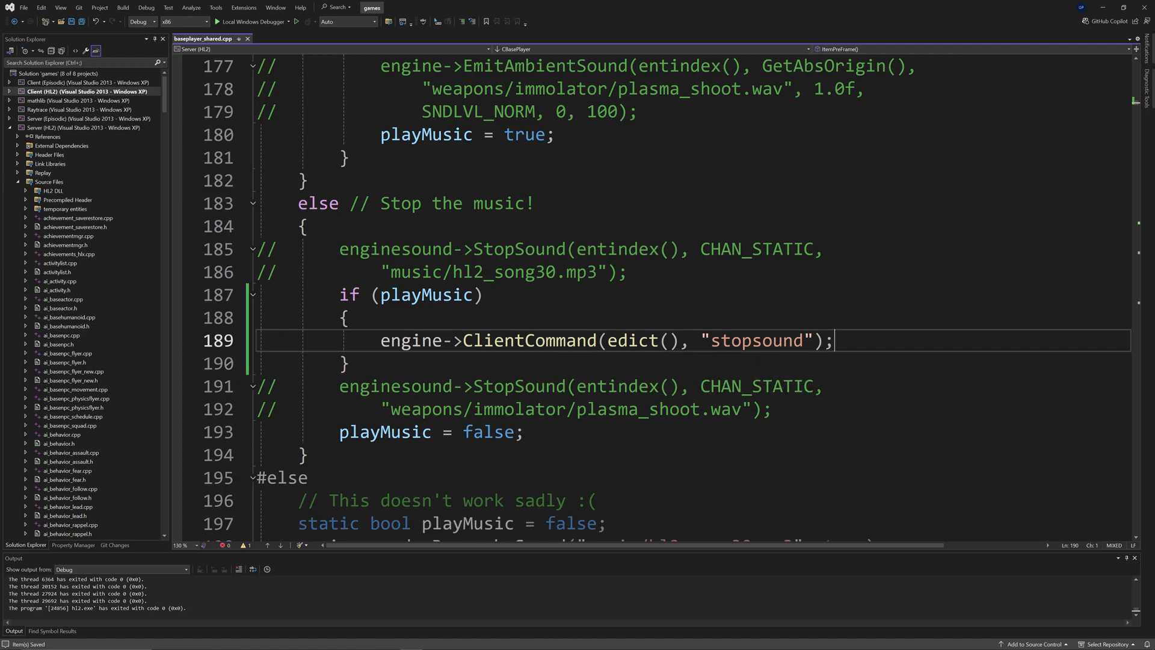
{"action": "scroll", "scroll_direction": "up", "scroll_amount": 3}
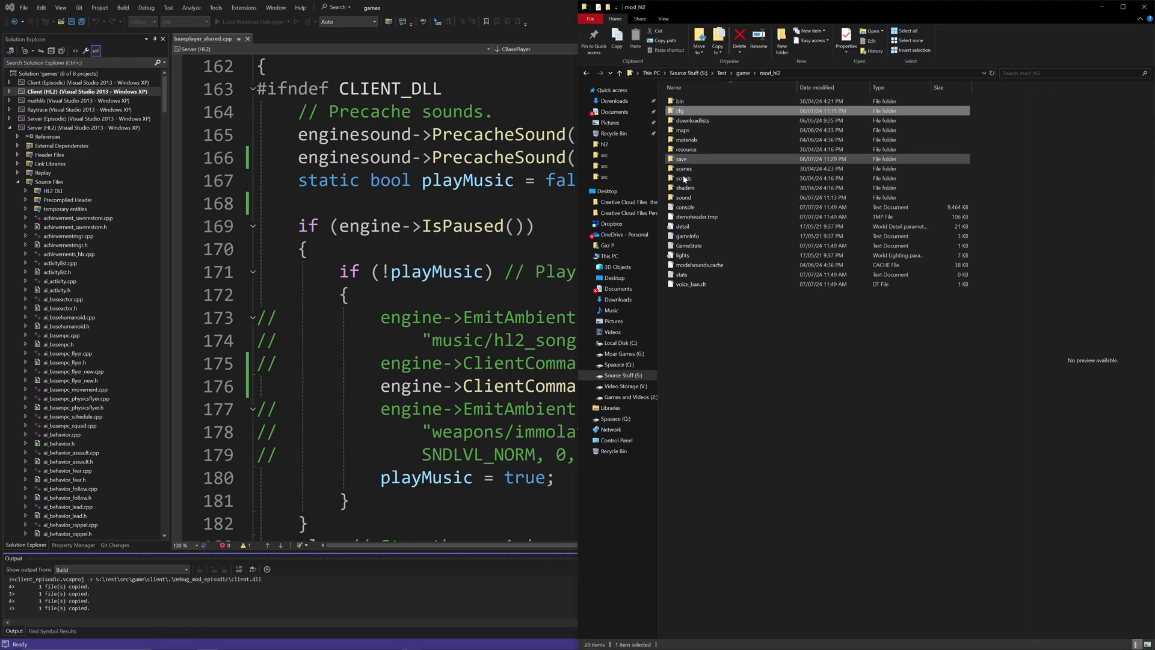
Open the test mod's sound folder and start browsing the Source Stuff drive in the other window
{"action": "double_click", "coordinate": [683, 197]}
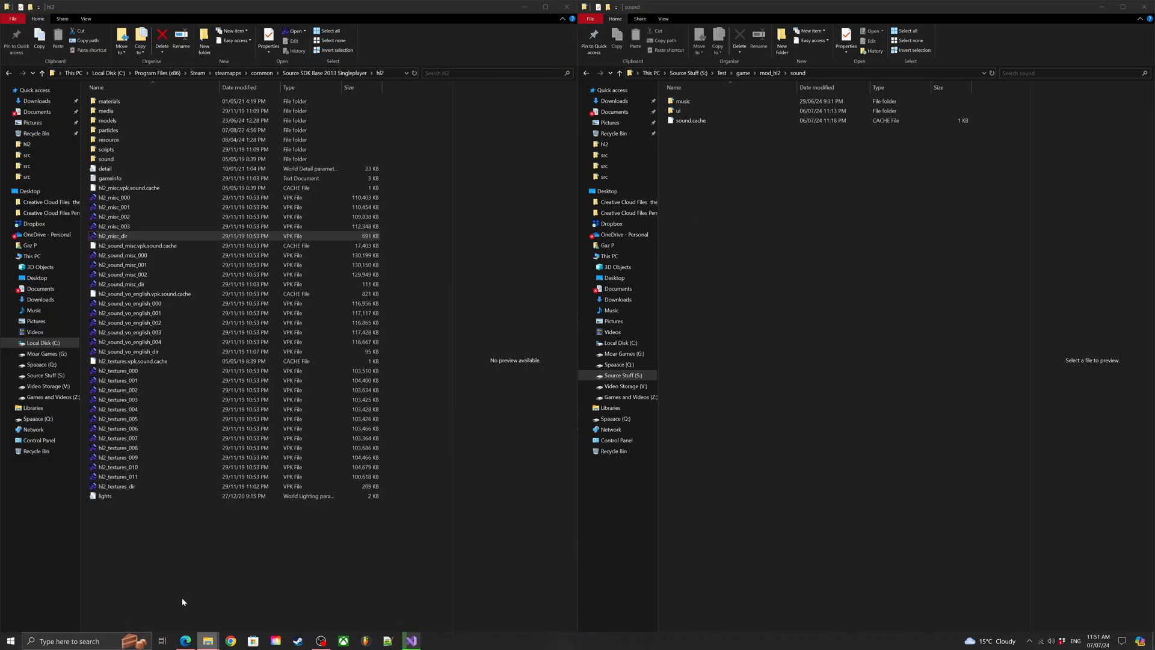
{"action": "left_click", "coordinate": [114, 235]}
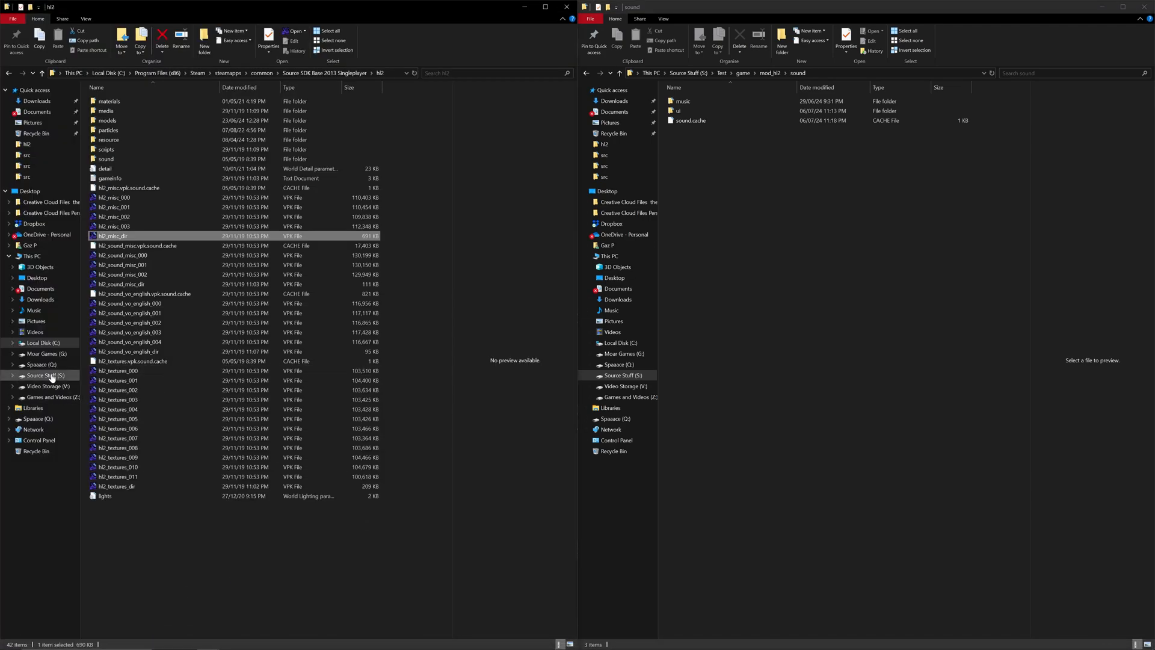
{"action": "left_click", "coordinate": [42, 376]}
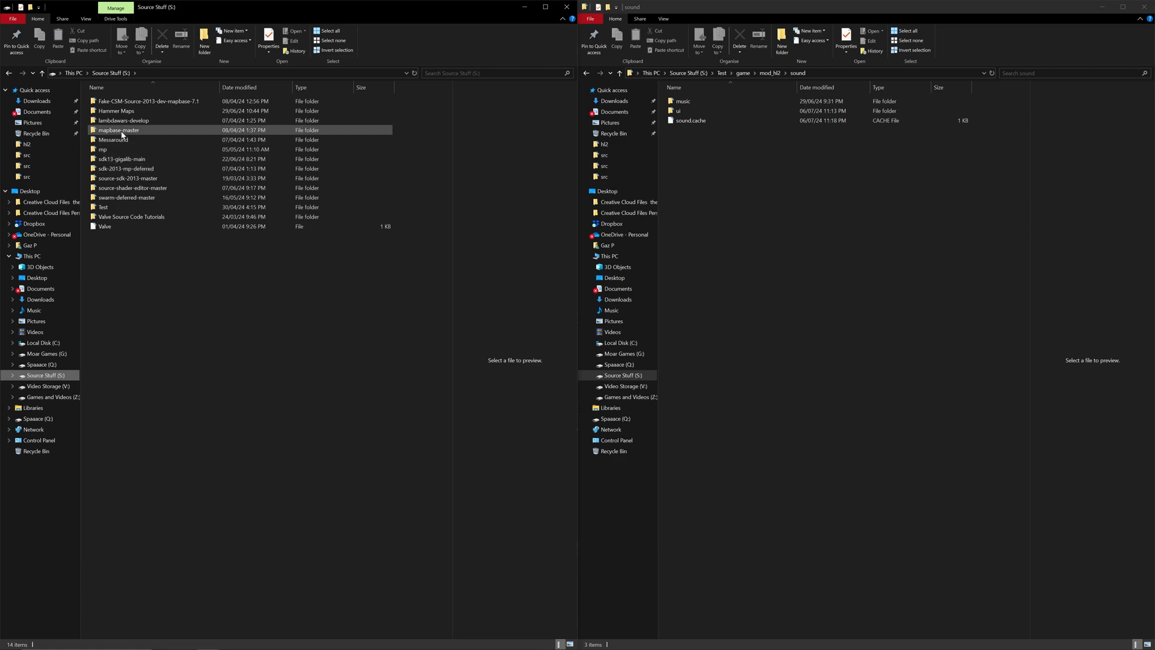
Navigate mapbase-master > sp > game > mod_hl2 > sound in the second Explorer window
{"action": "double_click", "coordinate": [118, 130]}
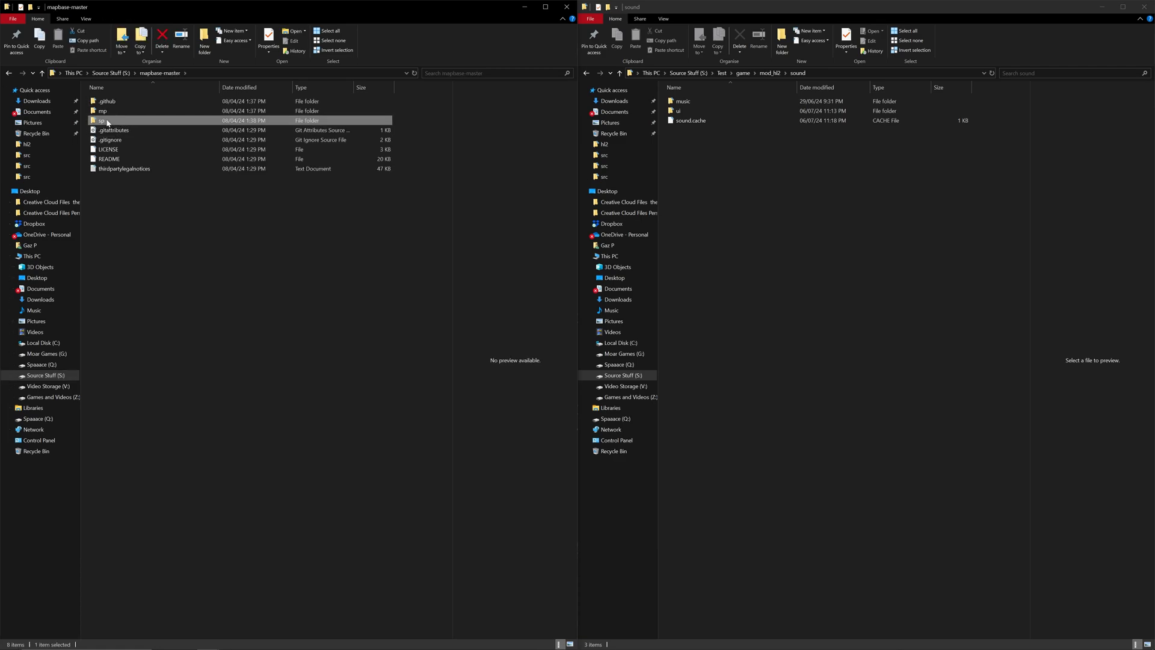
{"action": "double_click", "coordinate": [99, 120]}
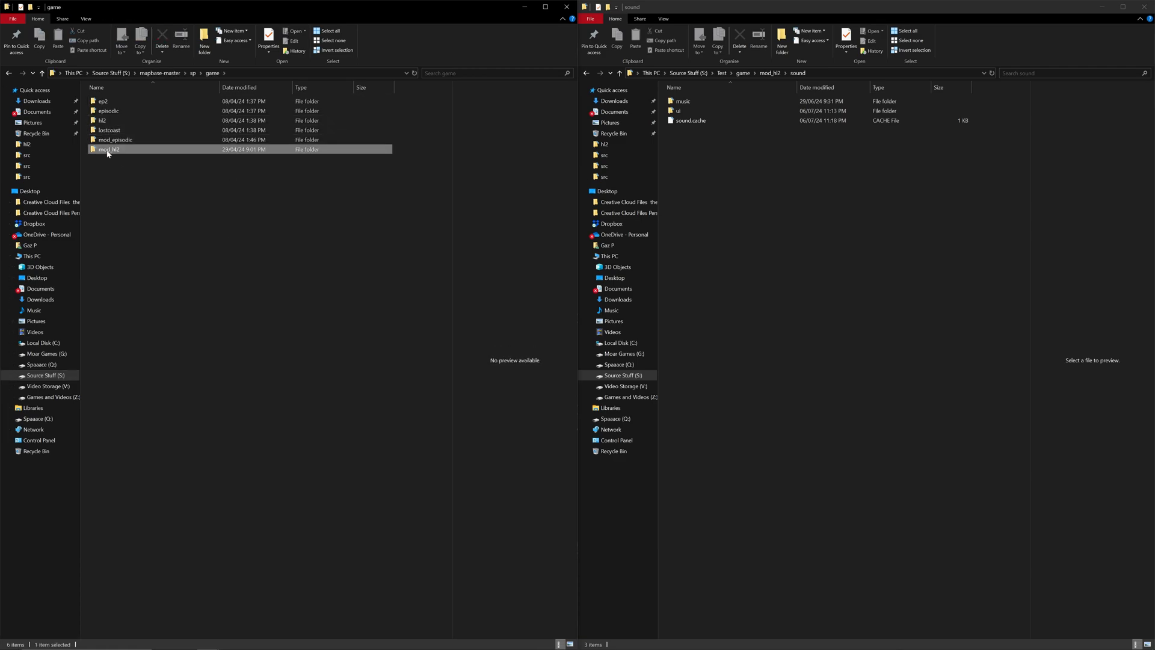
{"action": "double_click", "coordinate": [108, 149]}
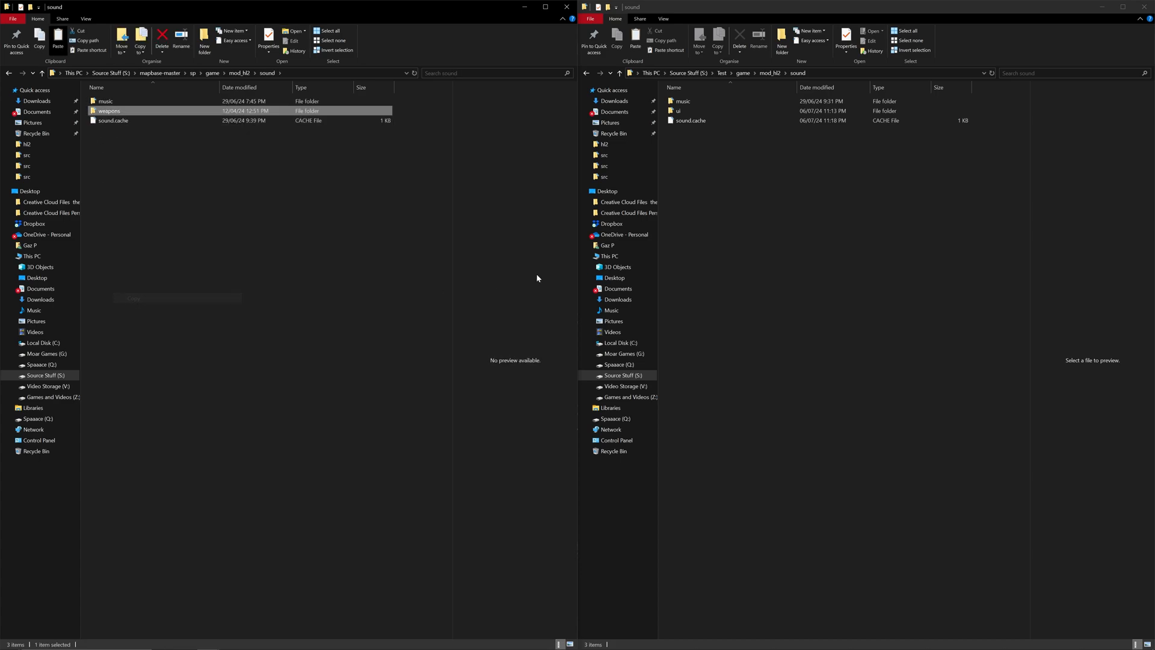
{"action": "left_click", "coordinate": [634, 41]}
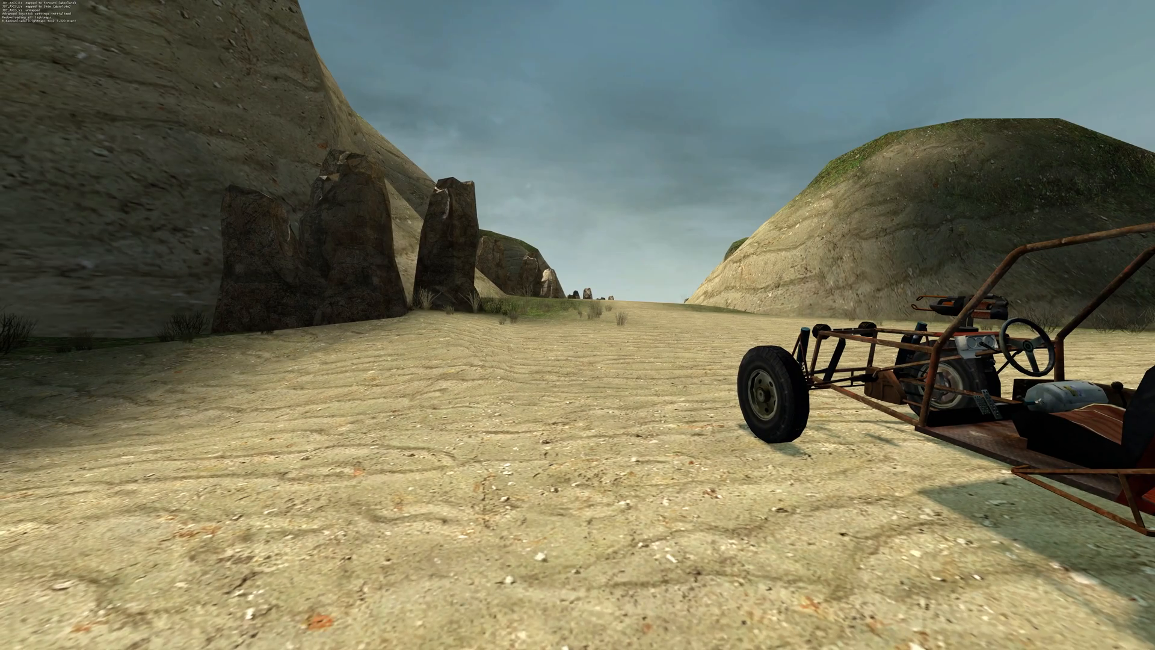
Pause Half-Life 2 on the desert map to check the rebuilt mod plays the music
{"action": "key", "text": "Escape"}
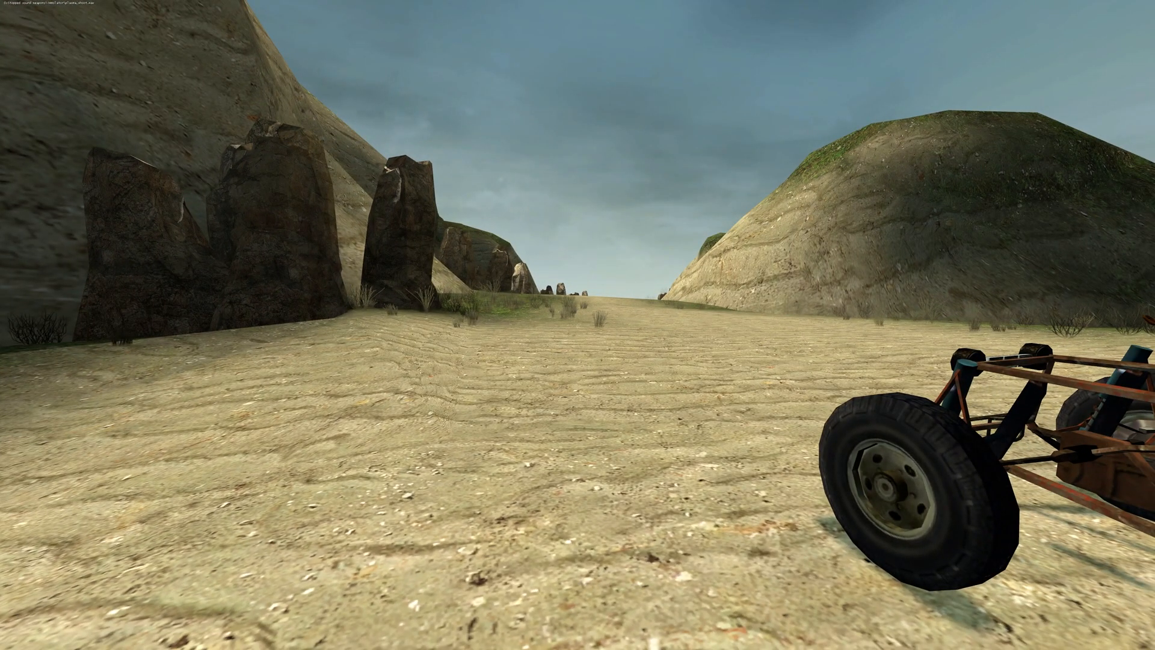
{"action": "mouse_move", "coordinate": [578, 325]}
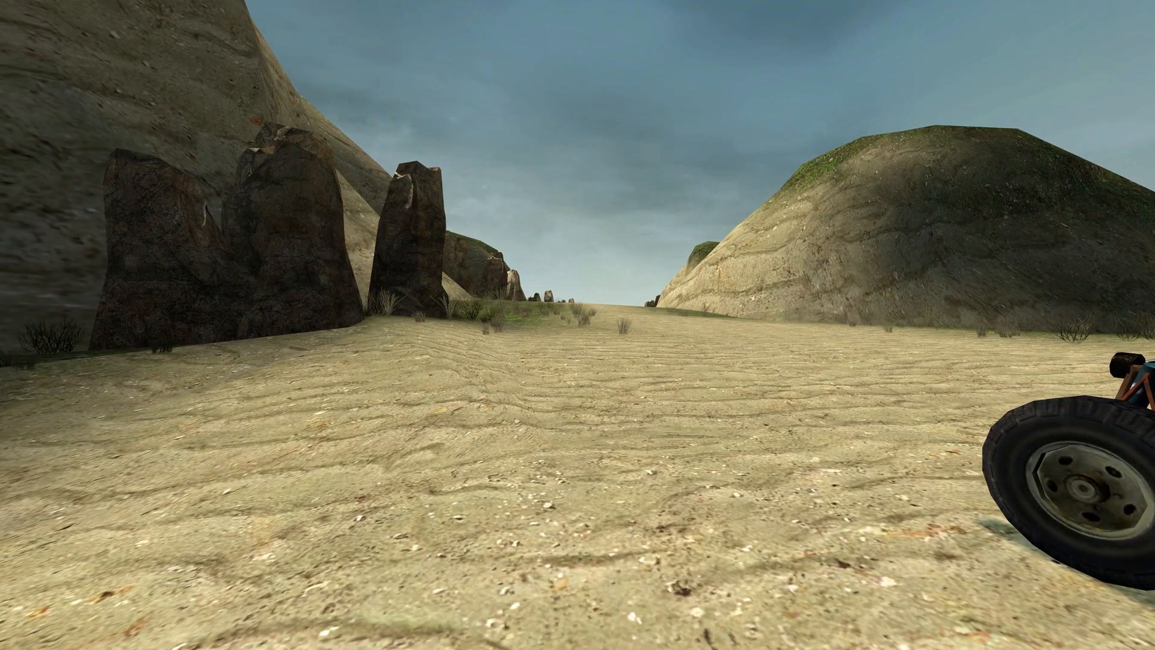